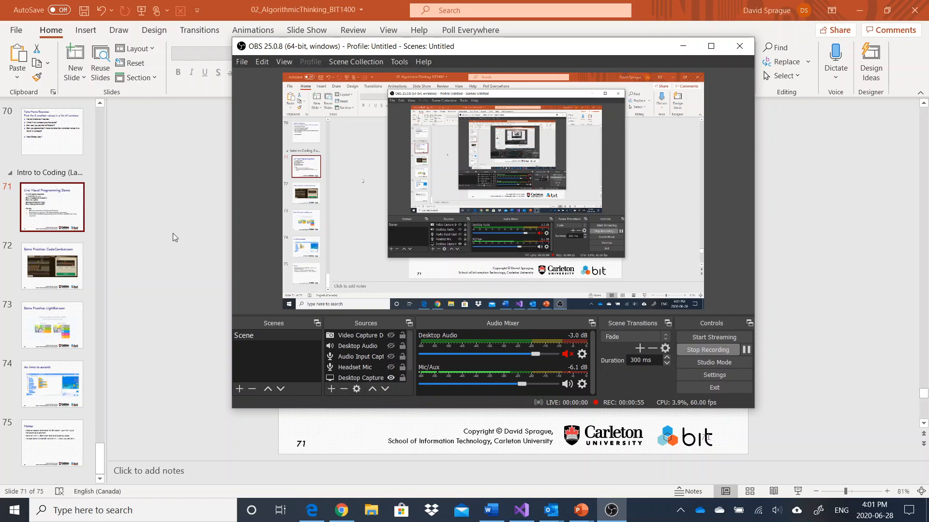
mouse_move(39, 191)
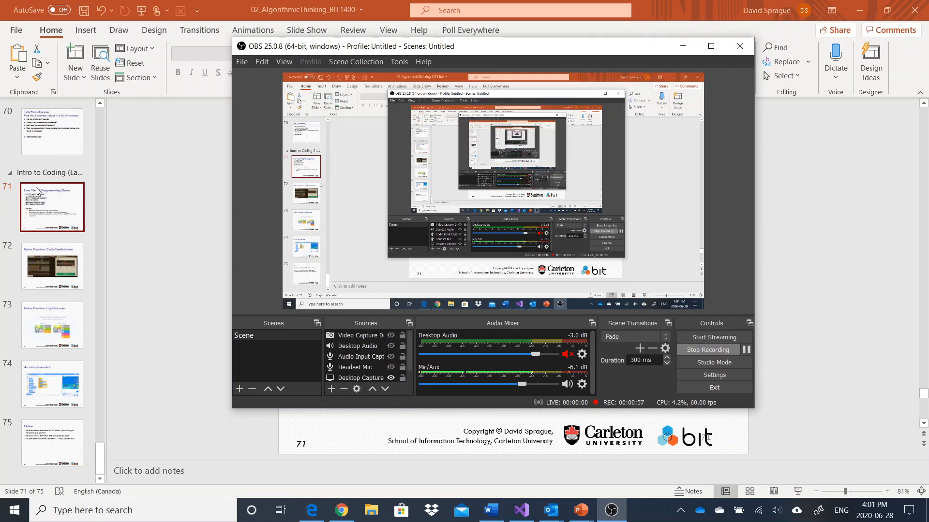
Minimize OBS Studio so the Live Visual Programming Demo slide shows
left_click(739, 46)
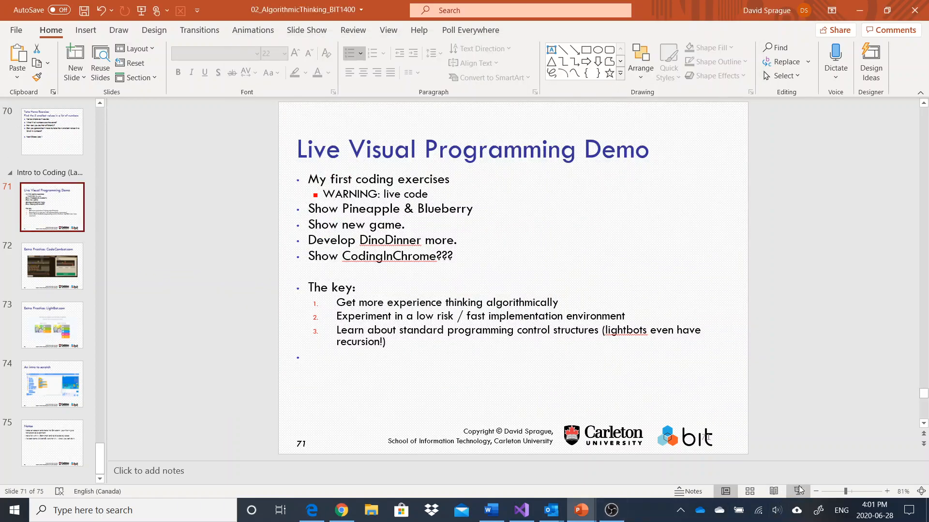
Start the slideshow from the Live Visual Programming Demo slide
left_click(797, 492)
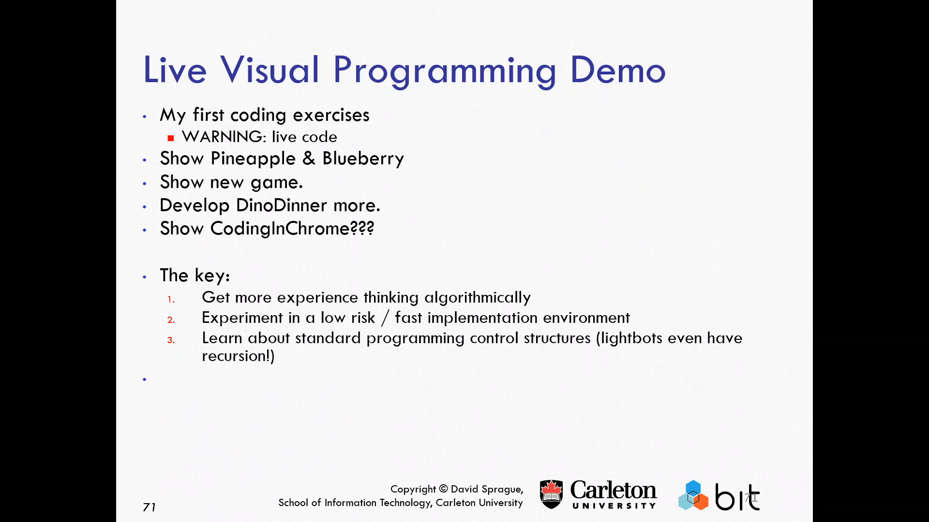
Advance past the CodeCombat practice slide to the intro-to-Scratch slide
key("Right")
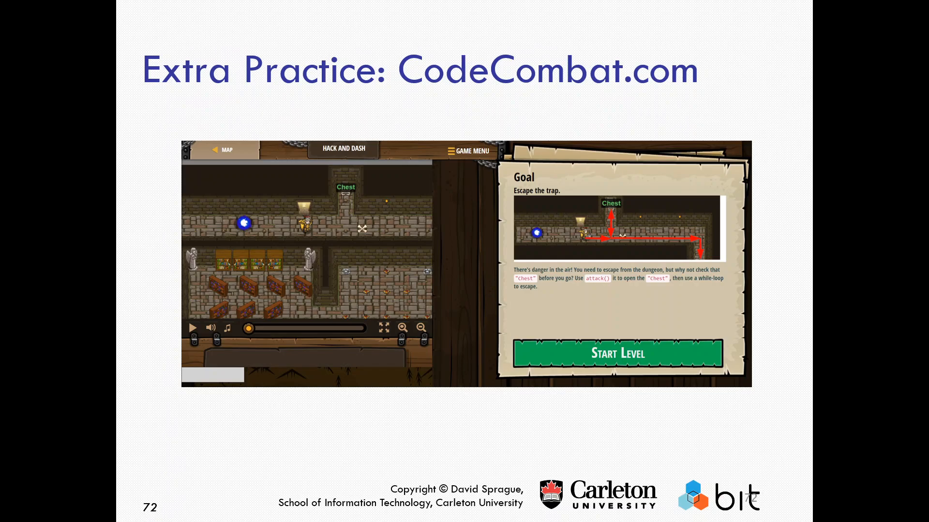
key("Right")
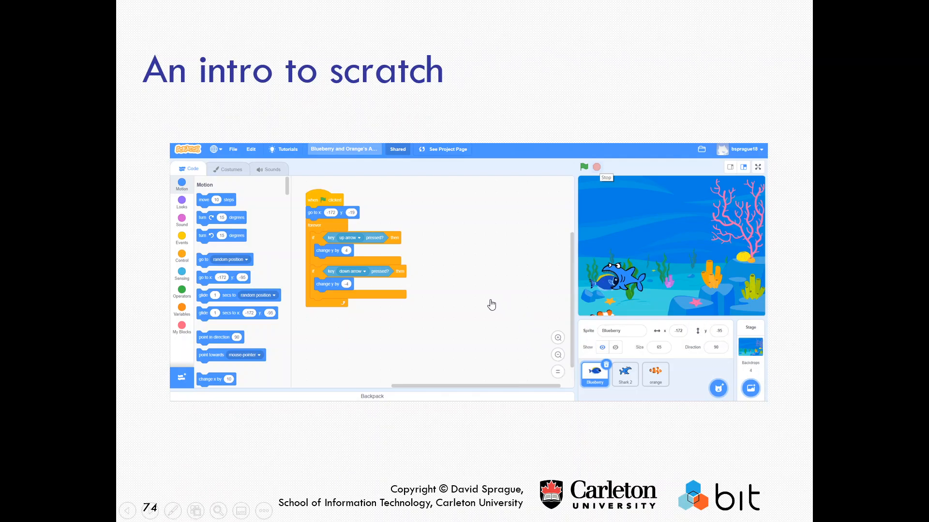
mouse_move(505, 323)
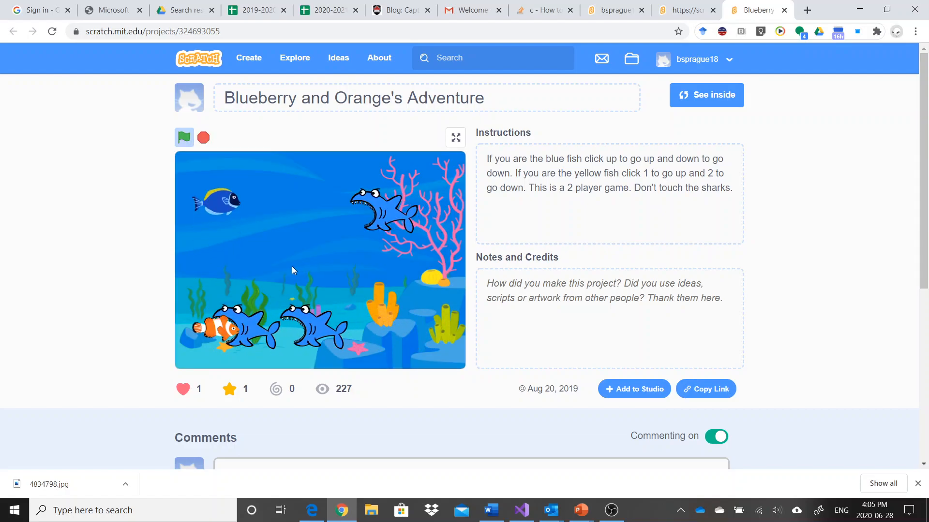
Stop the game and see inside the project, showing Blueberry's movement script
left_click(183, 137)
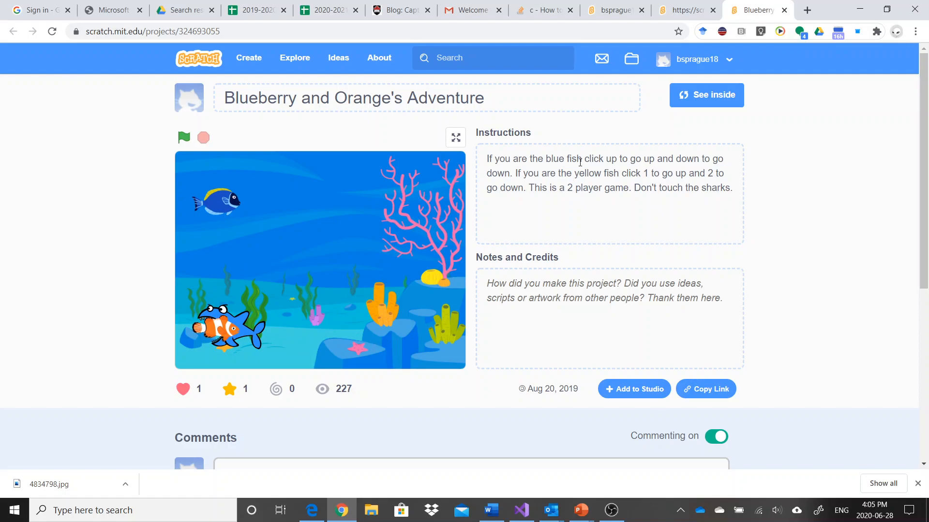
left_click(706, 94)
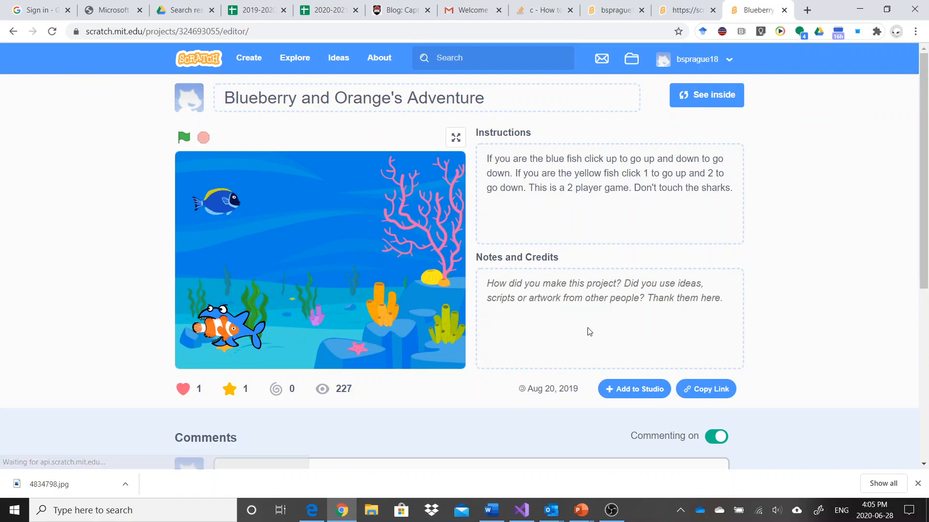
left_click(706, 95)
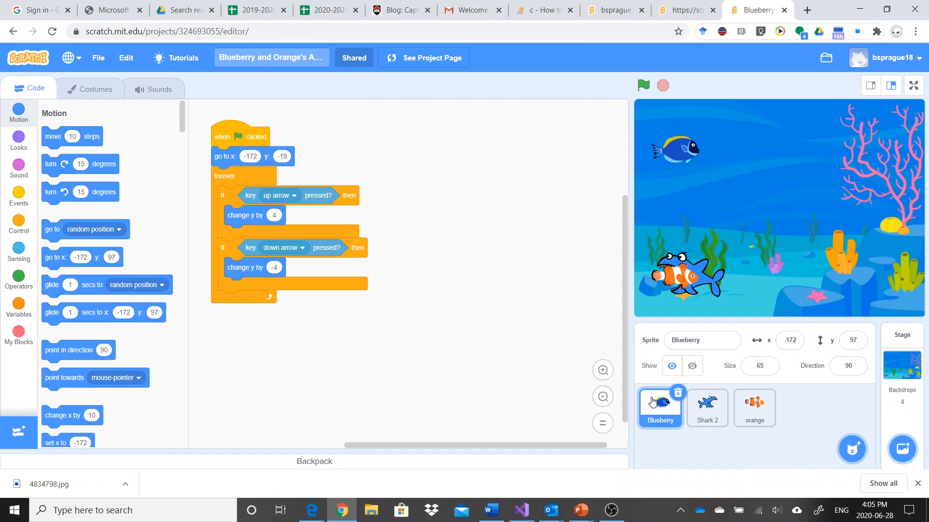
mouse_move(665, 142)
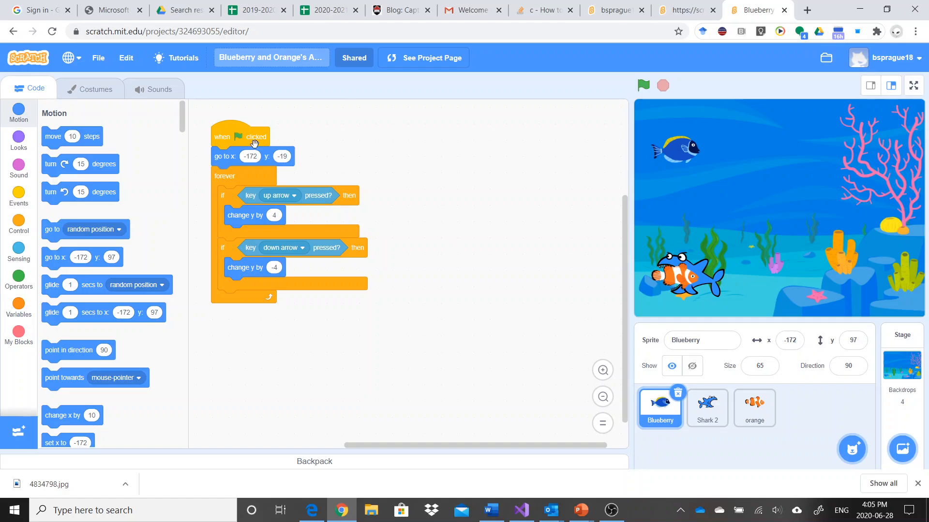
mouse_move(238, 165)
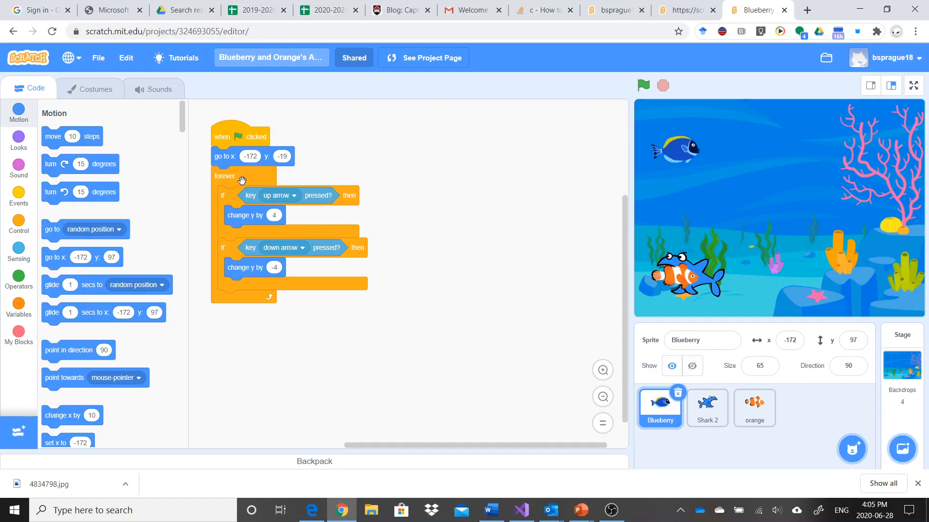
mouse_move(280, 190)
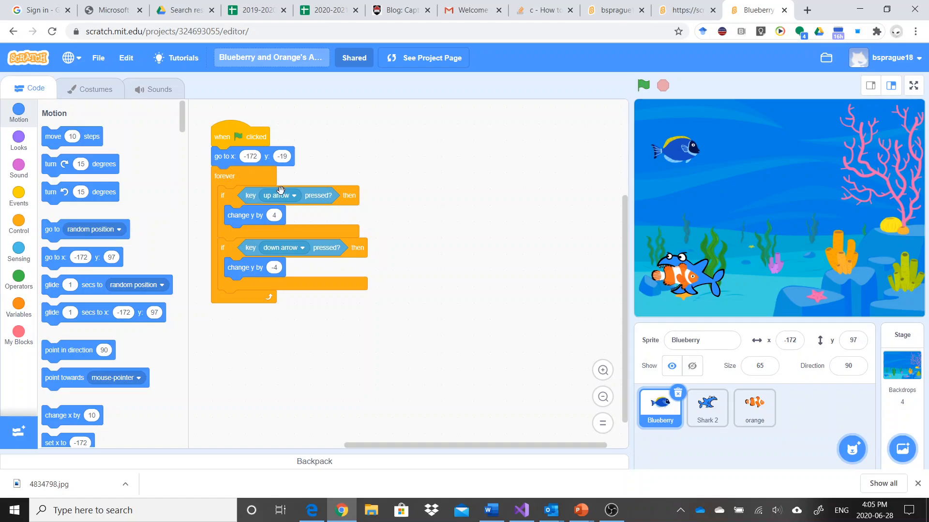
mouse_move(271, 249)
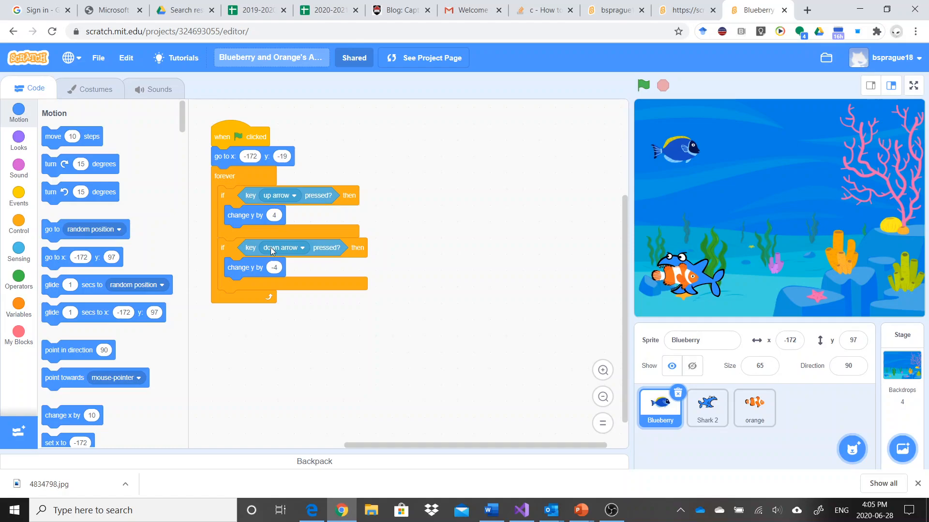
mouse_move(283, 252)
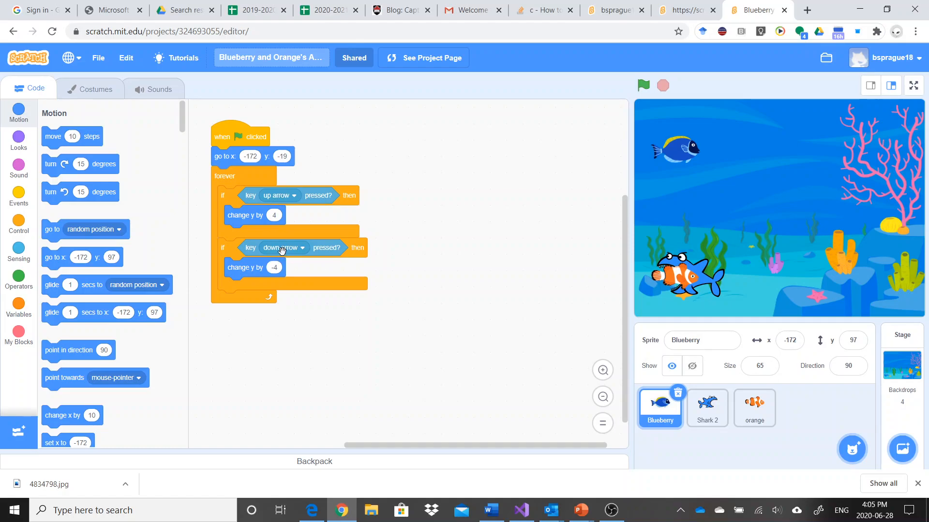
mouse_move(386, 348)
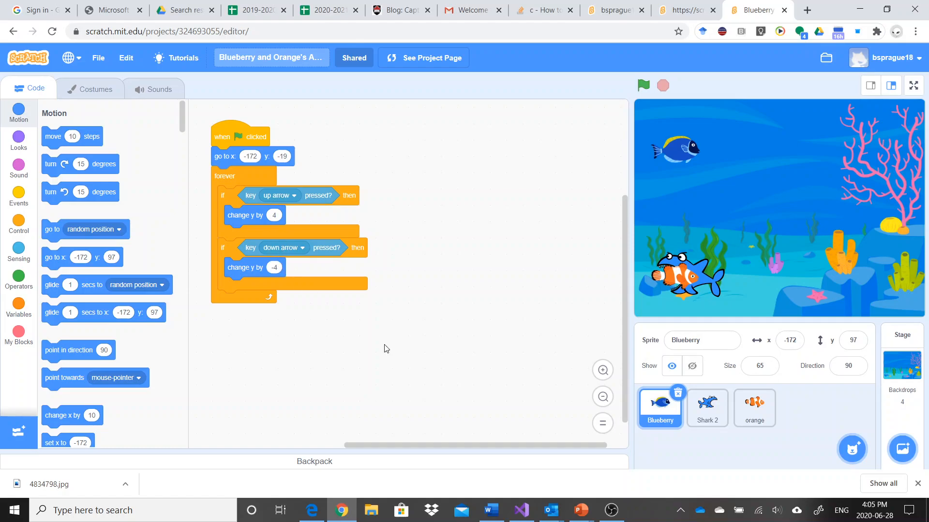
mouse_move(700, 164)
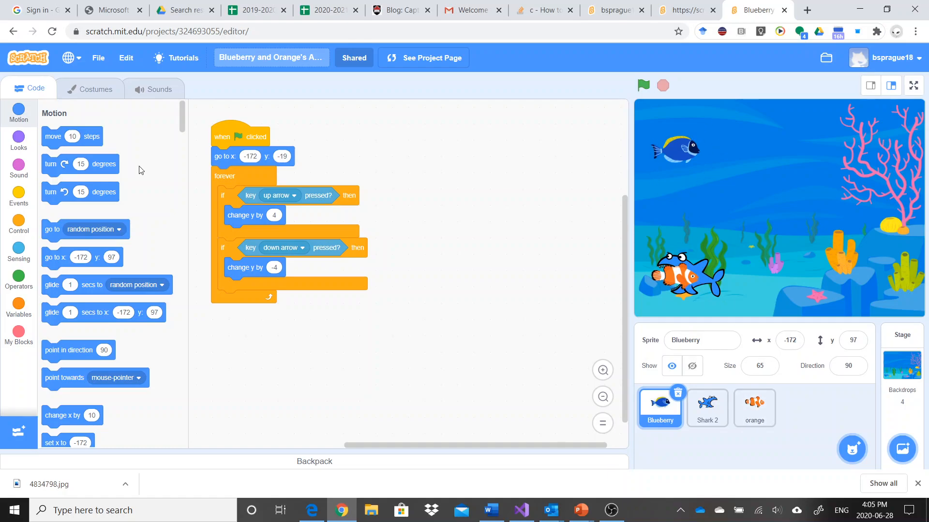
mouse_move(153, 133)
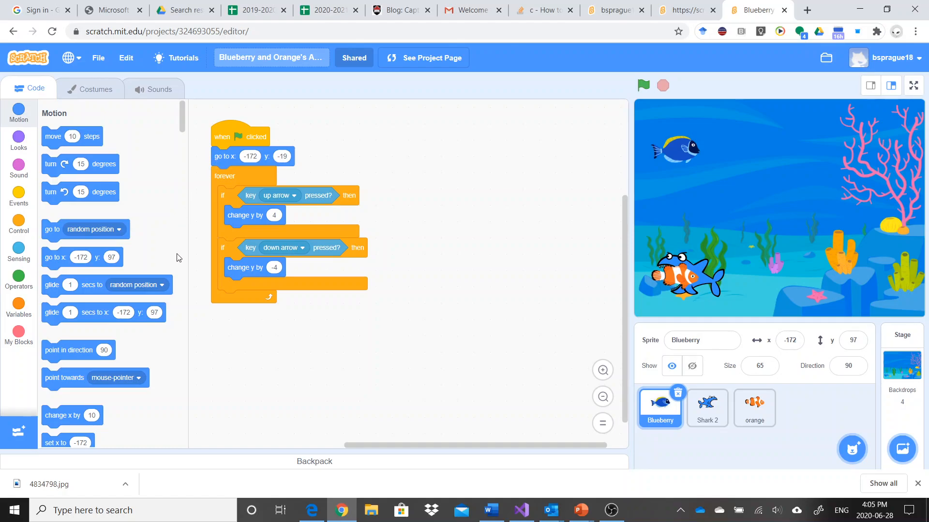
mouse_move(245, 169)
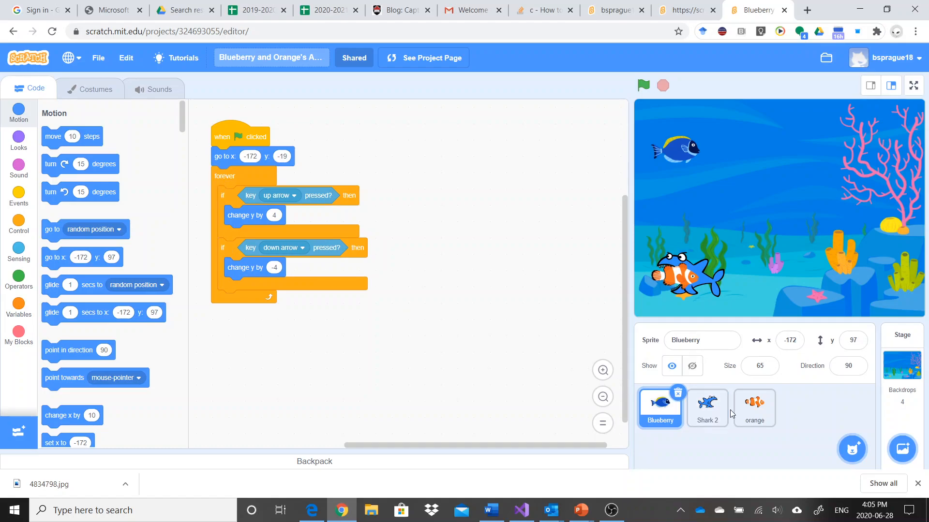
left_click(707, 407)
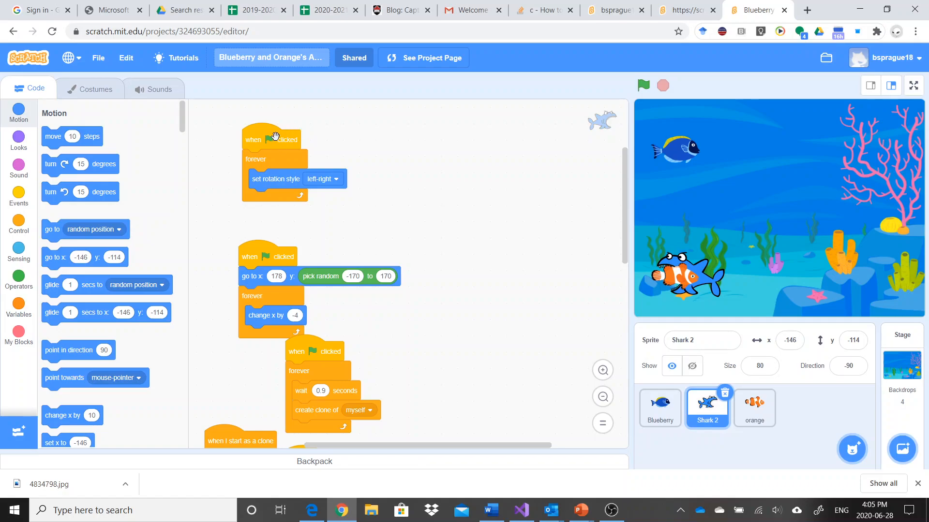
mouse_move(273, 178)
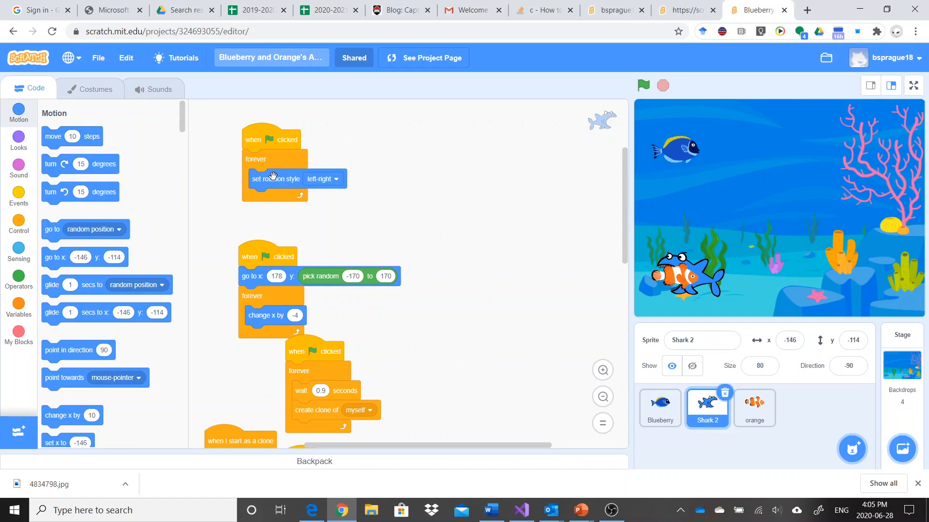
mouse_move(335, 184)
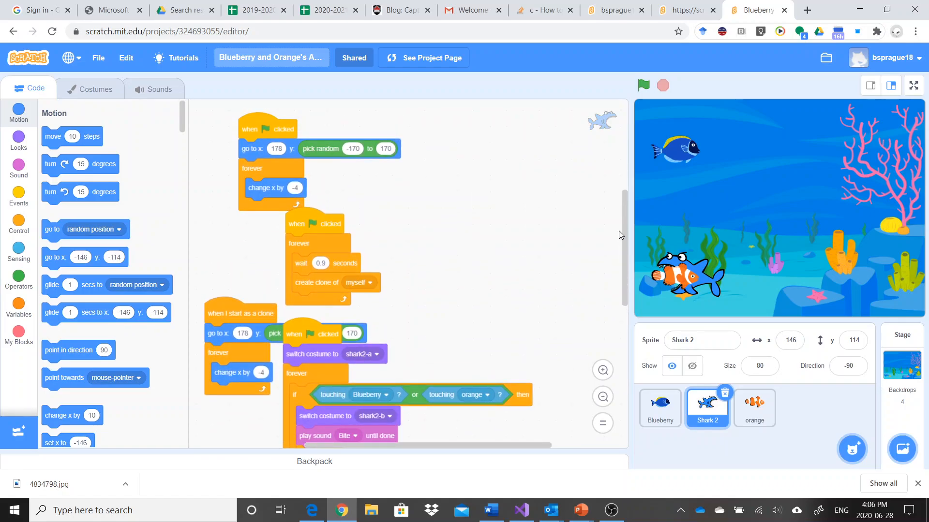
scroll("down", 3)
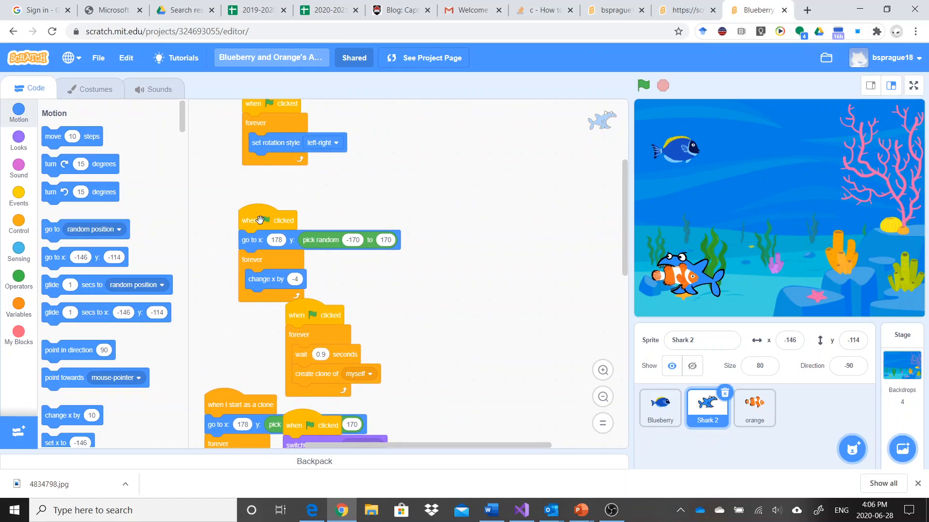
mouse_move(264, 189)
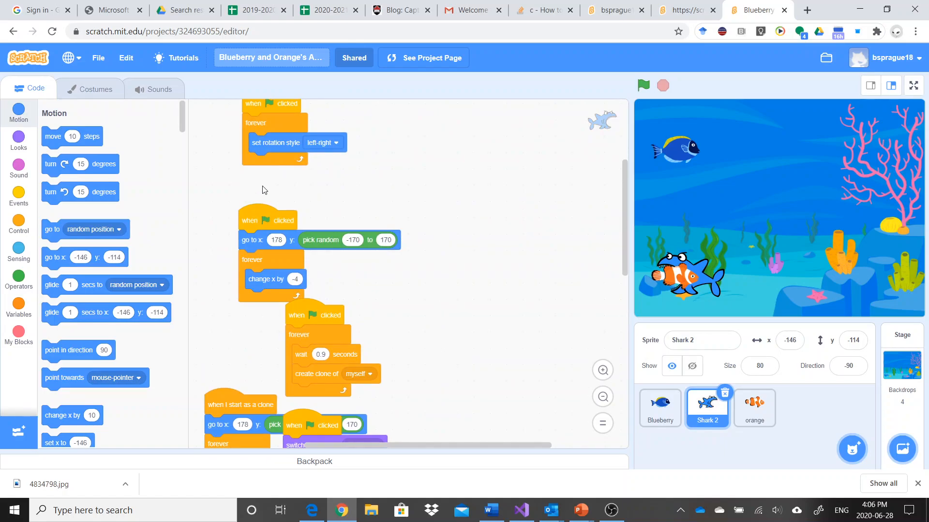
mouse_move(295, 248)
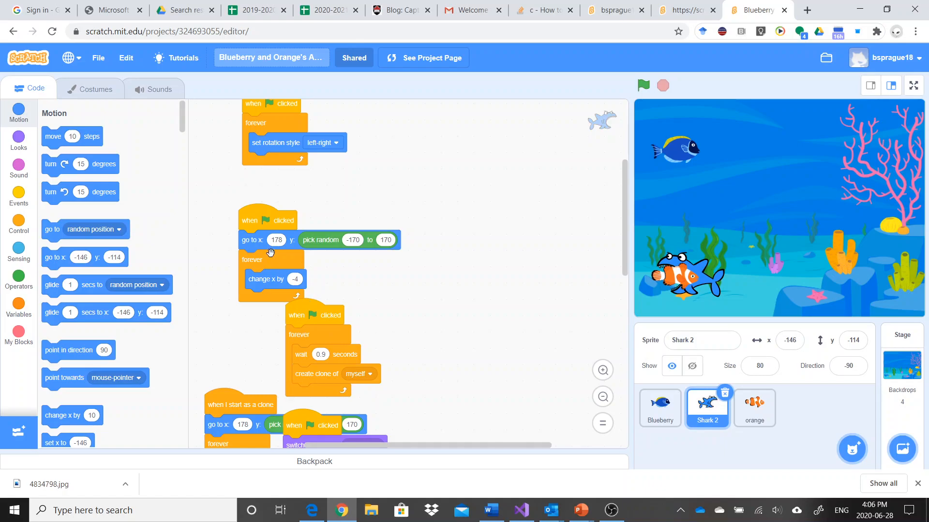
mouse_move(347, 246)
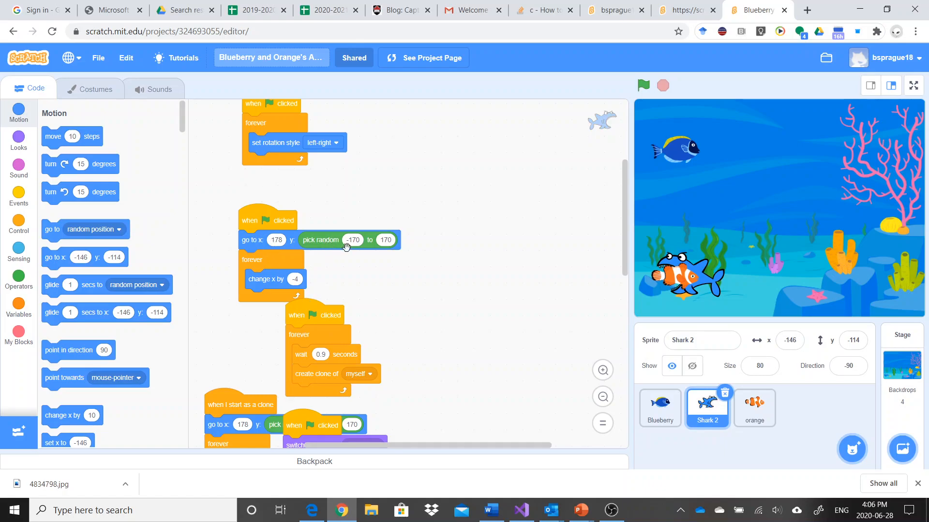
mouse_move(850, 206)
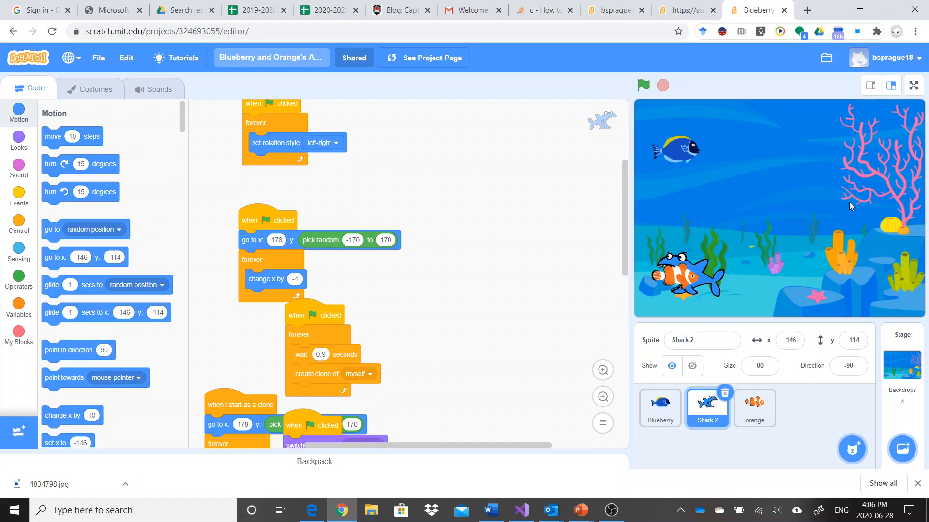
mouse_move(921, 149)
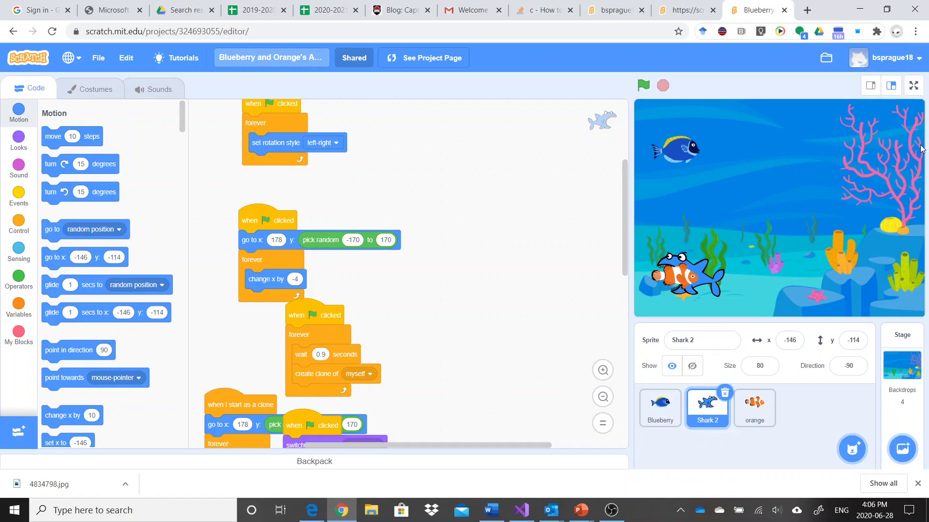
mouse_move(643, 154)
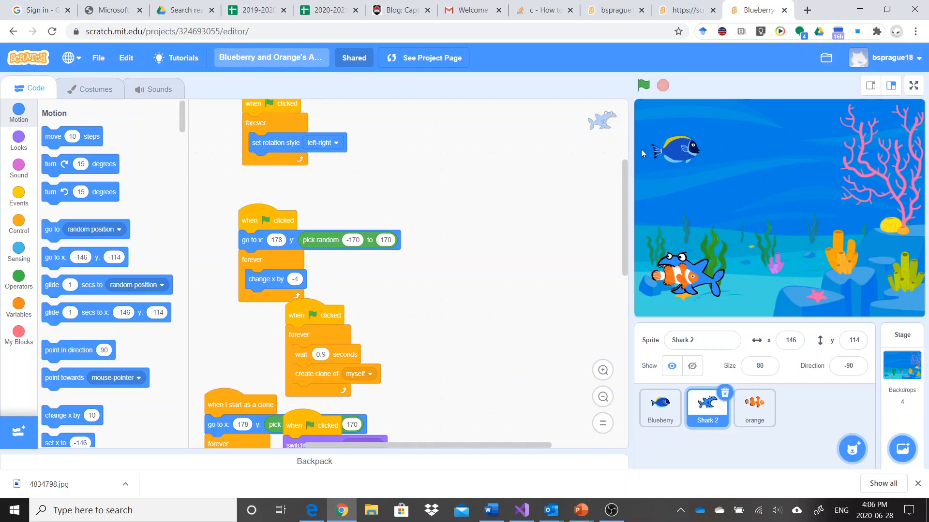
mouse_move(329, 353)
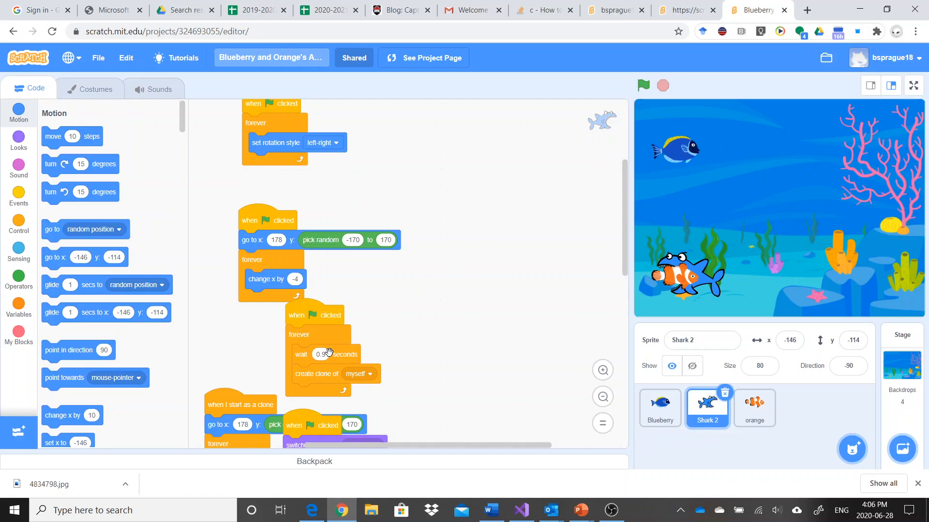
mouse_move(342, 376)
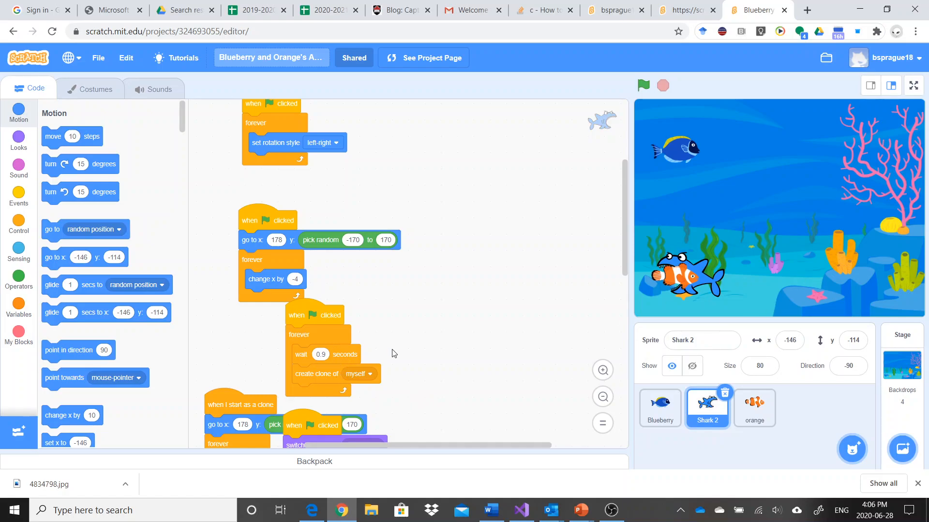
mouse_move(711, 218)
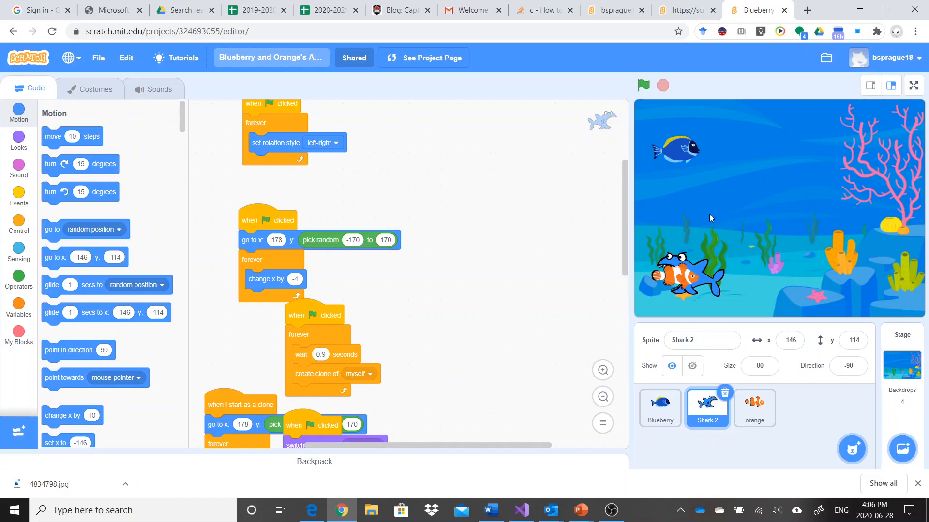
mouse_move(810, 92)
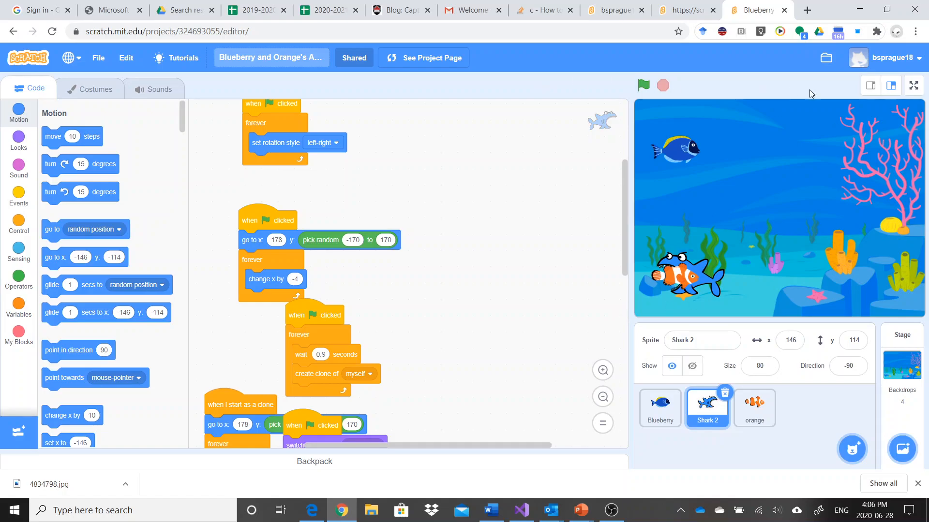
mouse_move(621, 194)
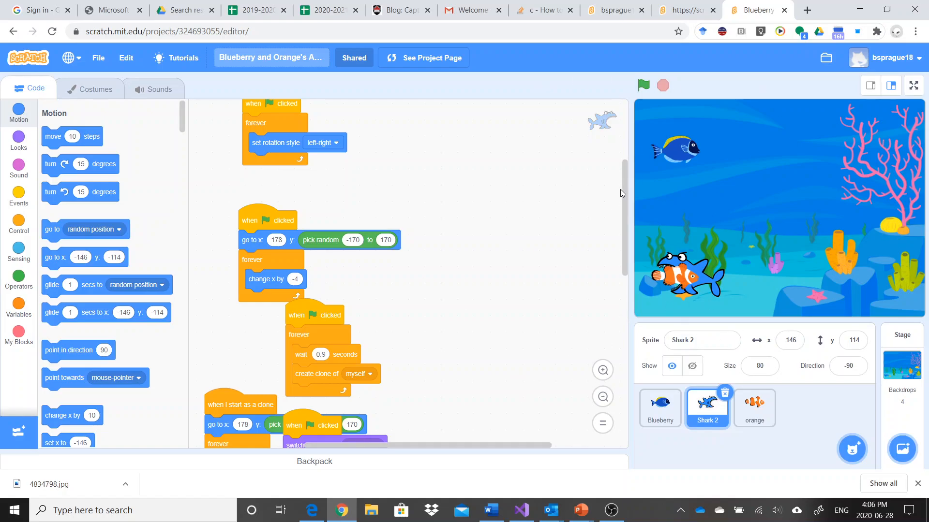
Leave Shark 2's scripts and open the DuckPong project for editing
scroll("down", 3)
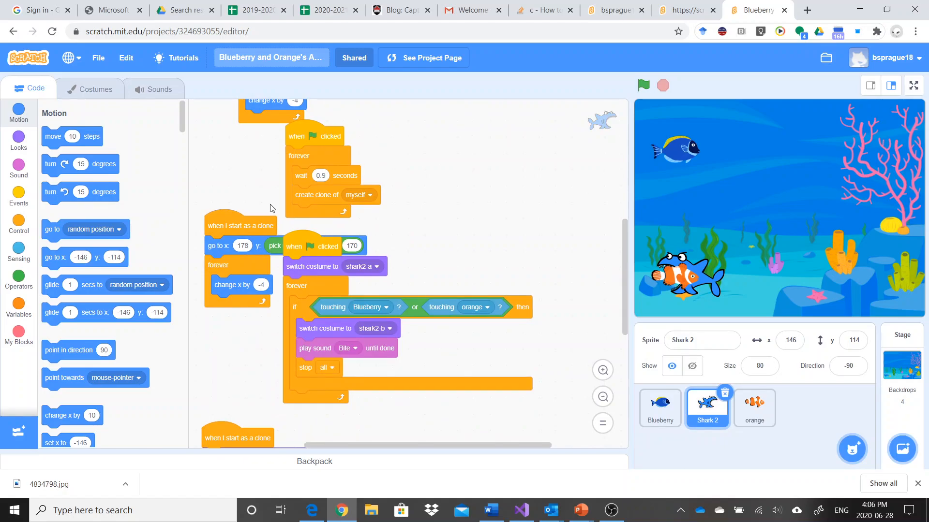
mouse_move(230, 267)
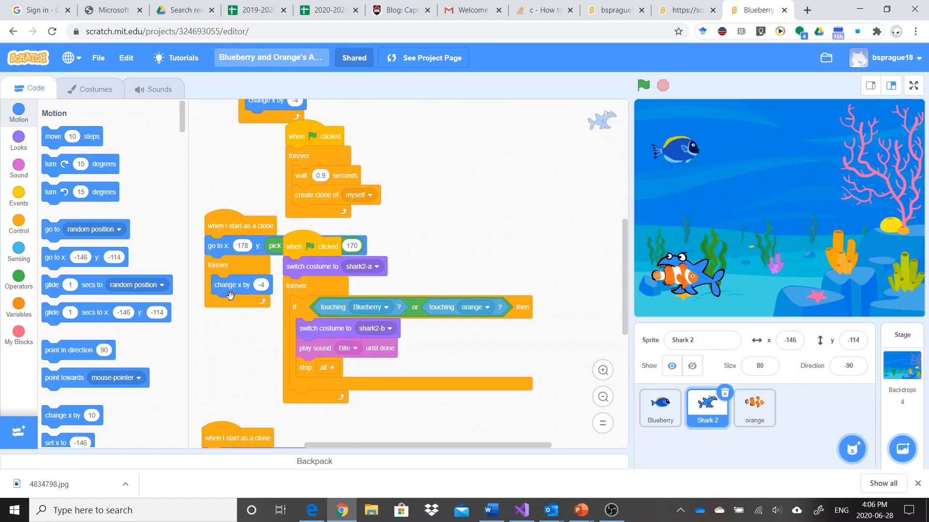
mouse_move(307, 241)
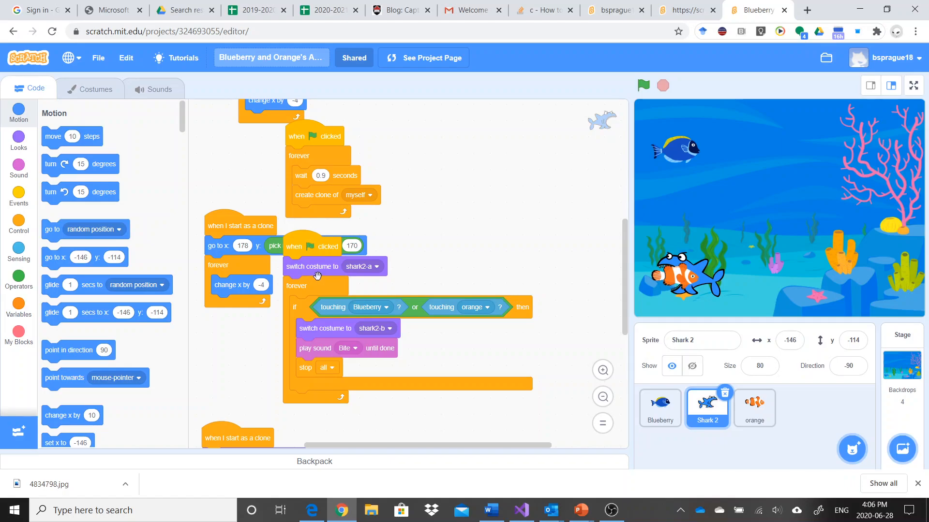
mouse_move(320, 297)
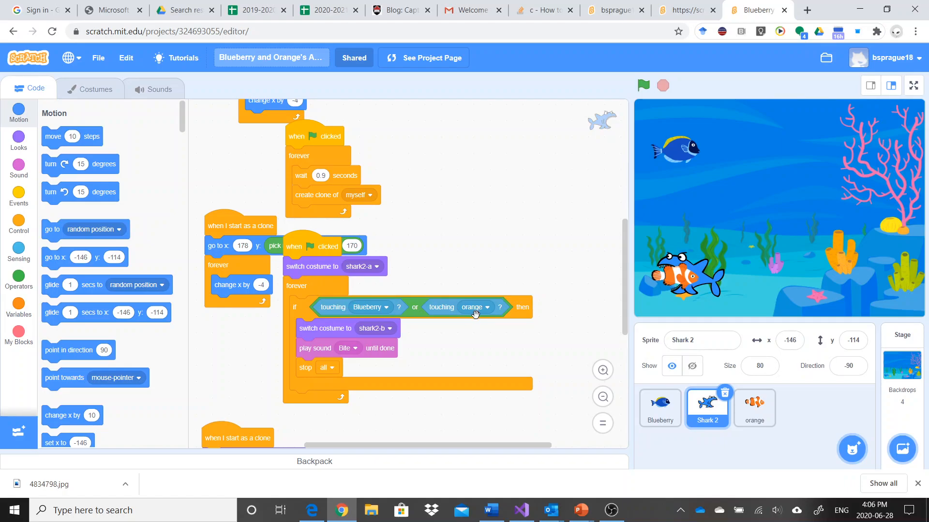
mouse_move(416, 309)
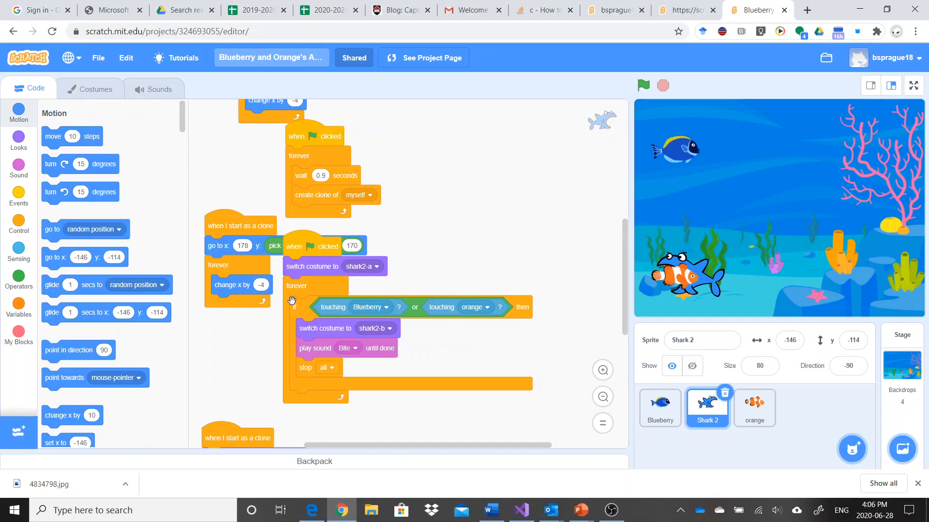
mouse_move(441, 312)
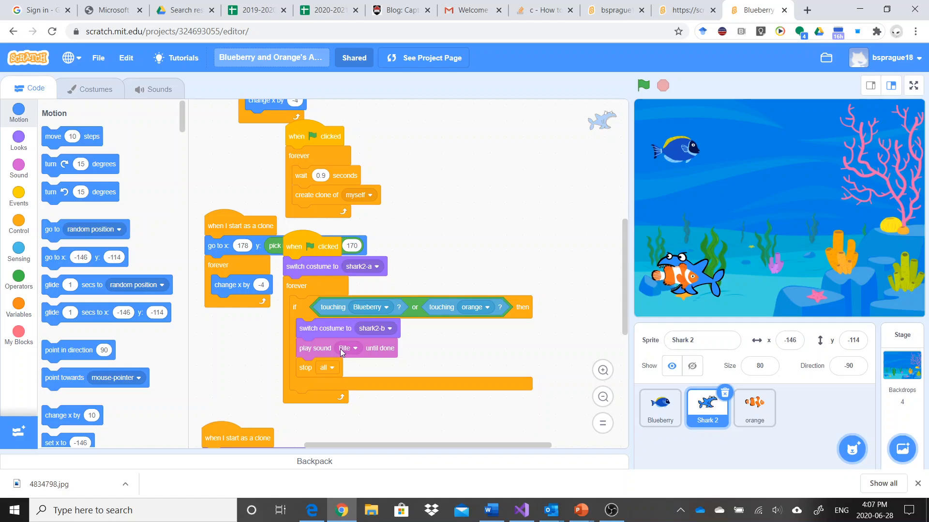
mouse_move(325, 373)
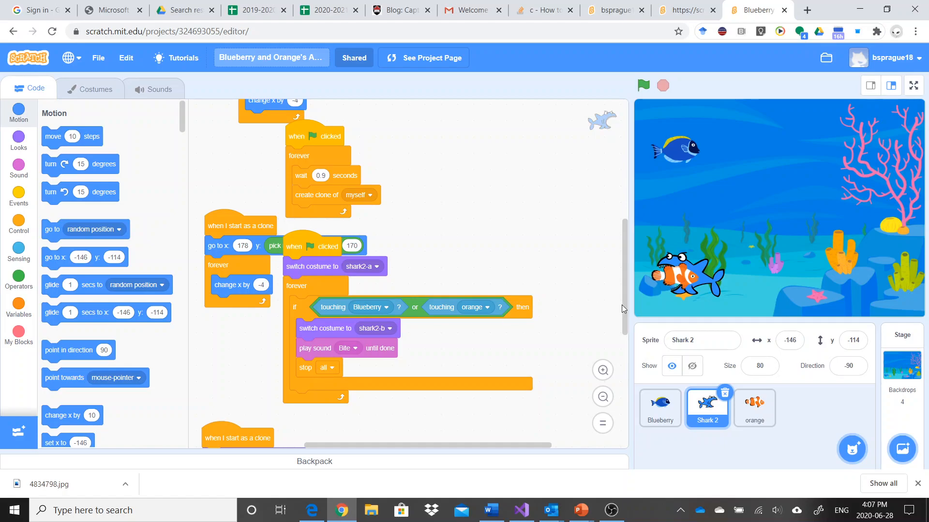
scroll("down", 3)
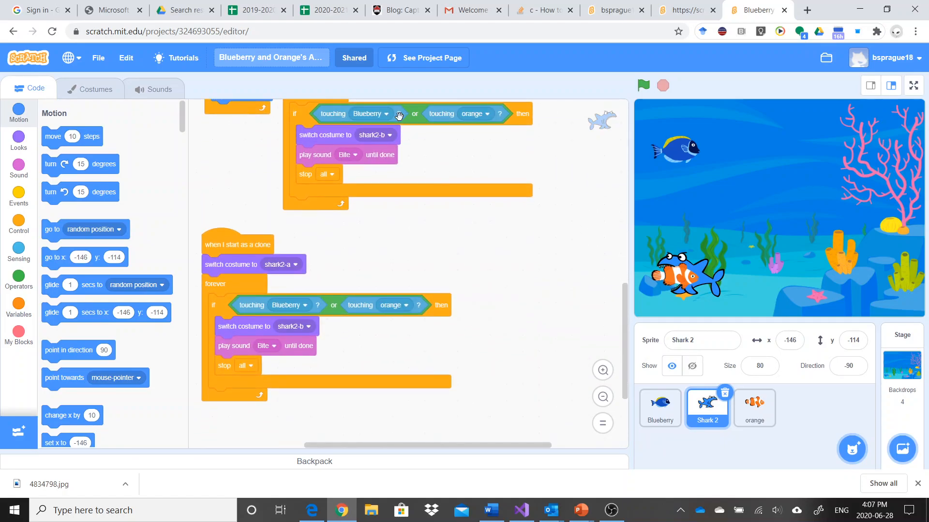
mouse_move(377, 120)
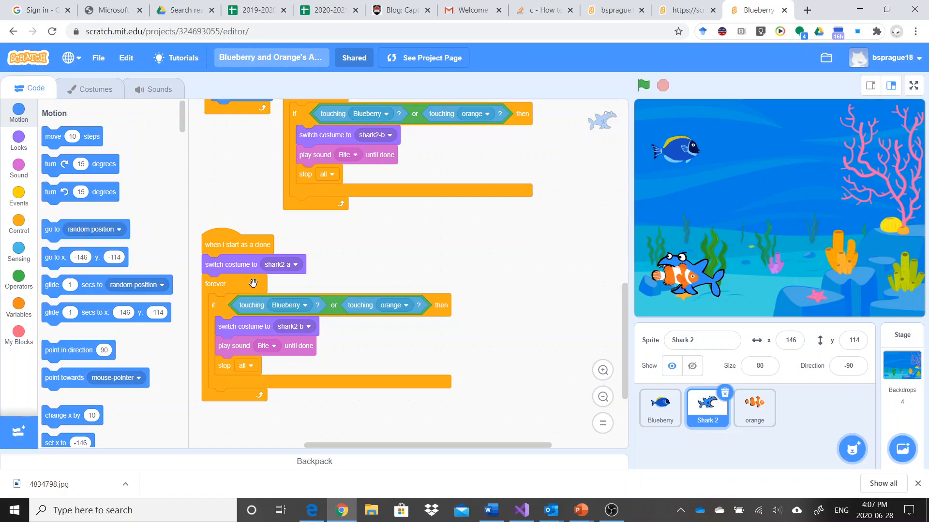
mouse_move(220, 290)
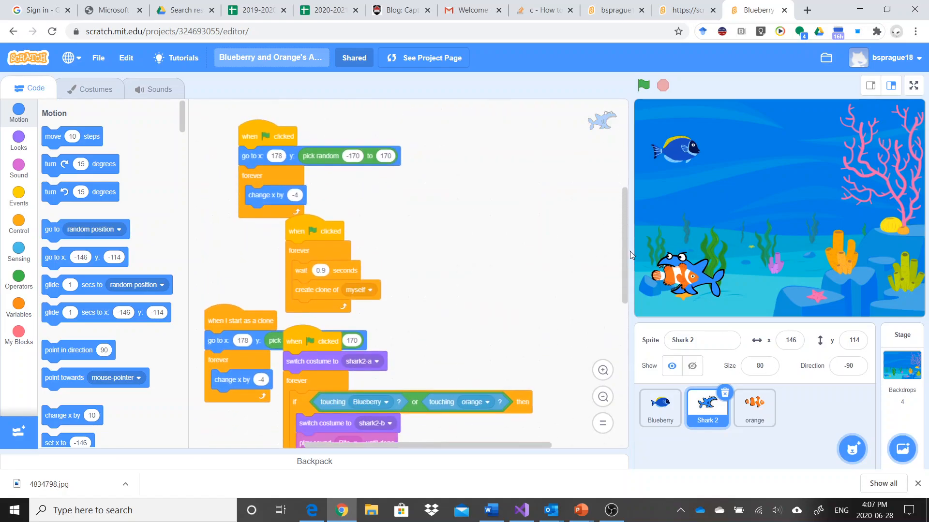
scroll("down", 3)
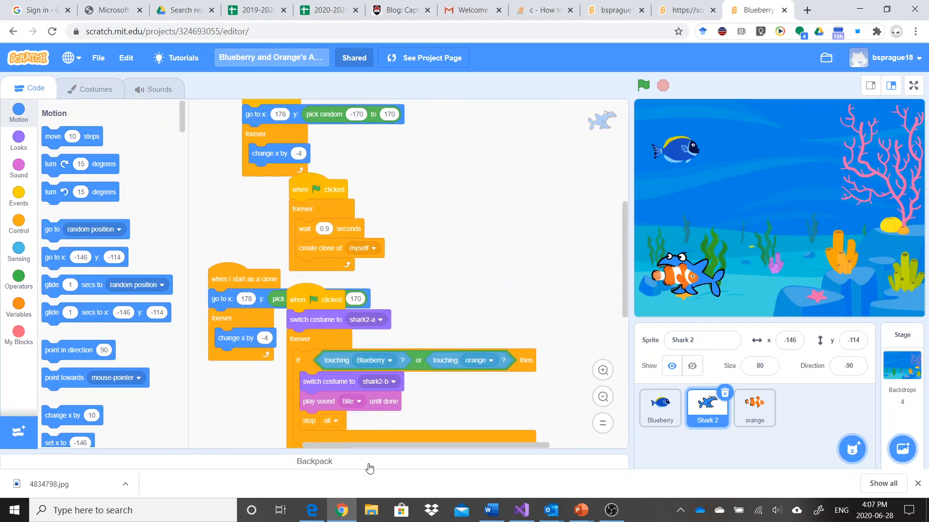
mouse_move(639, 284)
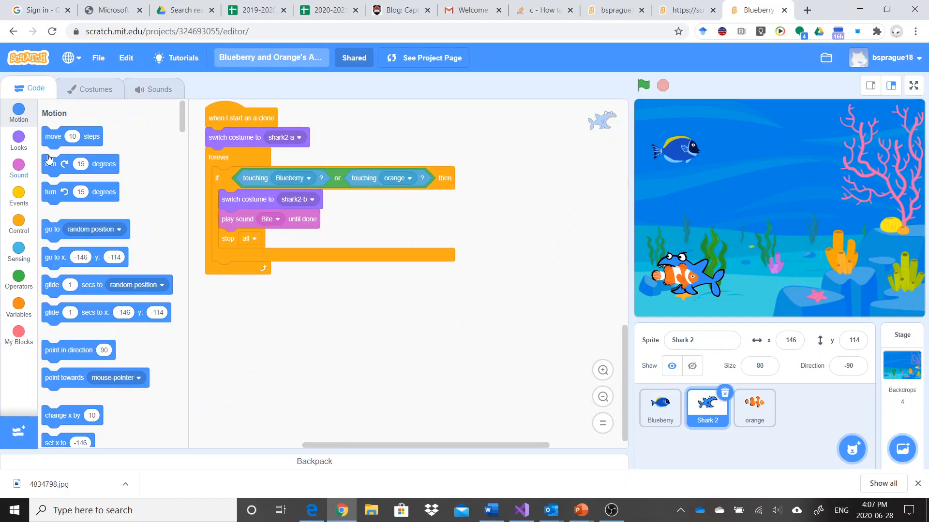
left_click(755, 405)
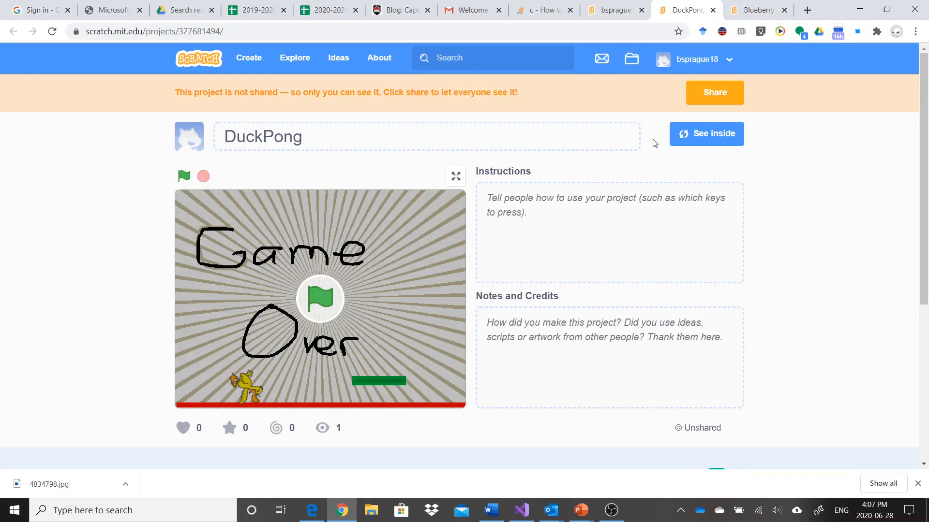
mouse_move(712, 139)
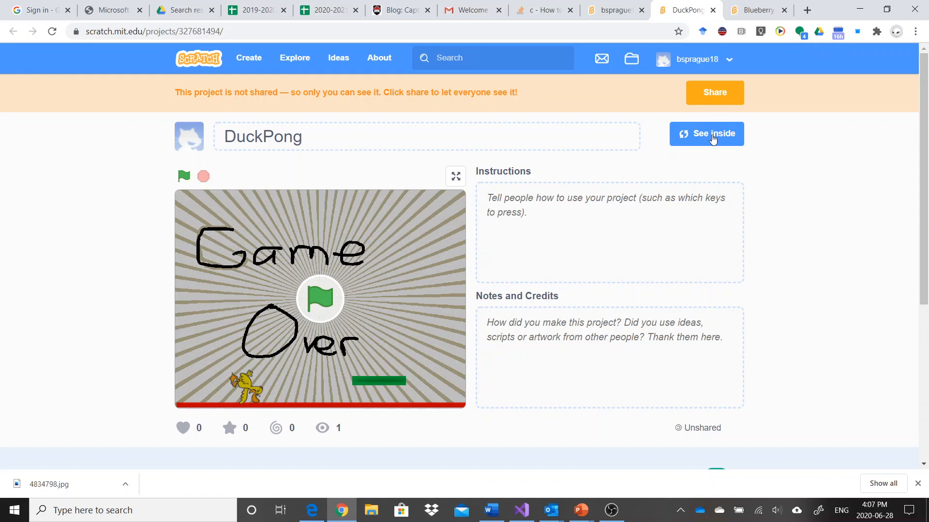
left_click(706, 133)
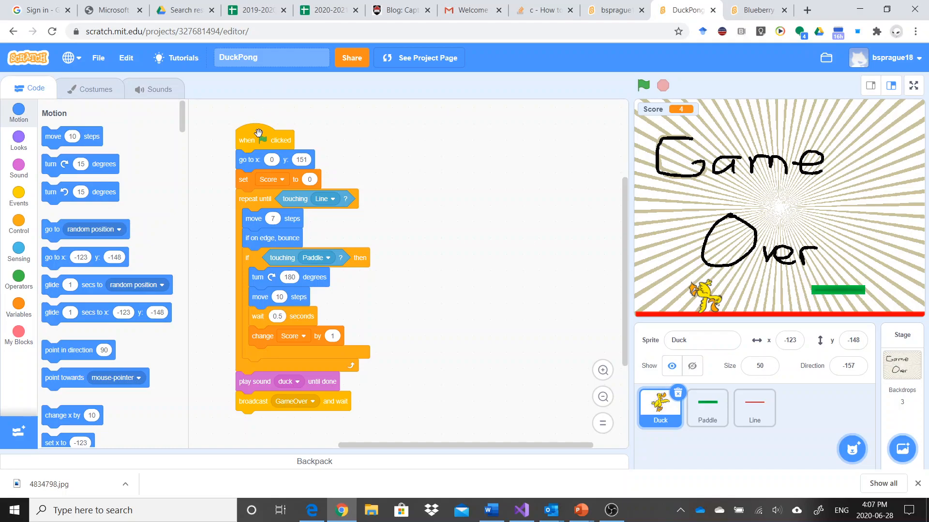
mouse_move(280, 149)
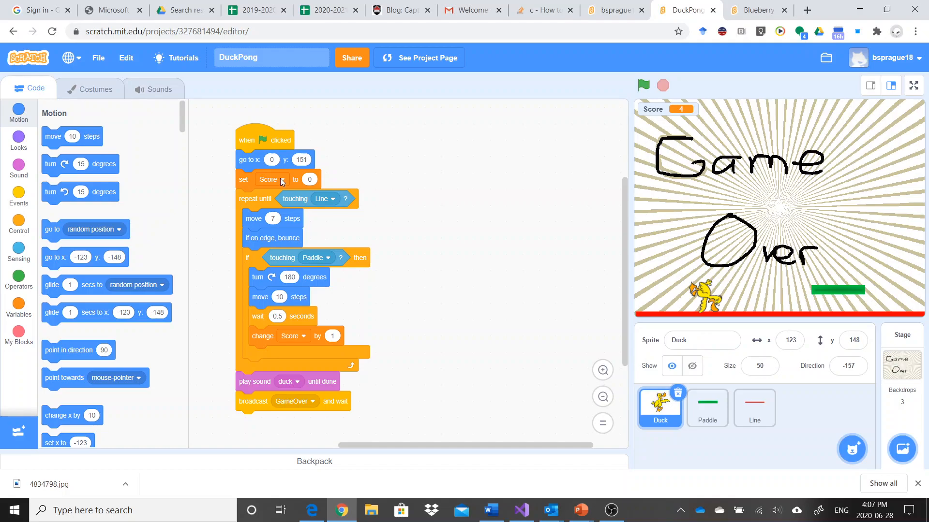
mouse_move(667, 116)
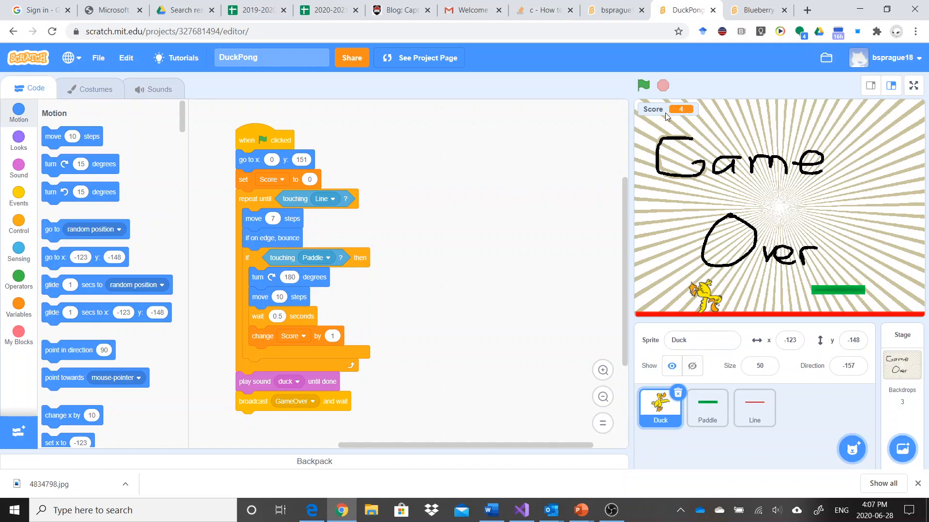
mouse_move(685, 113)
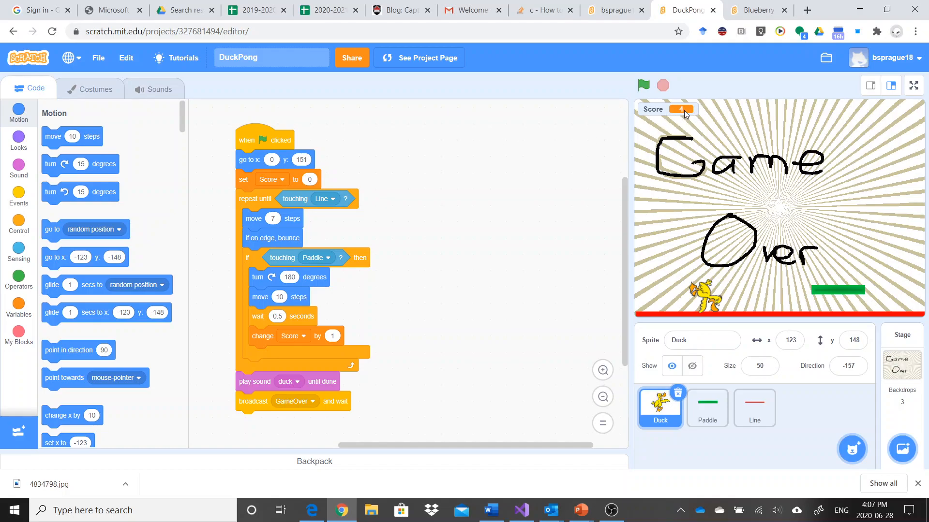
Pull 'set Score to 0' and 'change Score by 1' out of the Duck's green-flag script
left_click_drag(244, 179, 418, 178)
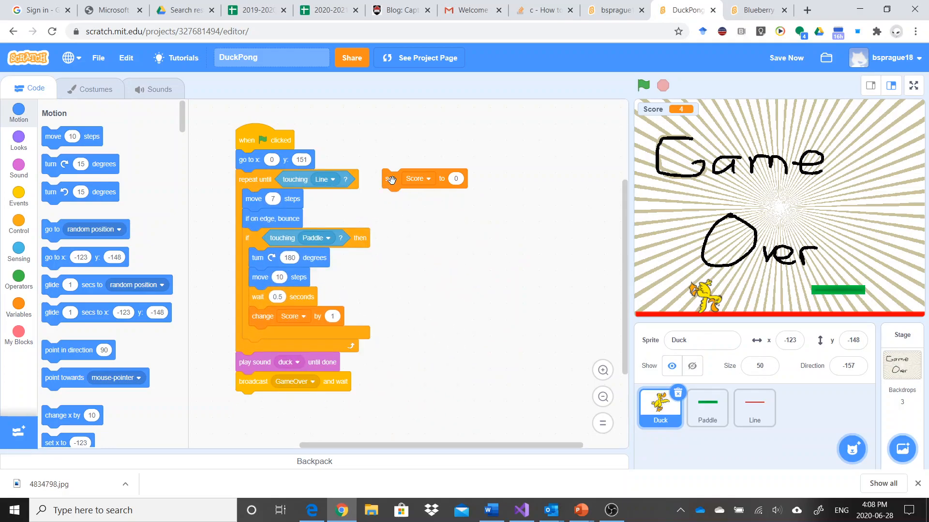
left_click(390, 178)
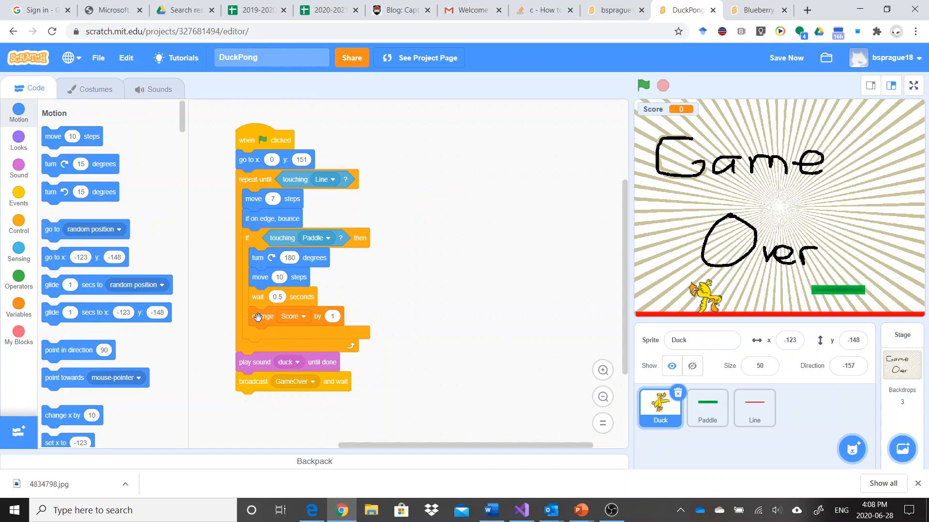
left_click_drag(260, 316, 415, 288)
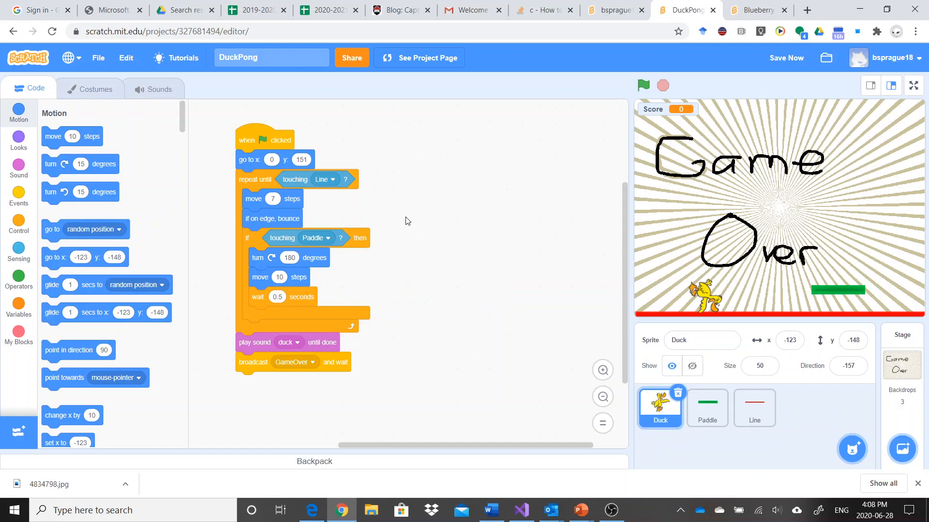
mouse_move(364, 200)
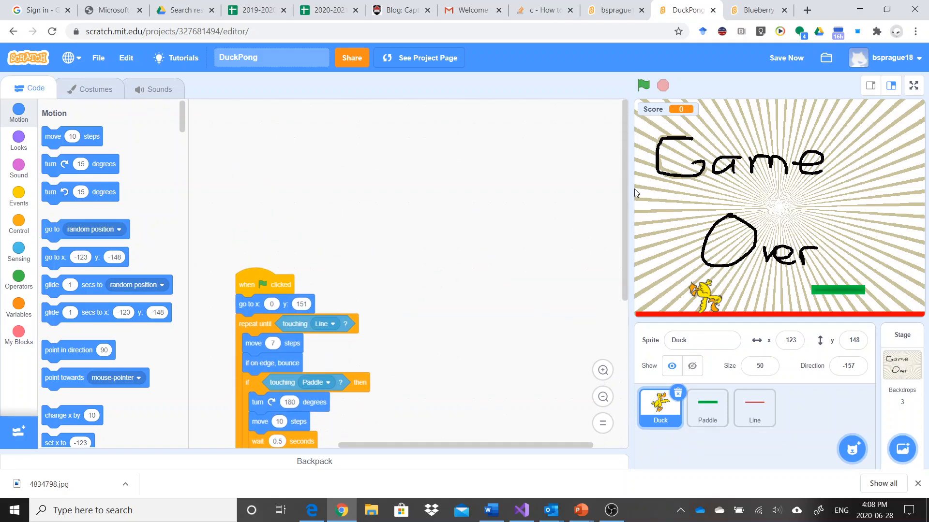
scroll("down", 3)
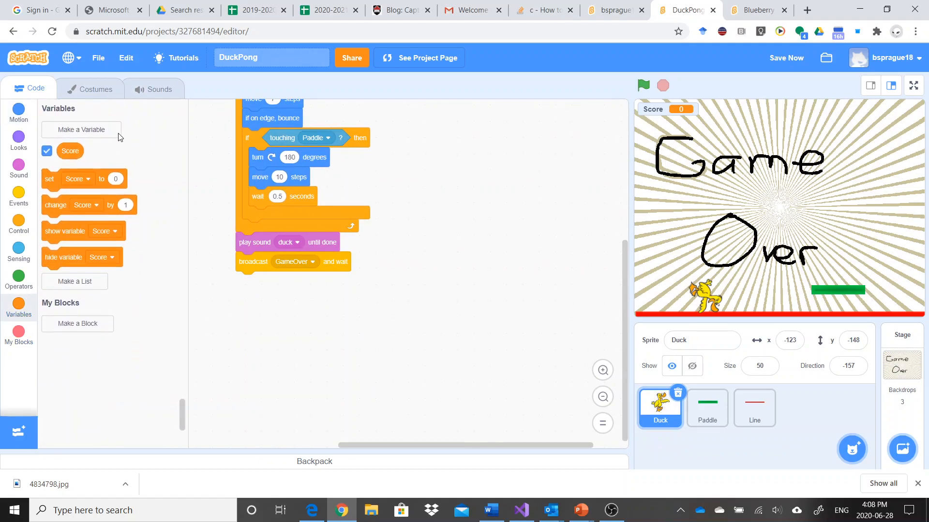
Hide the Score readout from the stage and show the Control blocks
left_click(47, 151)
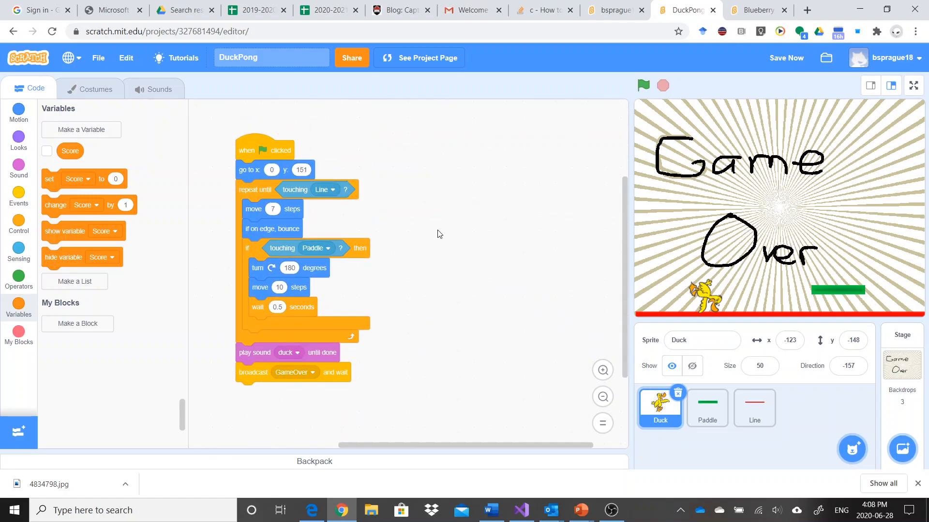
mouse_move(258, 173)
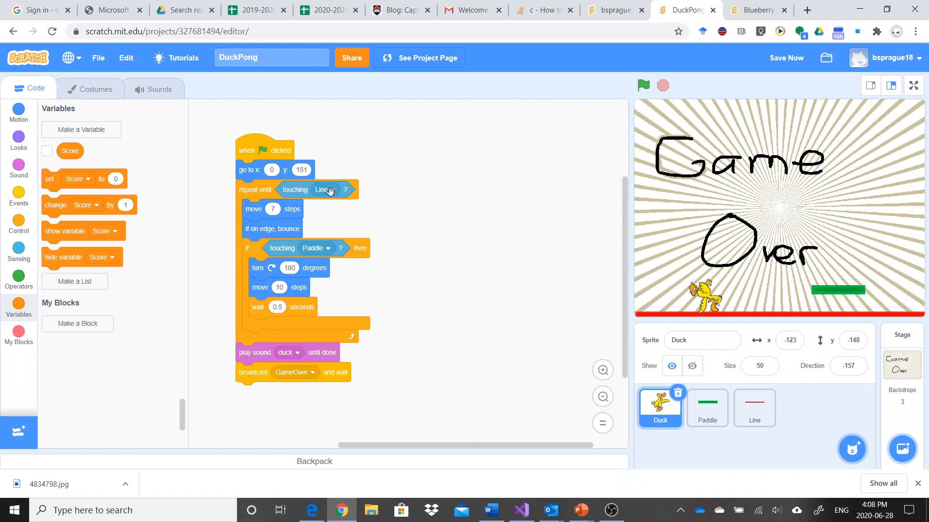
mouse_move(809, 317)
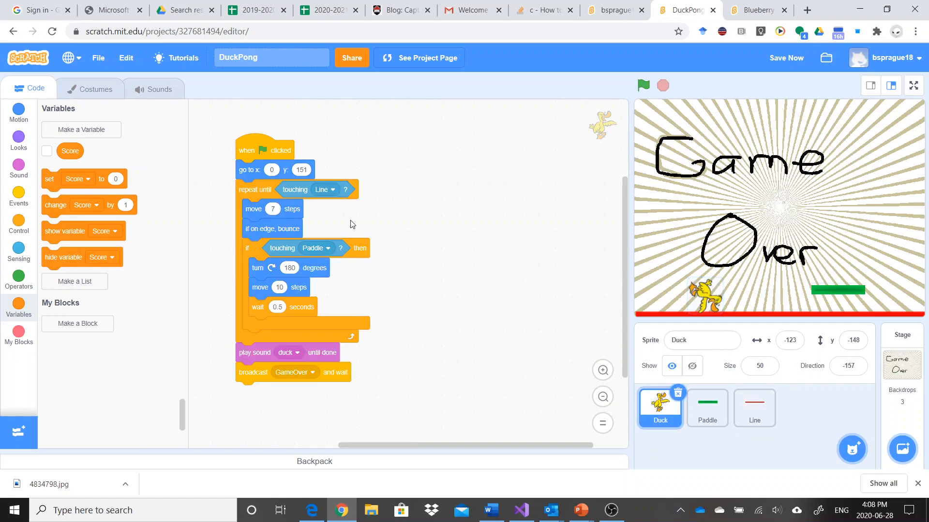
mouse_move(288, 195)
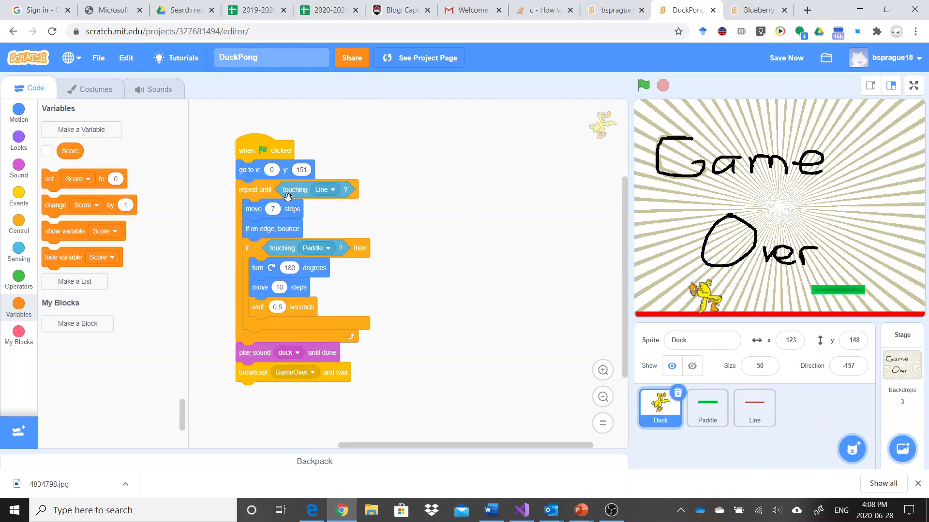
mouse_move(294, 209)
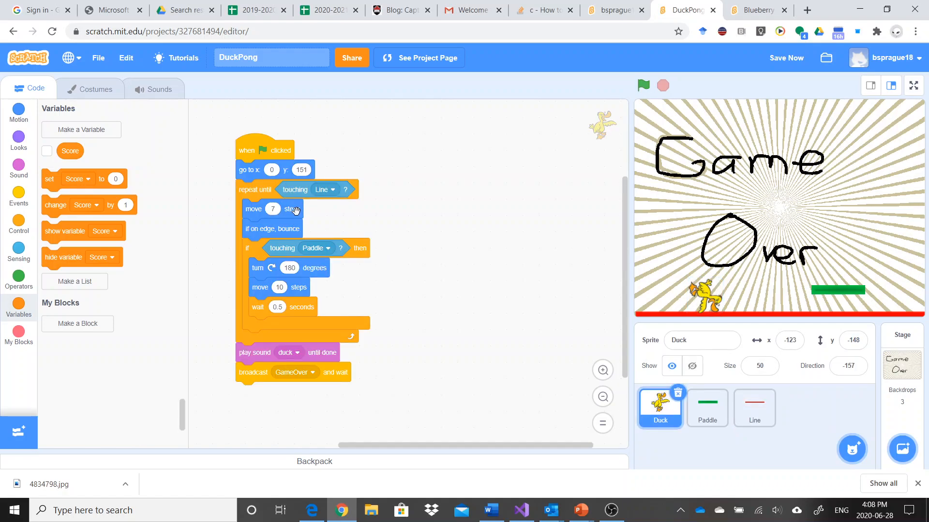
mouse_move(250, 236)
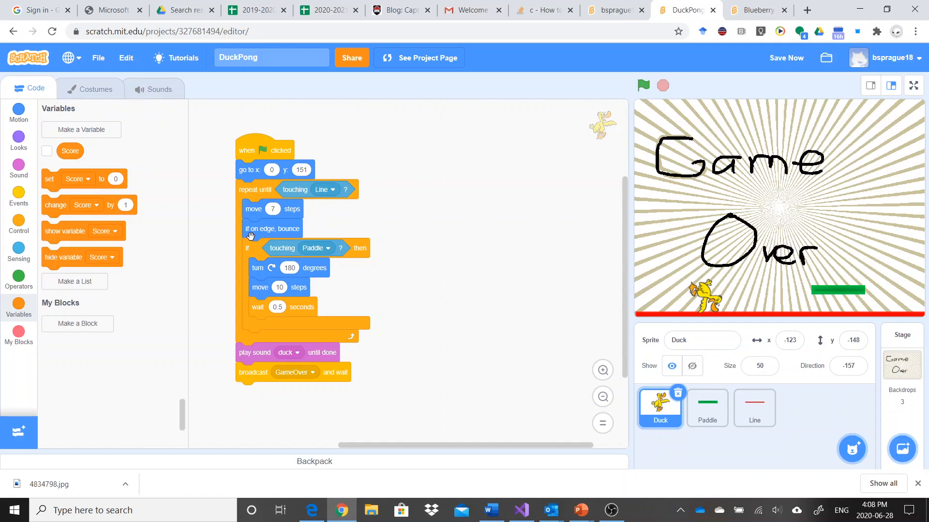
mouse_move(366, 198)
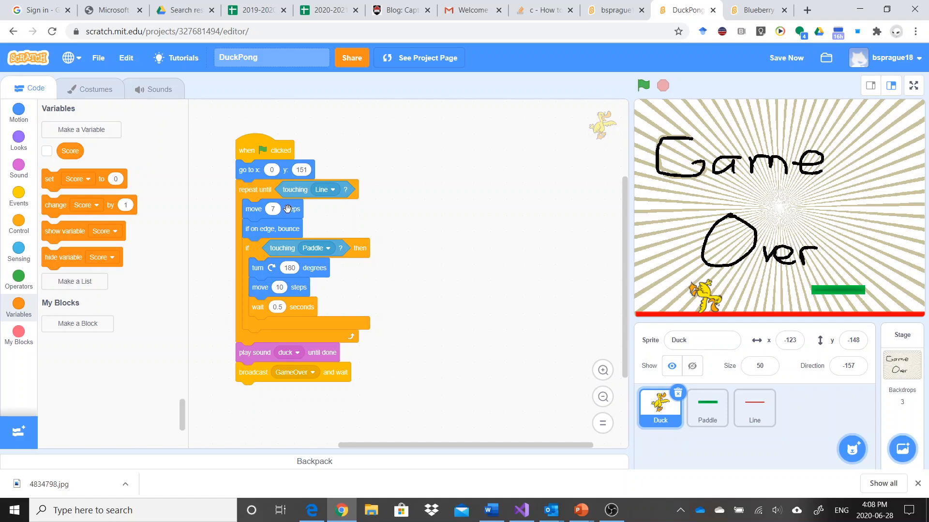
mouse_move(285, 206)
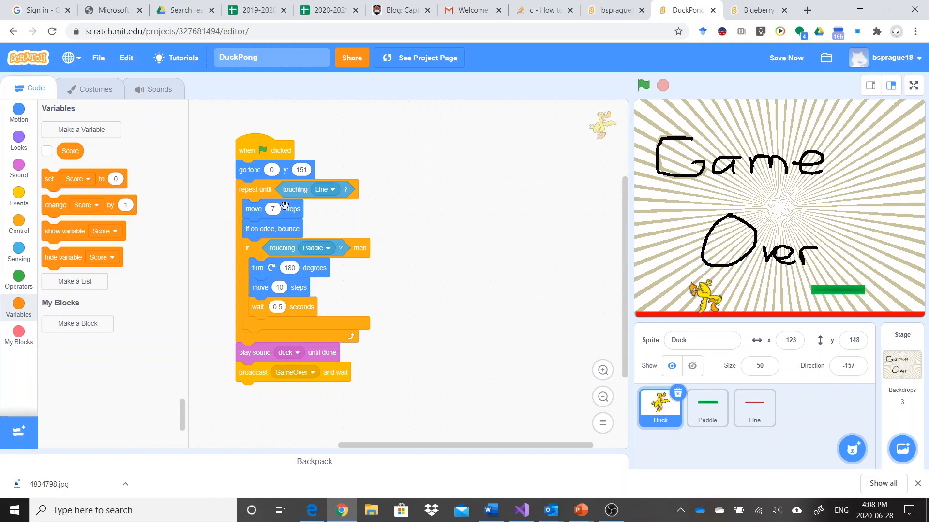
mouse_move(268, 228)
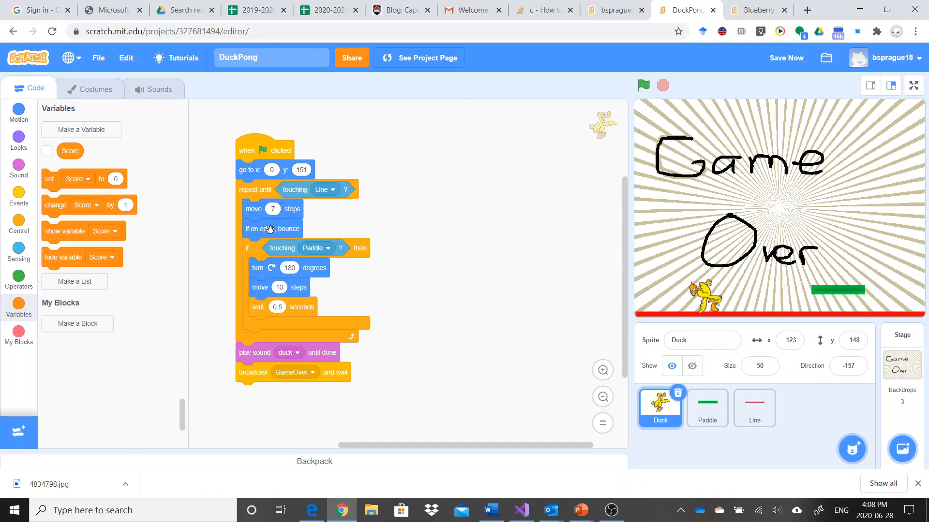
mouse_move(264, 232)
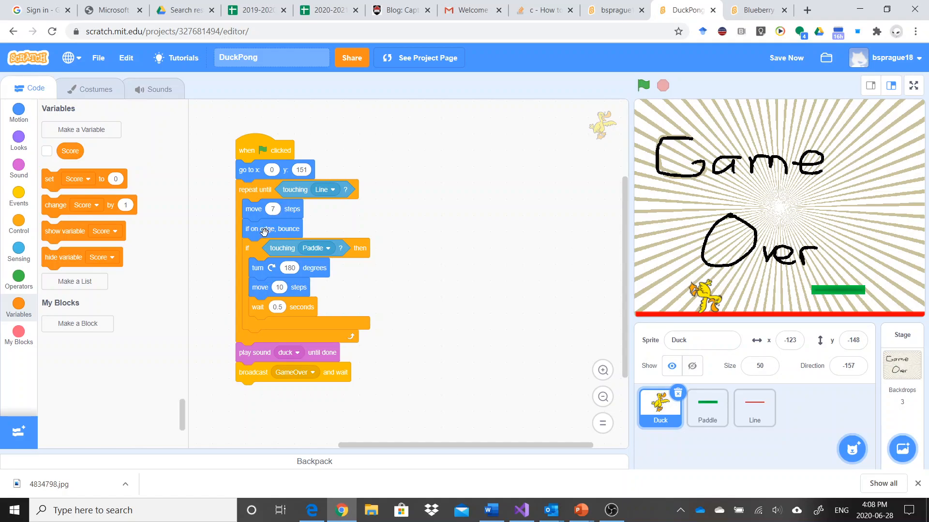
mouse_move(353, 268)
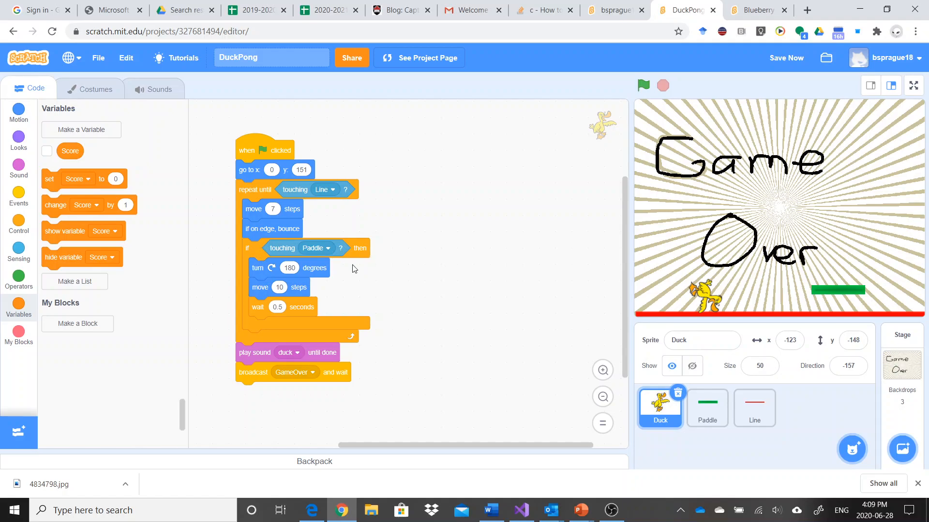
mouse_move(579, 80)
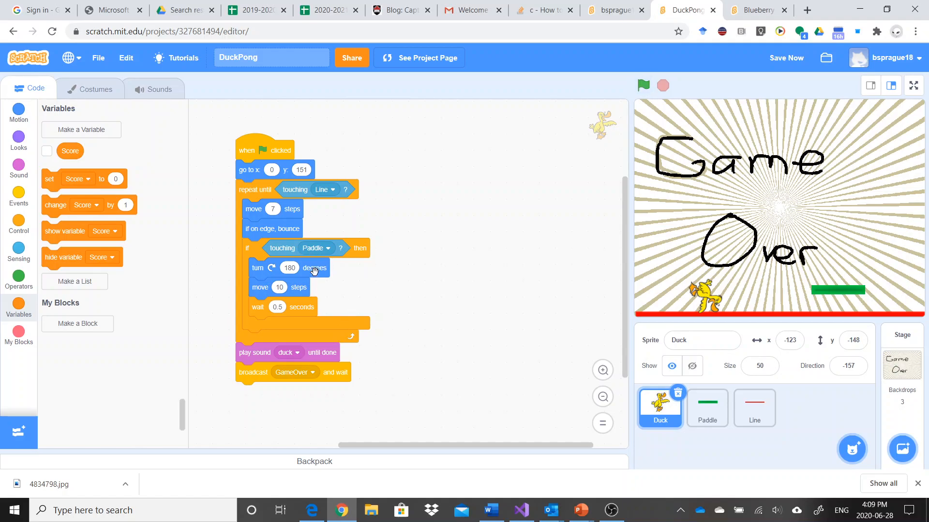
mouse_move(303, 289)
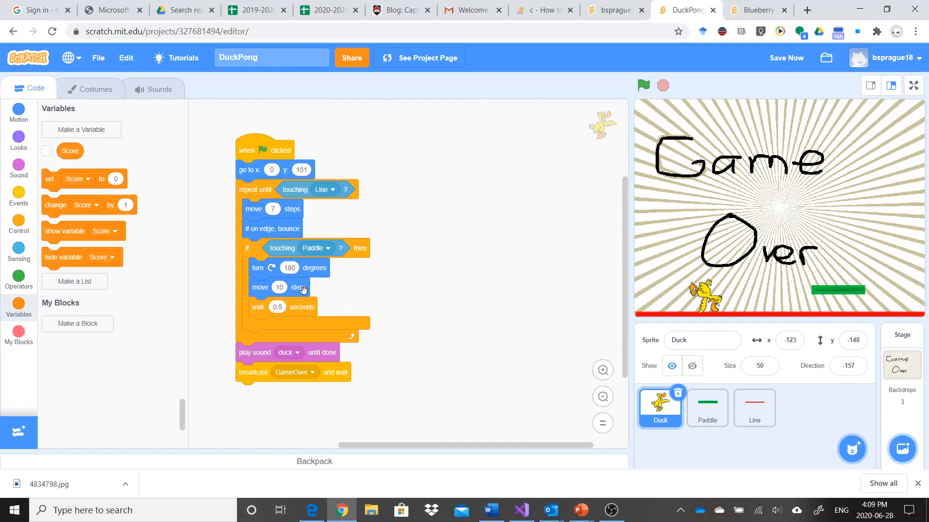
mouse_move(304, 291)
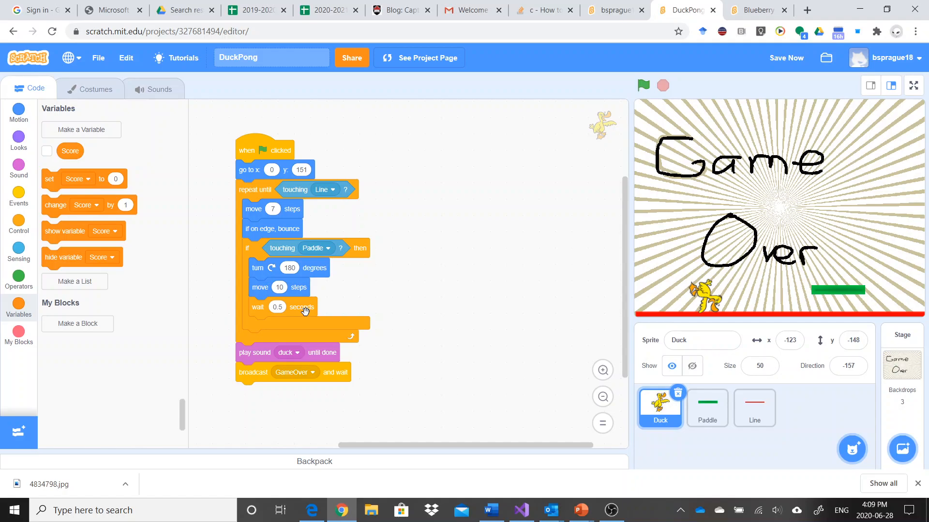
mouse_move(19, 225)
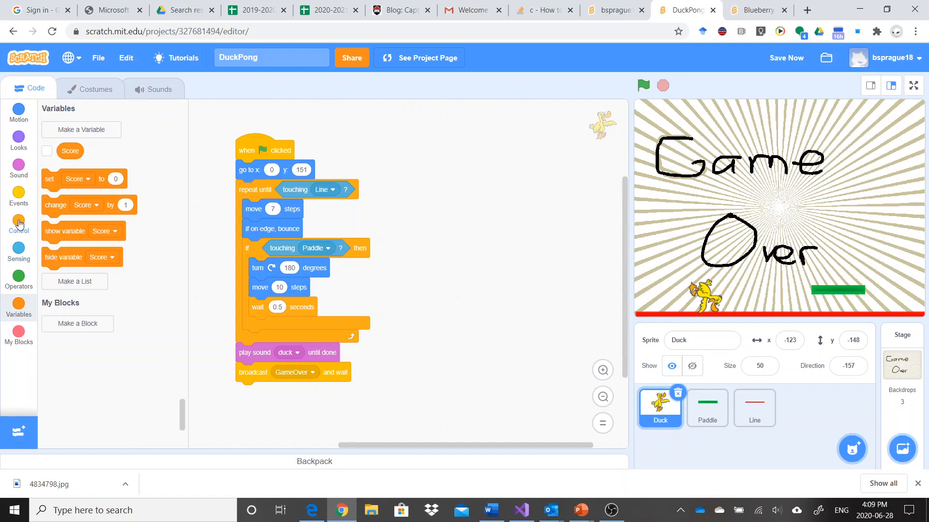
mouse_move(20, 227)
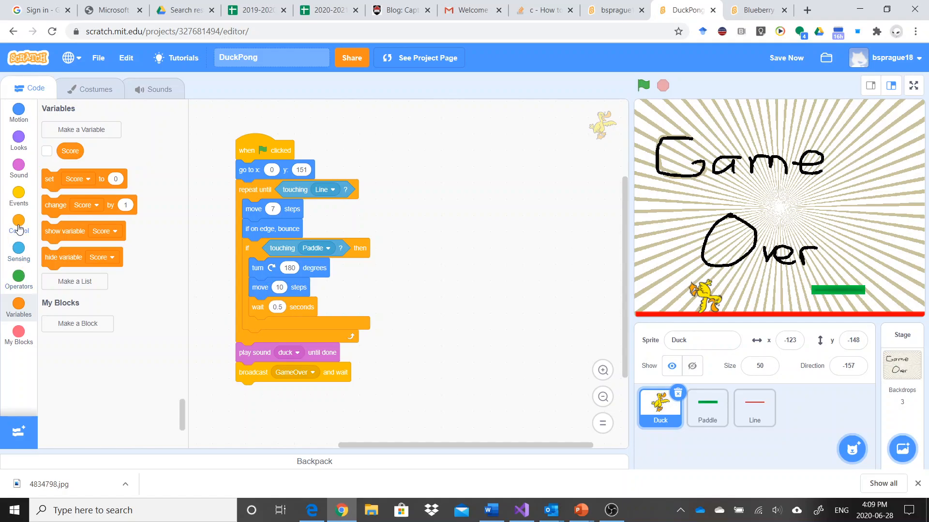
left_click(18, 223)
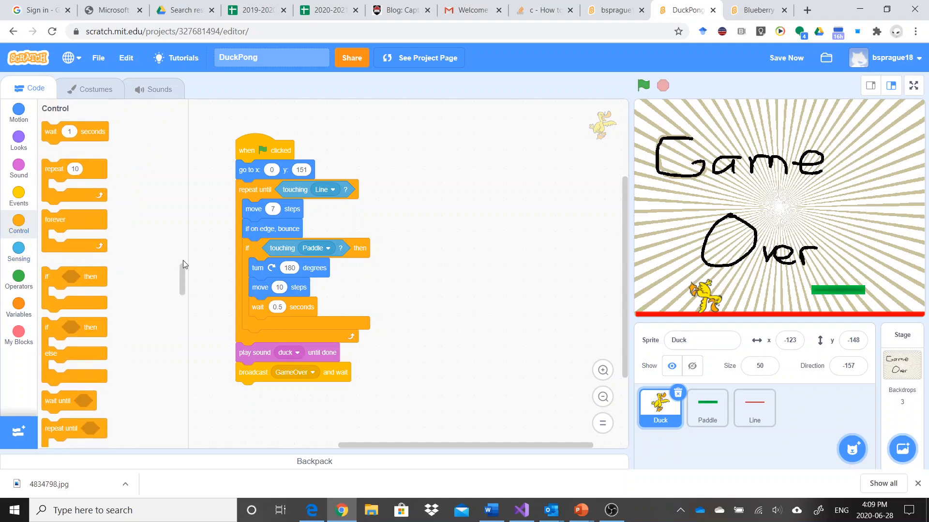
Add 'play sound duck until done' to the paddle-bounce branch and check its sound choice
left_click(19, 170)
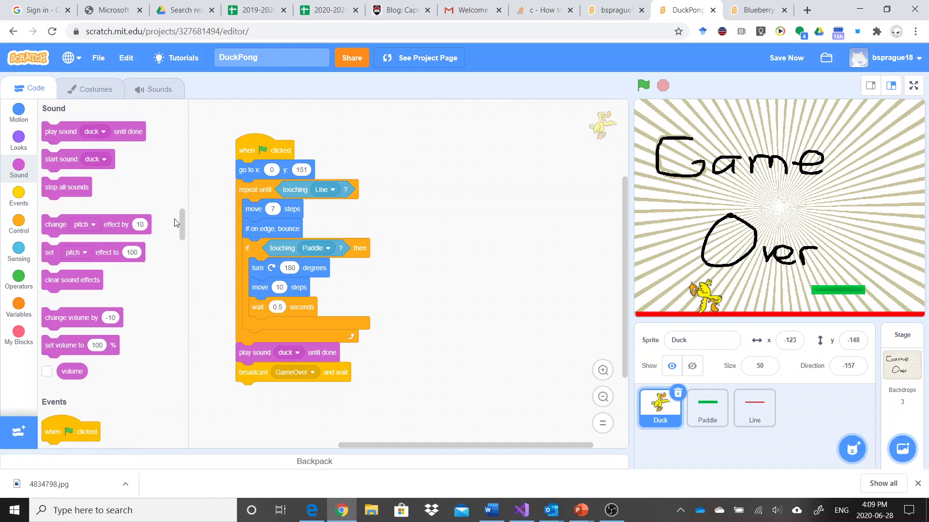
mouse_move(70, 149)
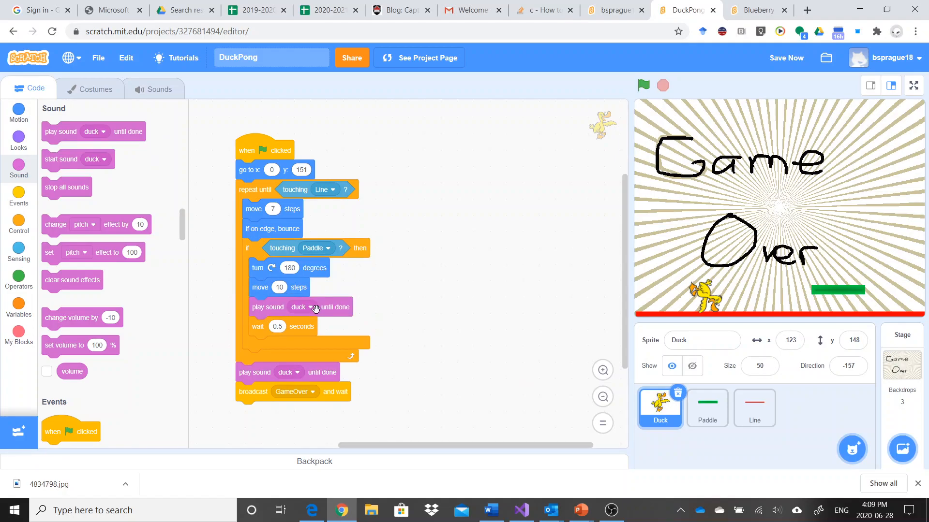
left_click(308, 307)
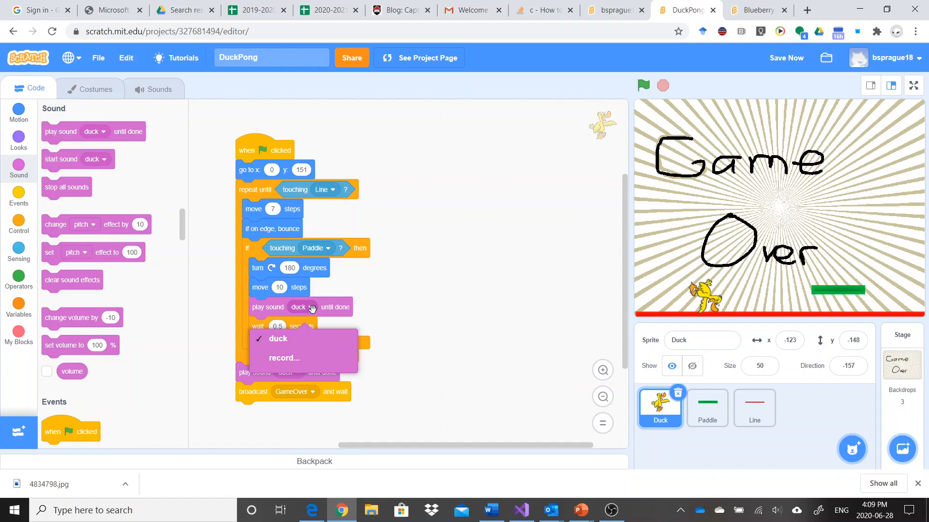
mouse_move(298, 312)
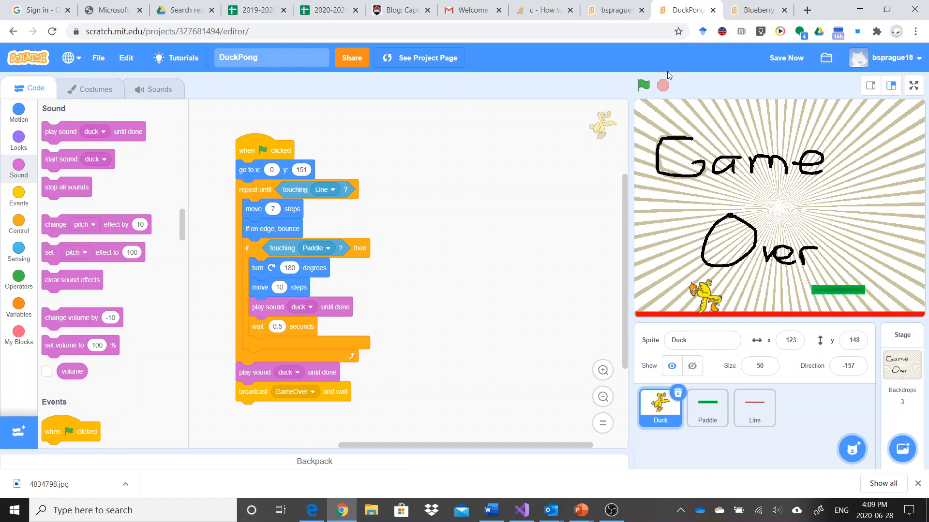
mouse_move(663, 85)
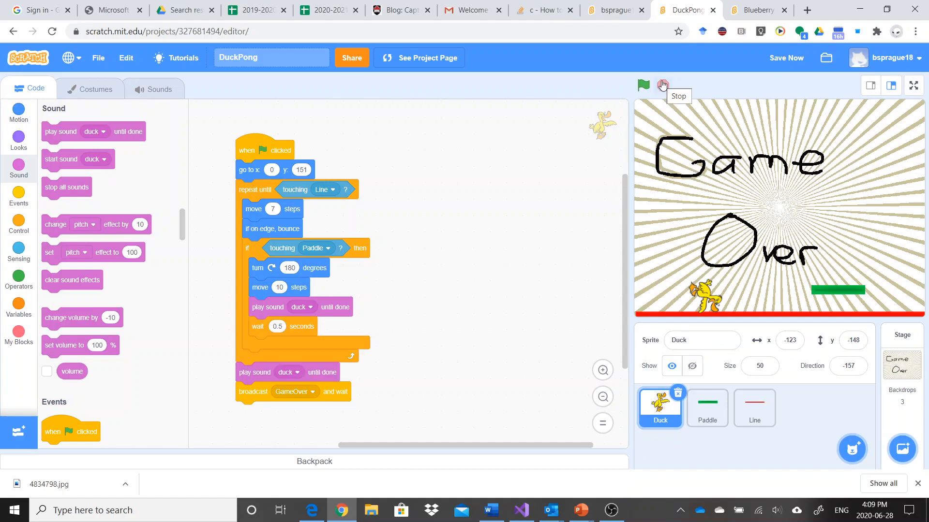
mouse_move(643, 87)
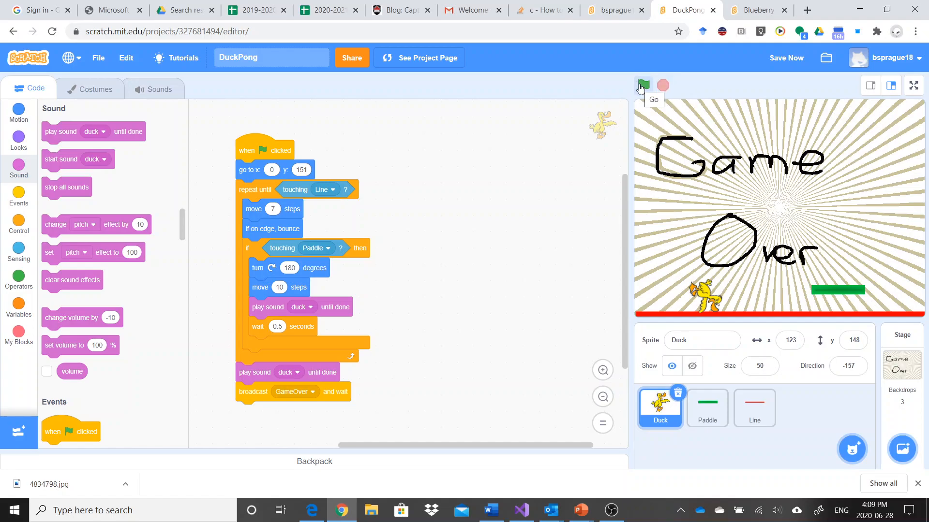
Play-test DuckPong repeatedly with the green flag, then stop the game
left_click(643, 85)
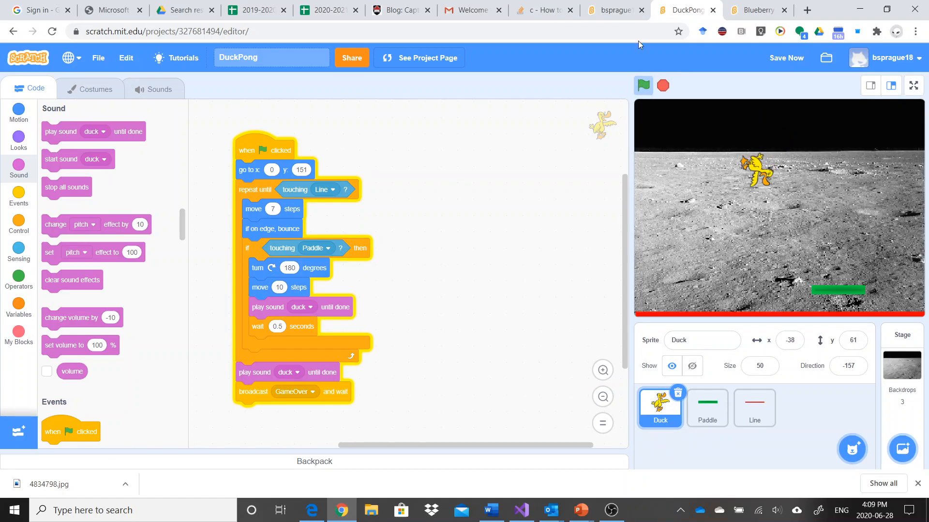
left_click(643, 85)
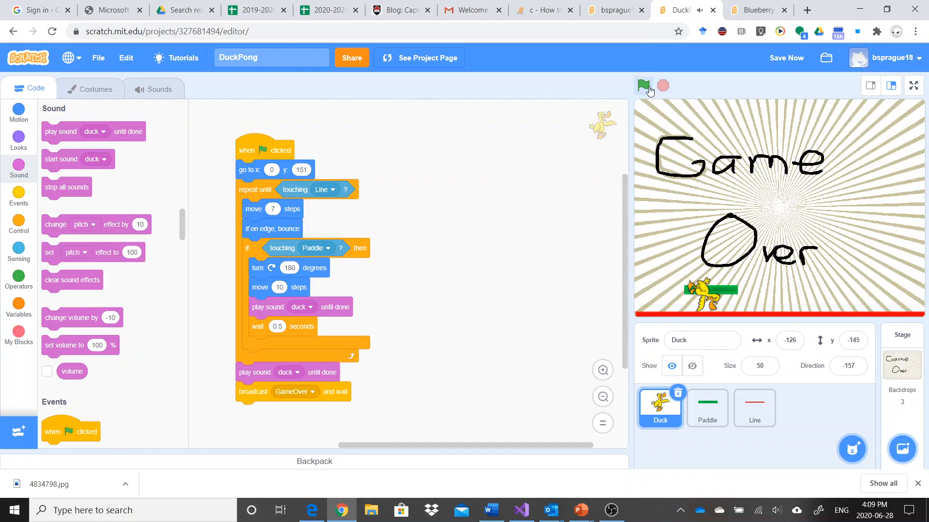
left_click(644, 85)
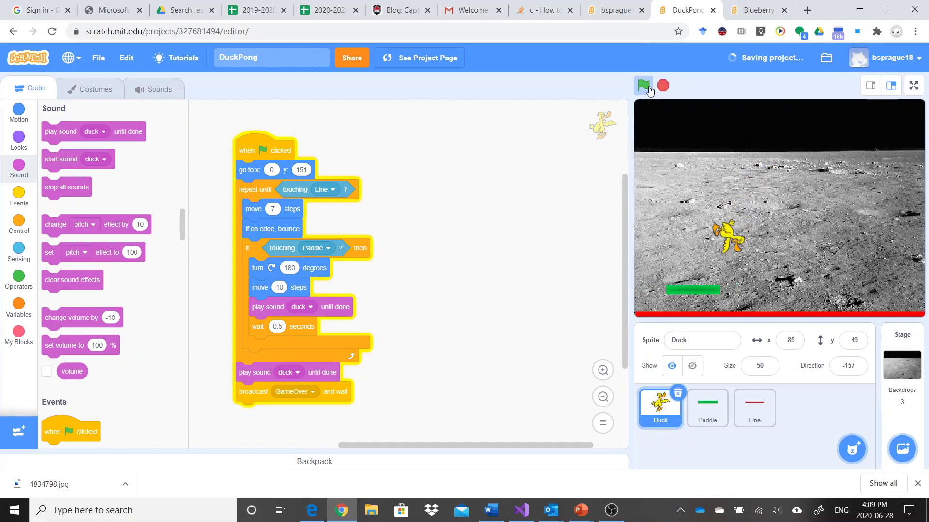
left_click(643, 85)
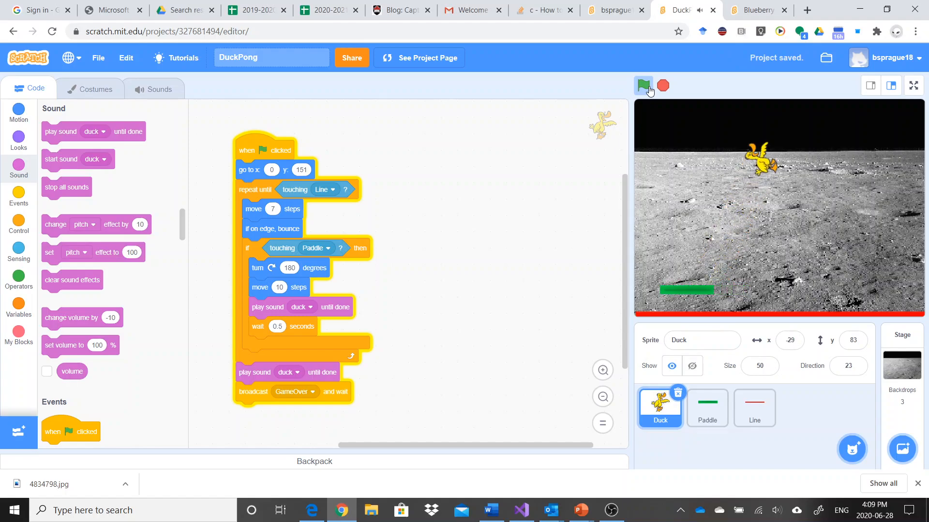
left_click(642, 85)
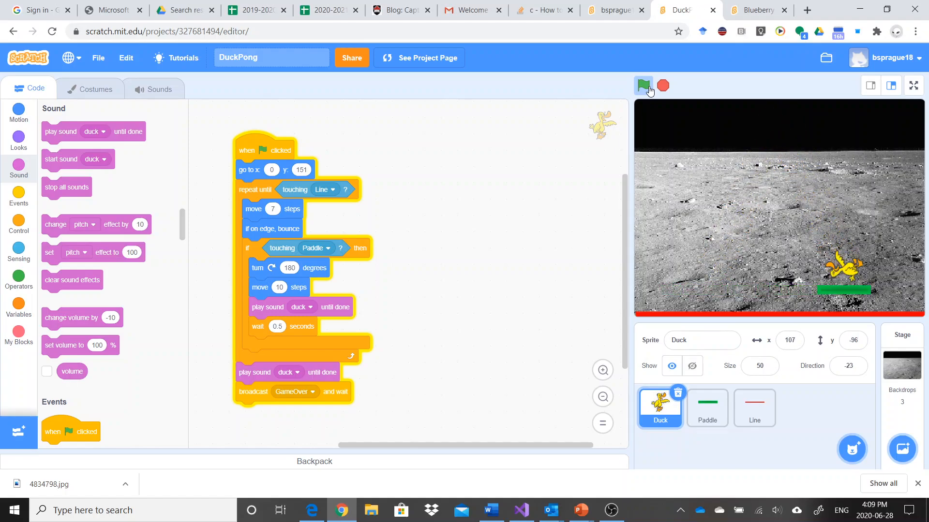
left_click(643, 85)
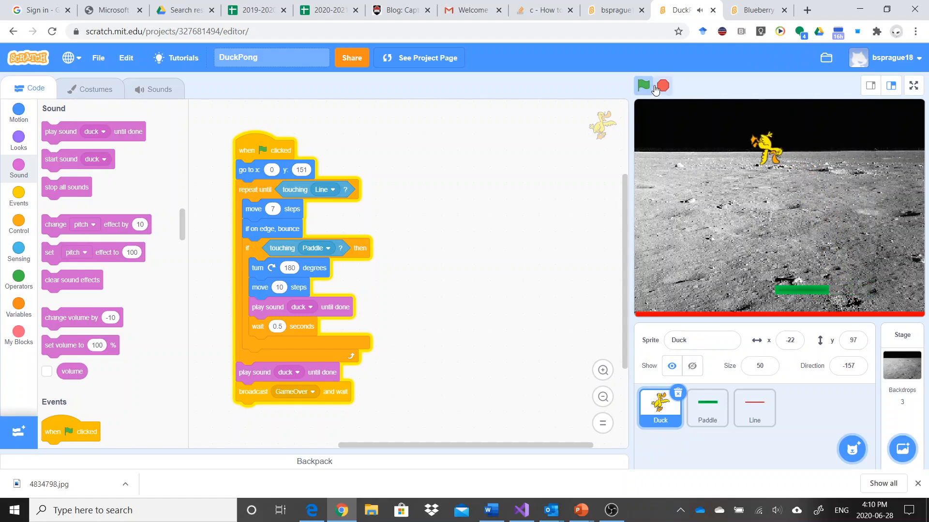
left_click(643, 85)
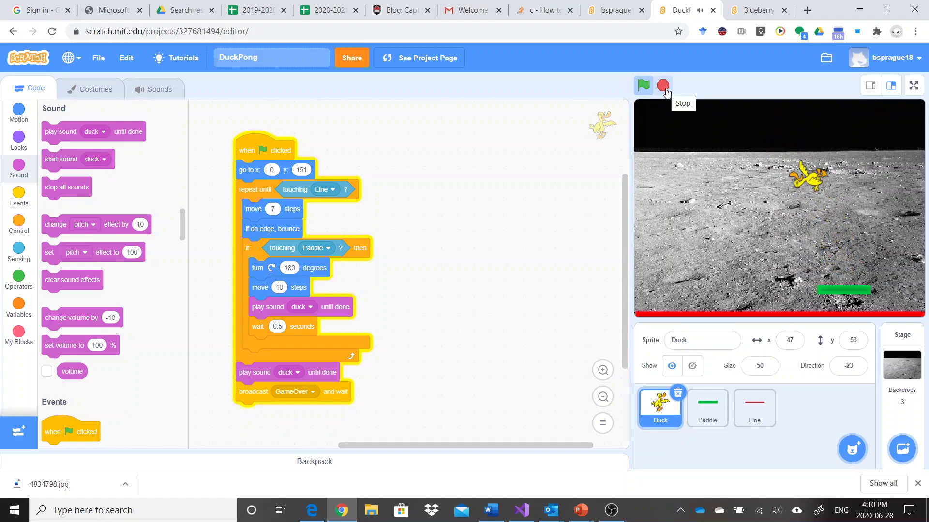
left_click(663, 85)
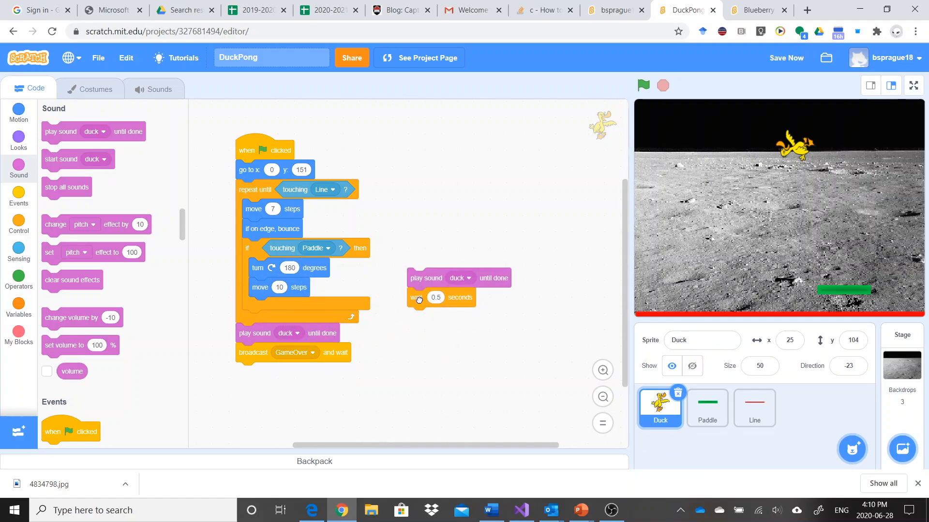
Pull the duck sound and wait blocks out of the paddle check
left_click_drag(416, 297, 258, 307)
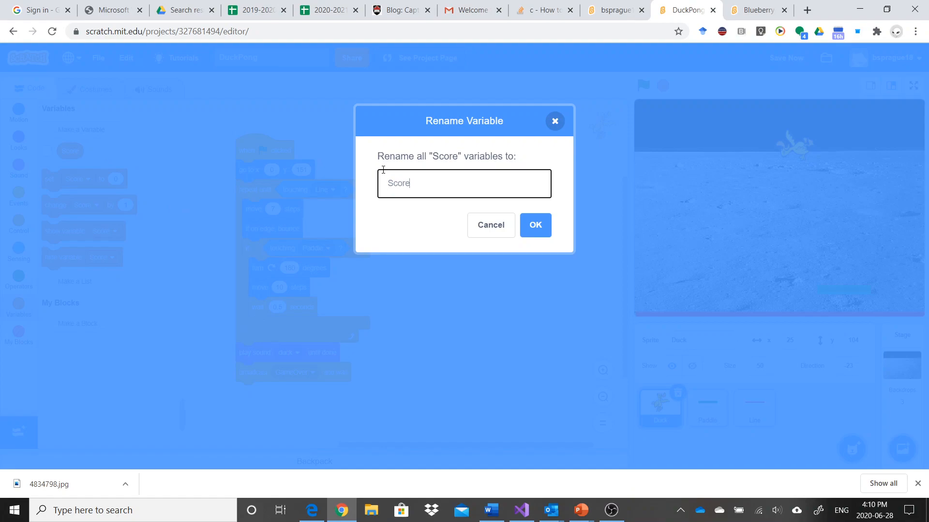
Name the variable 'Duck Score', confirm it, and show its counter reading 0 on the stage
type("Duck")
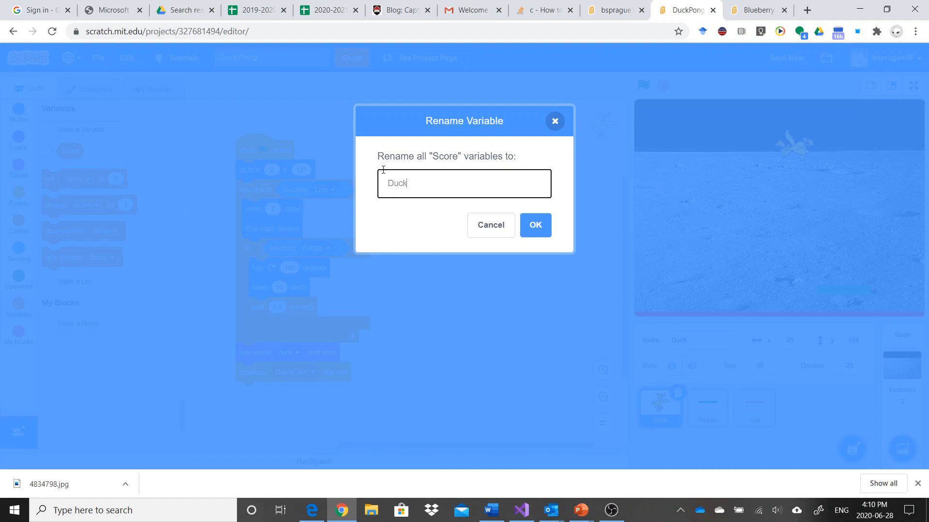
type("Score")
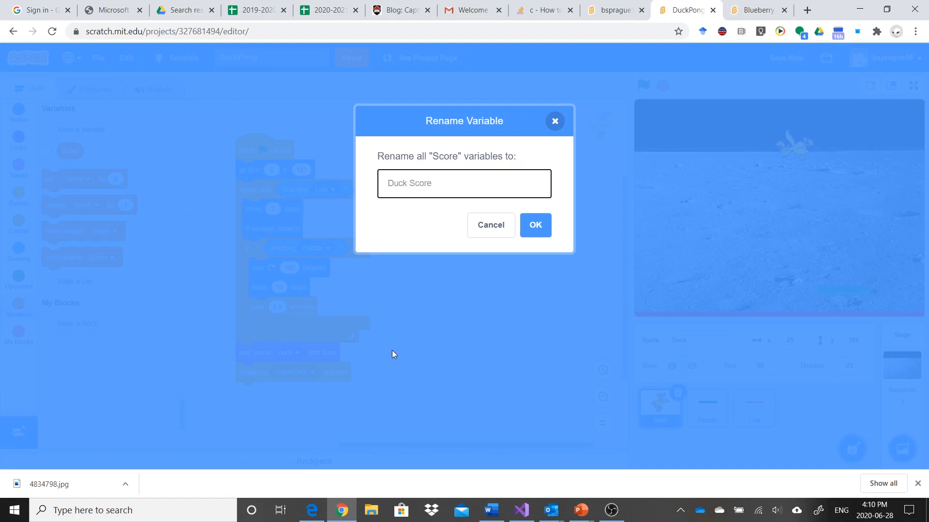
left_click(536, 225)
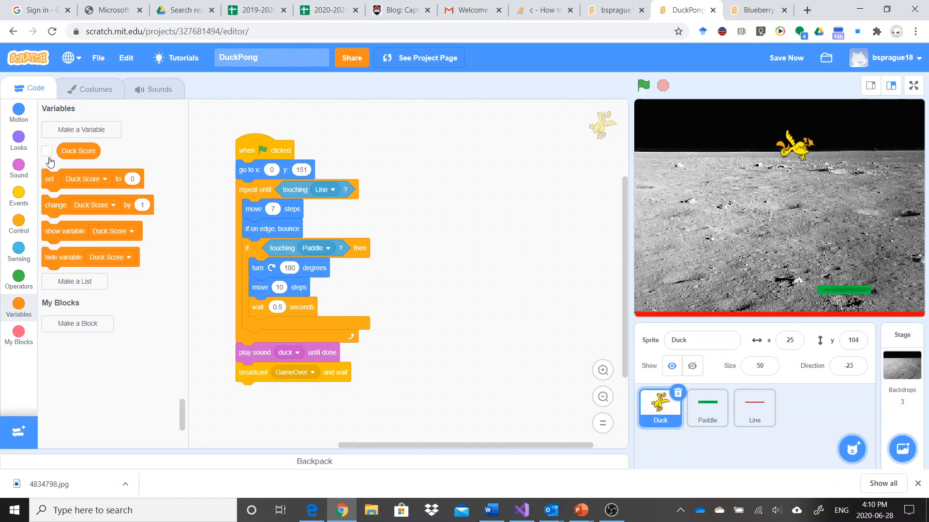
left_click(47, 151)
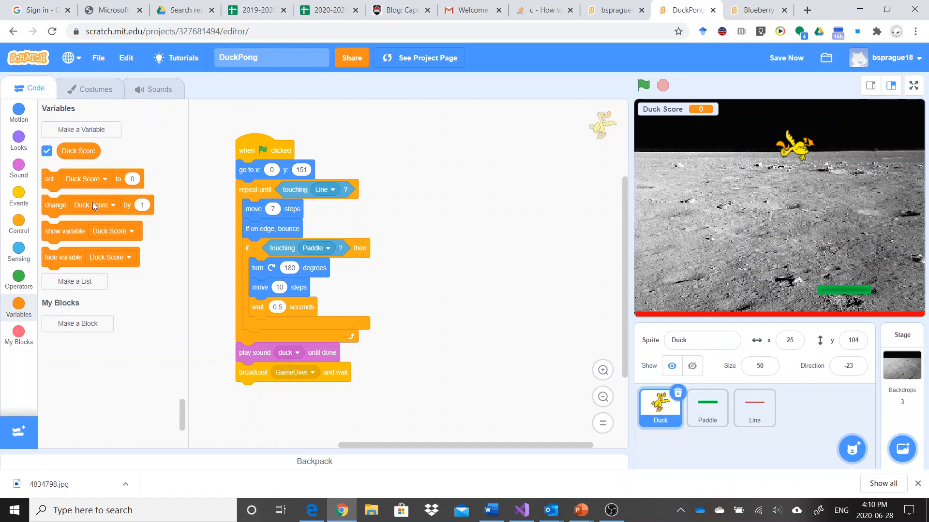
mouse_move(72, 159)
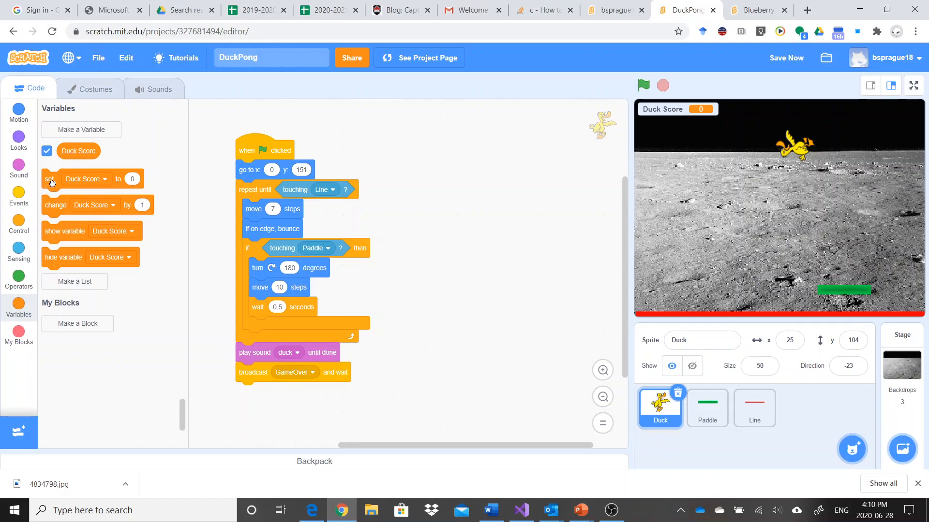
Add 'set Duck Score to 0' to the duck's start script and run the game to test scoring
left_click_drag(49, 178, 243, 189)
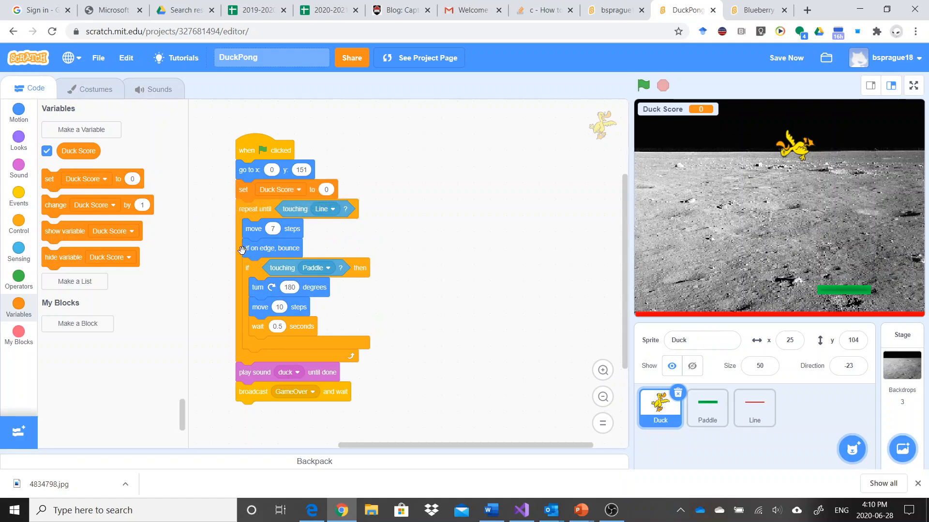
mouse_move(1, 202)
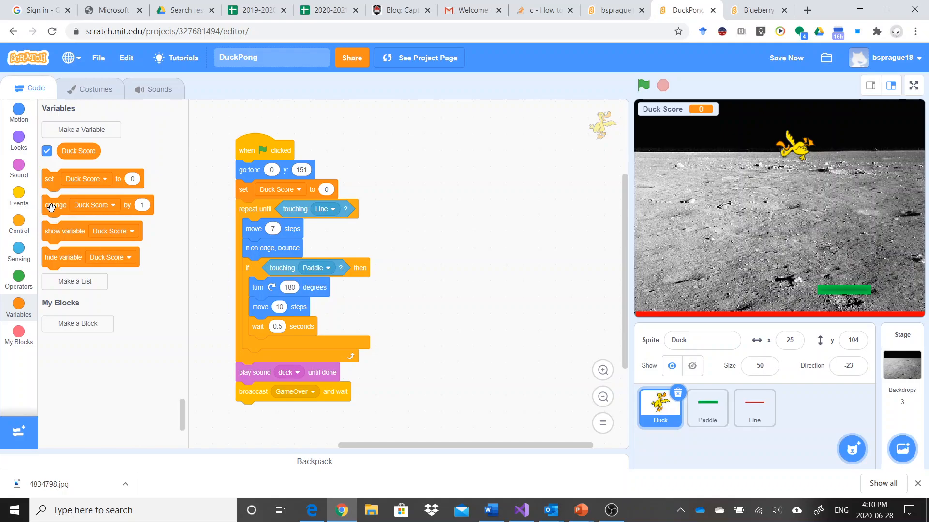
mouse_move(62, 231)
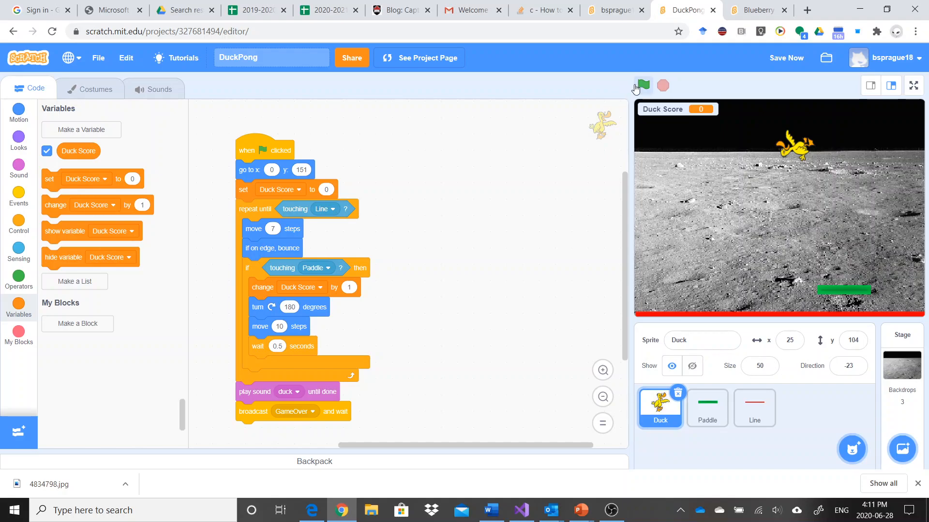
left_click(642, 85)
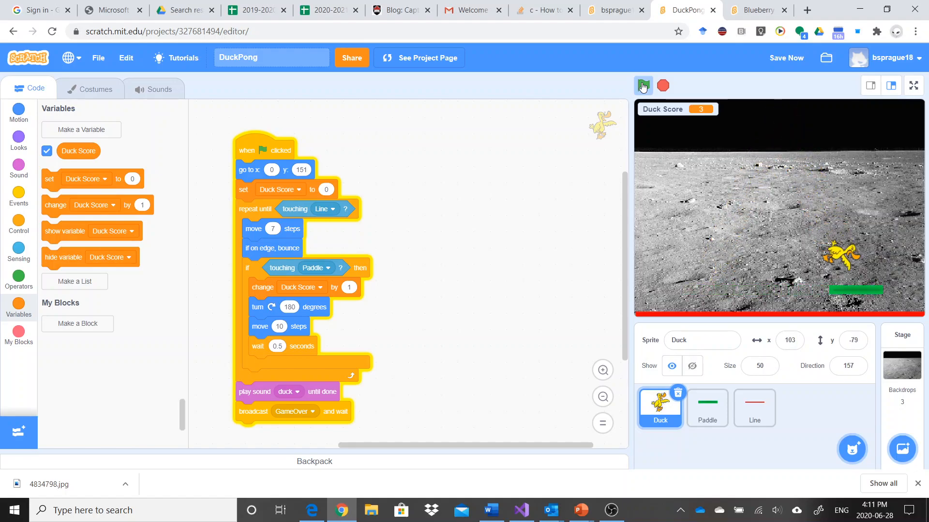
Restart the game twice to watch Duck Score reach 6, then bring up the Duck sprite's options
left_click(643, 86)
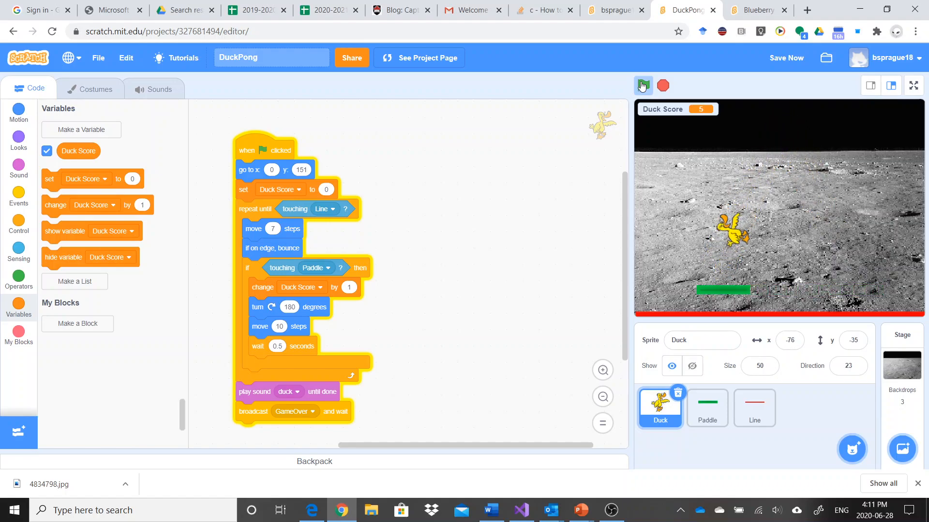
left_click(644, 85)
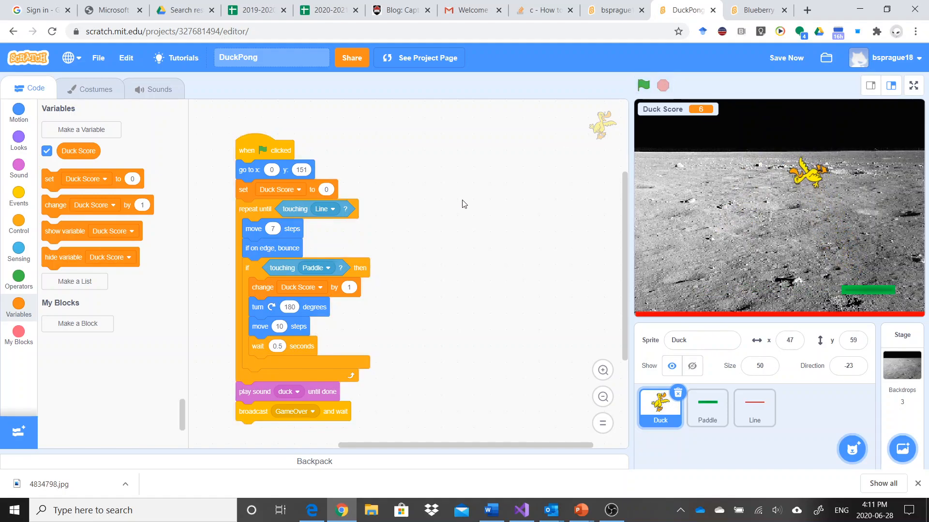
mouse_move(257, 169)
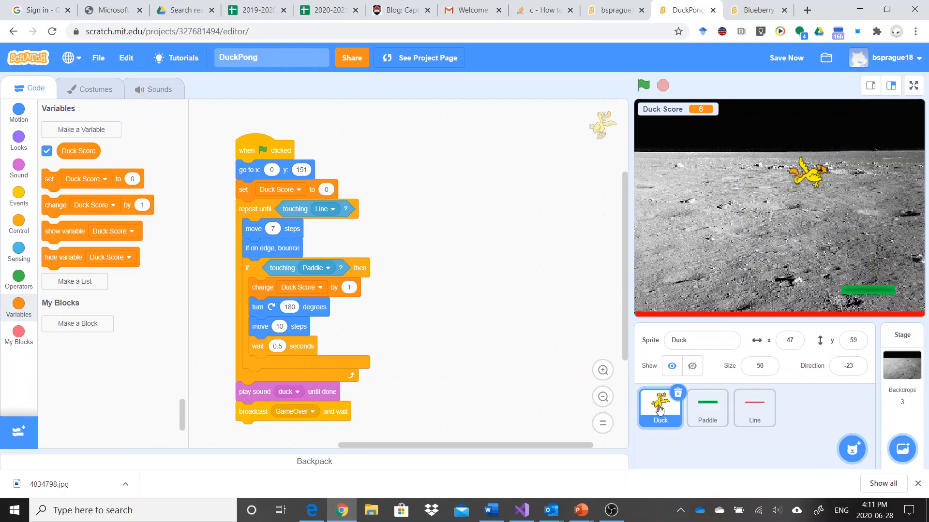
right_click(658, 407)
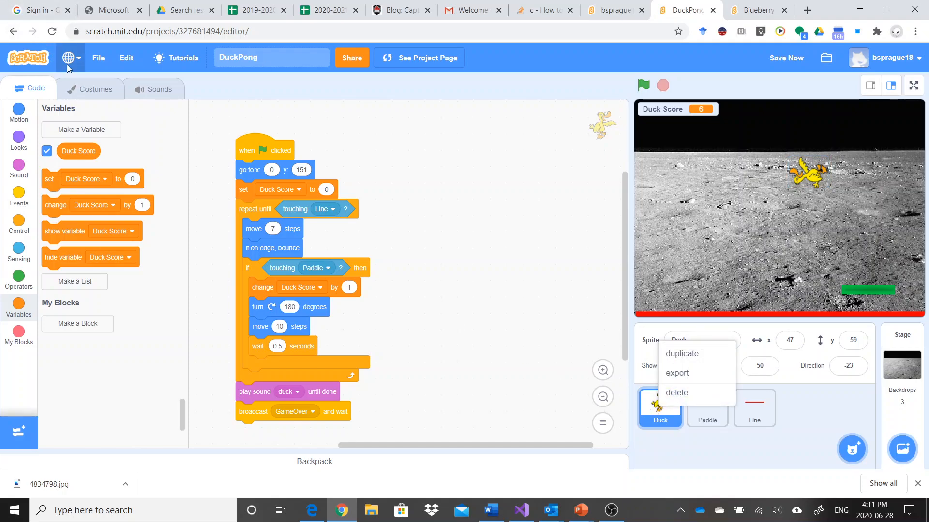
Add an Apple costume to the Duck sprite, test-run the bouncing apple, and return to its code
left_click(95, 88)
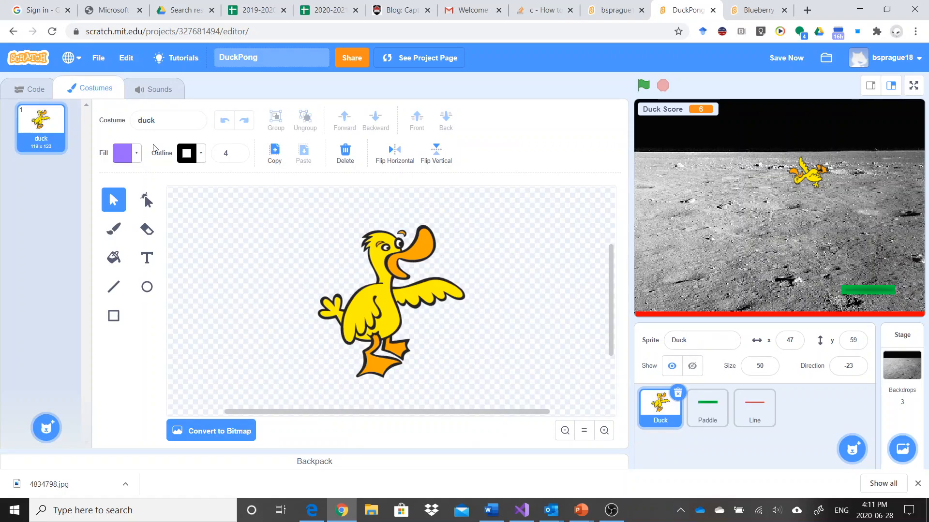
mouse_move(98, 365)
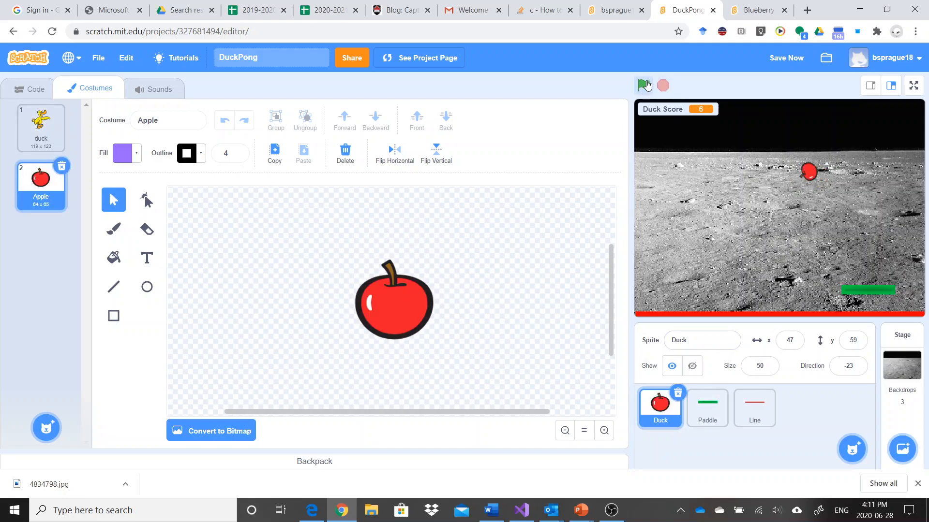
left_click(644, 85)
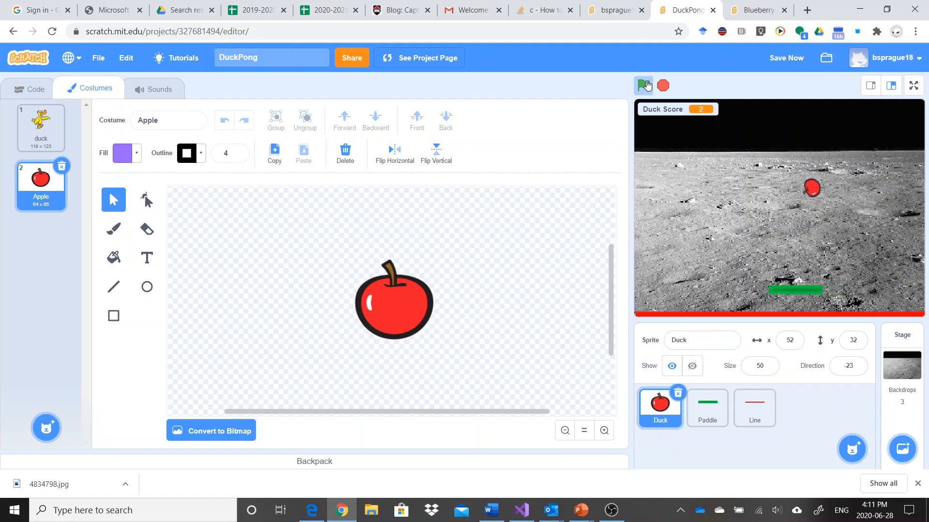
left_click(642, 85)
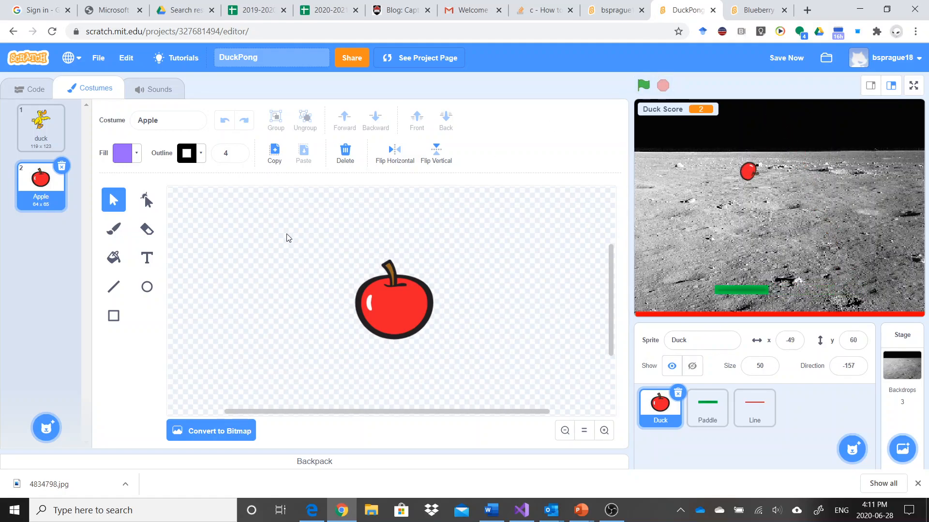
left_click(30, 88)
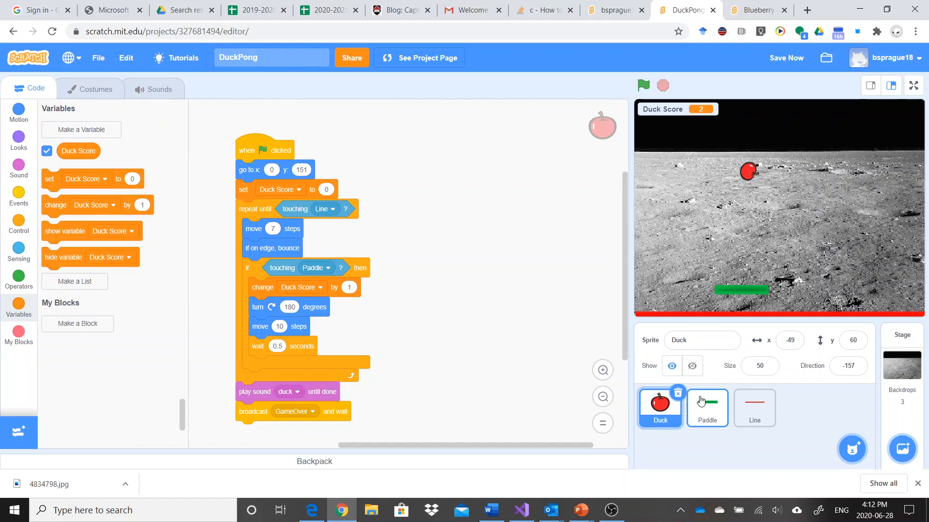
mouse_move(693, 390)
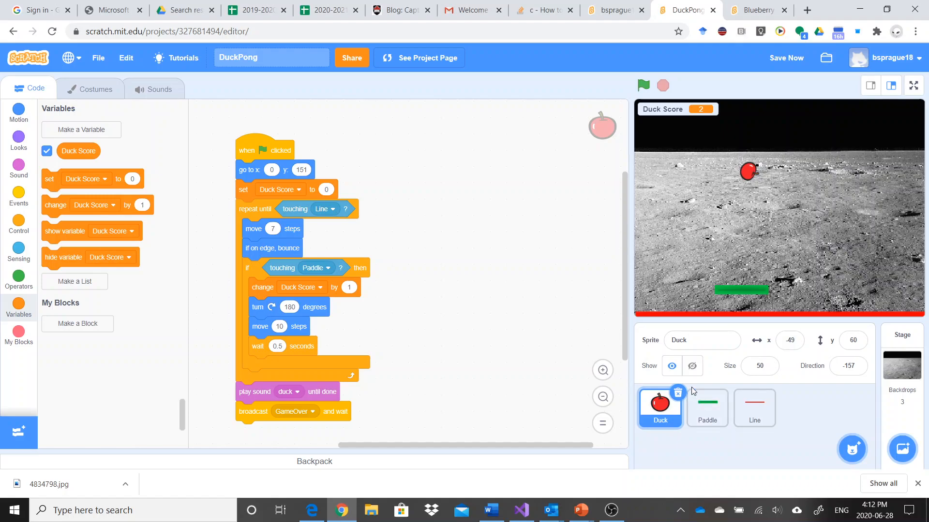
mouse_move(700, 370)
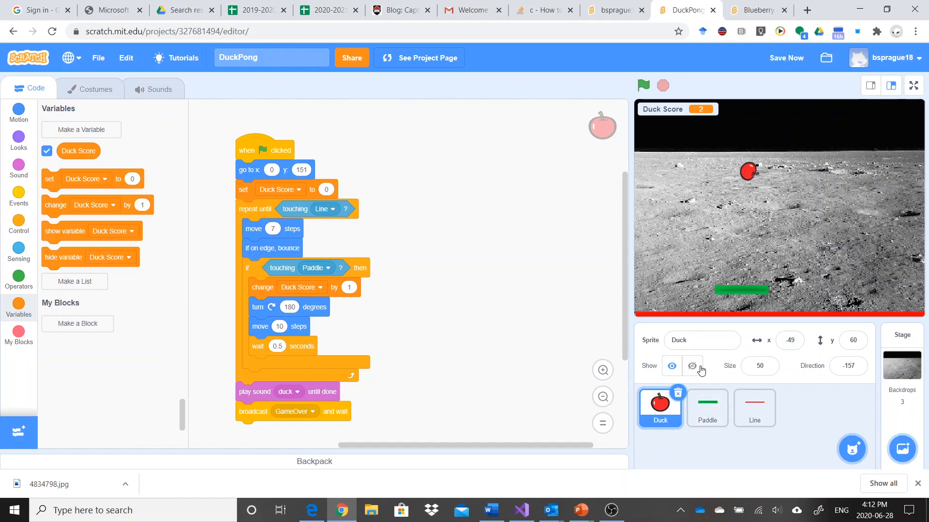
Show the Control category's loop and condition blocks beside the Duck script
left_click(785, 58)
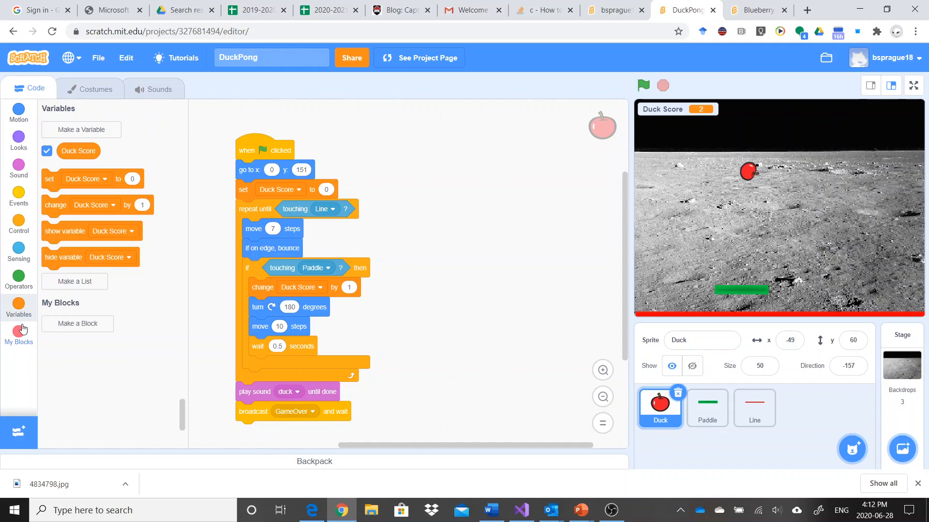
mouse_move(22, 223)
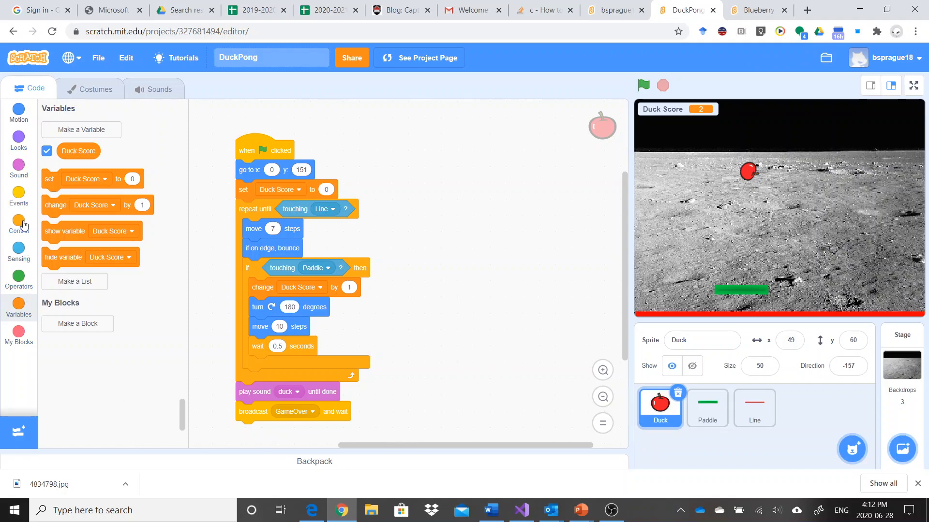
left_click(19, 222)
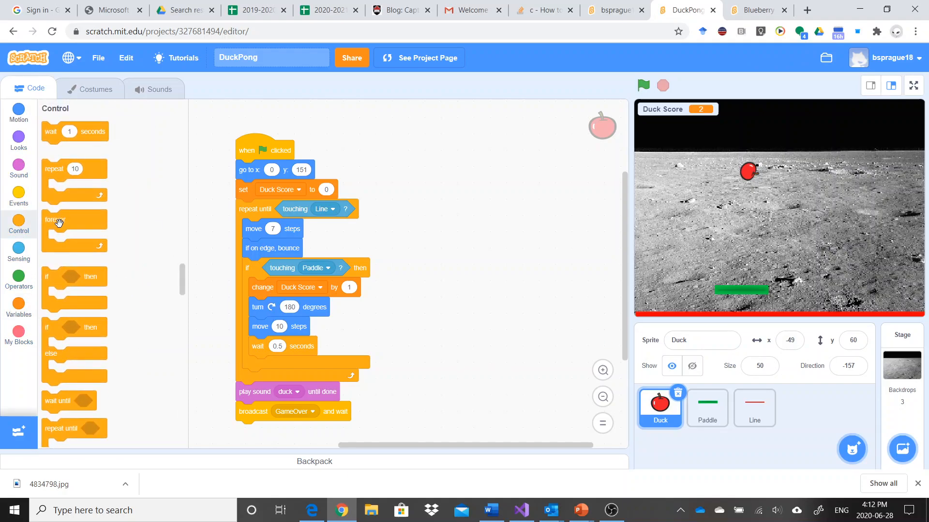
mouse_move(78, 240)
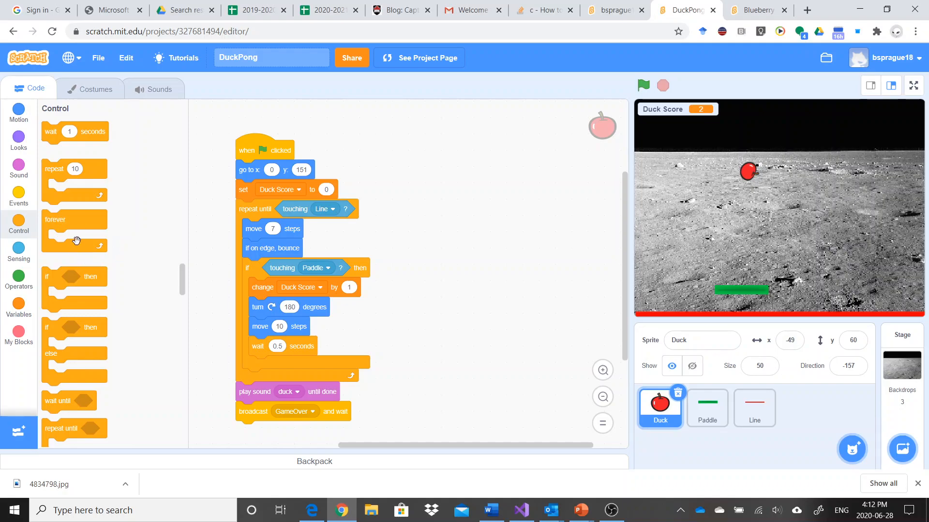
mouse_move(75, 227)
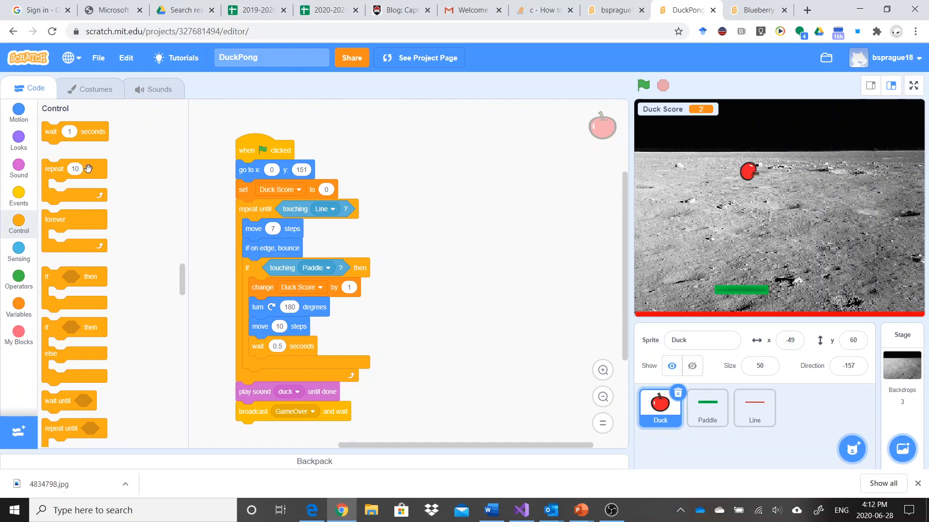
mouse_move(89, 130)
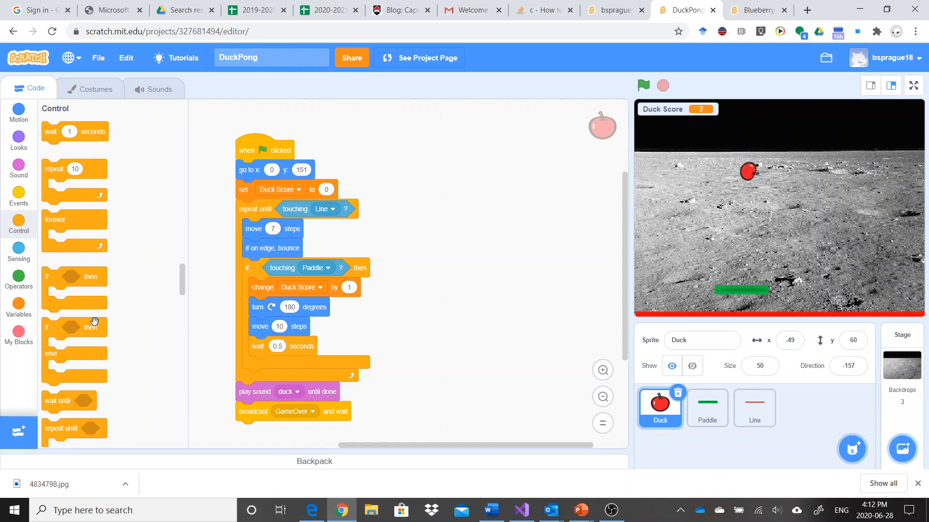
mouse_move(87, 323)
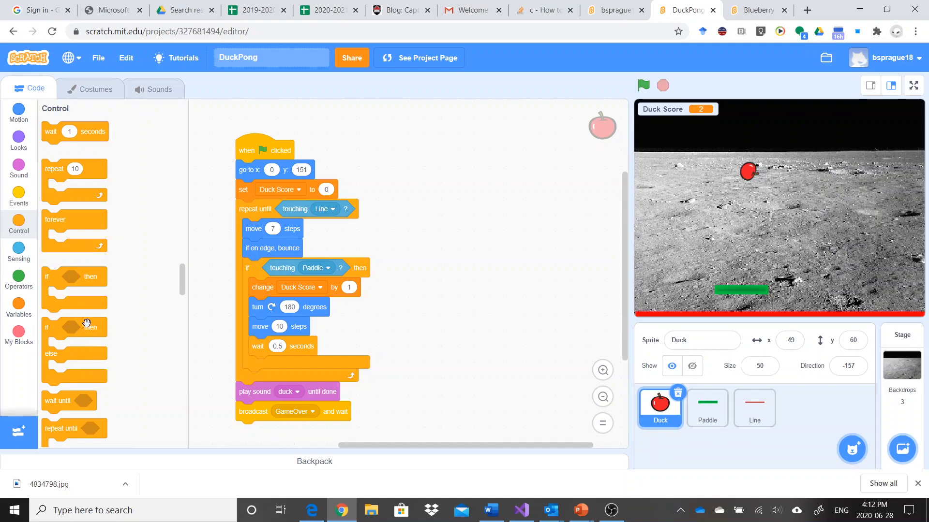
mouse_move(70, 326)
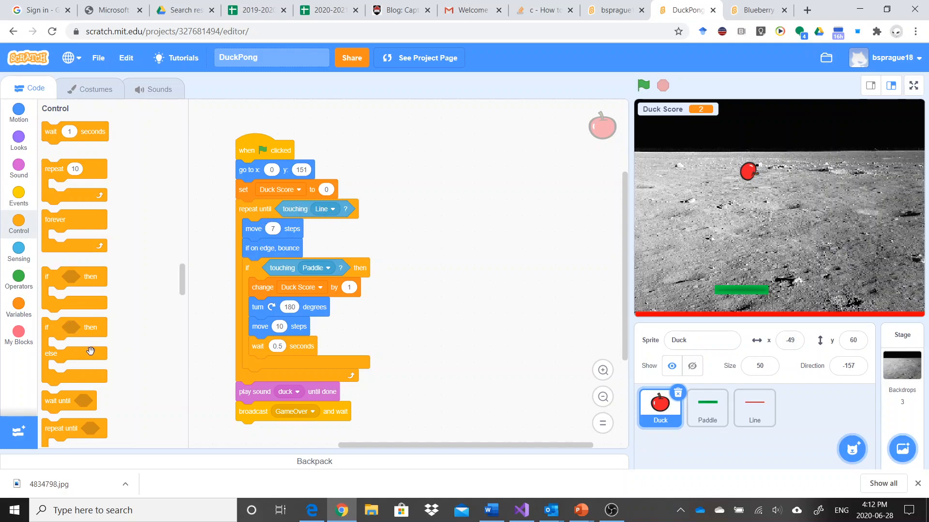
mouse_move(60, 358)
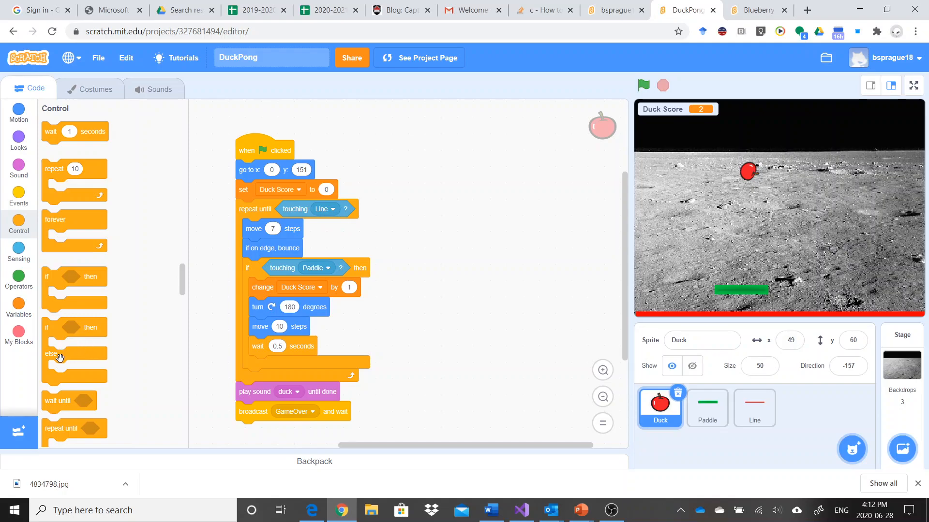
mouse_move(95, 425)
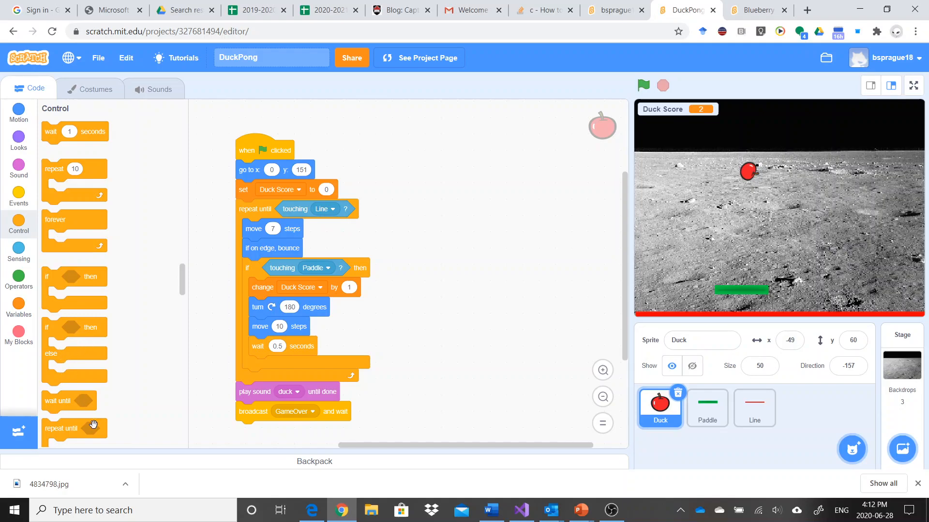
scroll("down", 3)
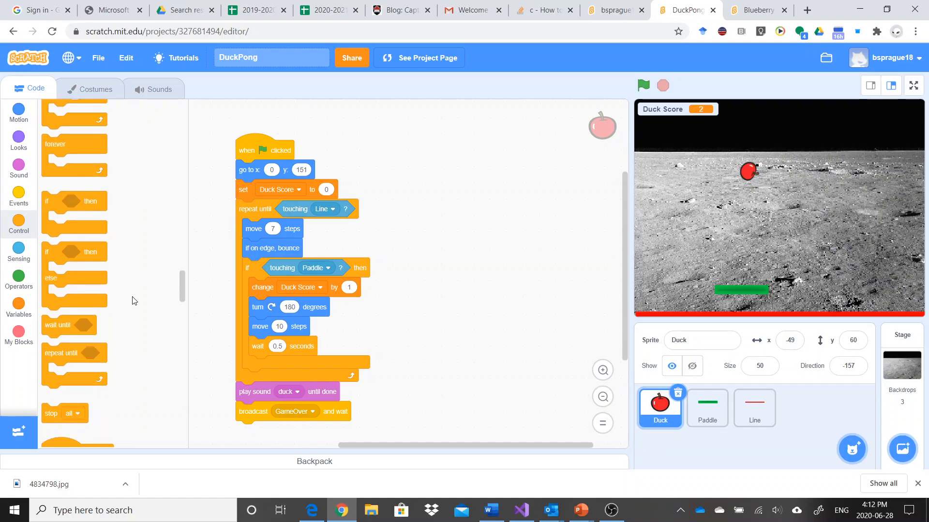
mouse_move(92, 321)
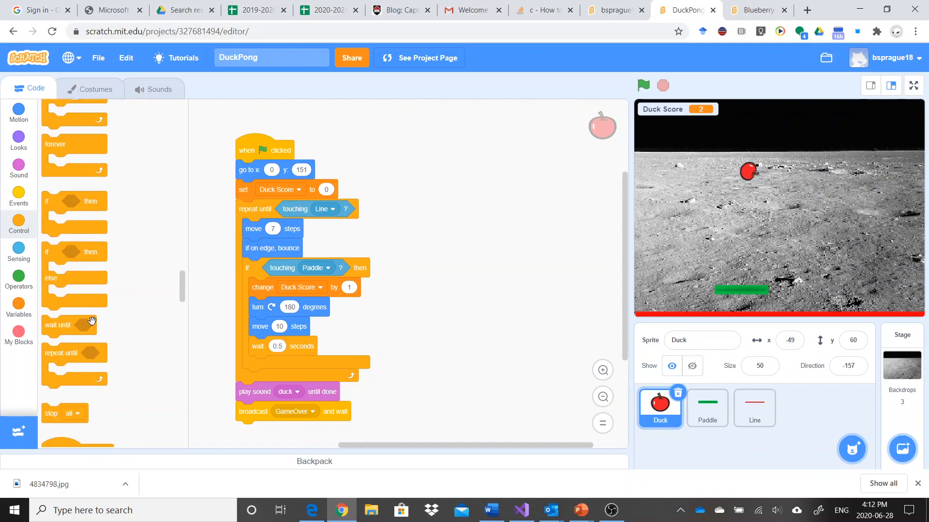
mouse_move(86, 375)
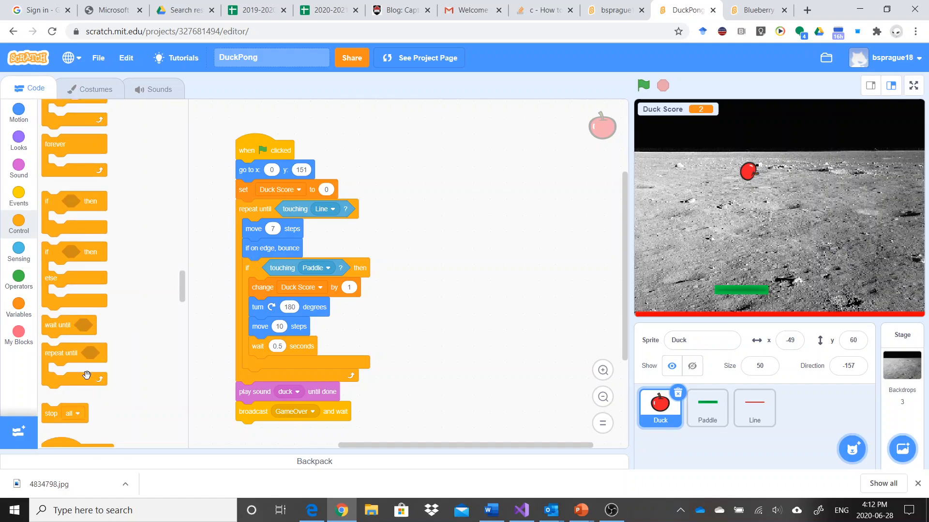
mouse_move(84, 420)
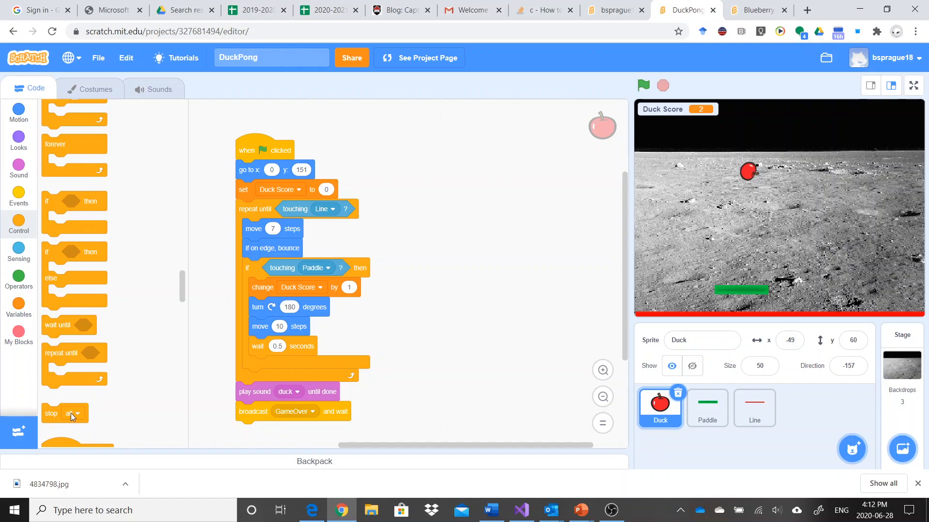
mouse_move(586, 419)
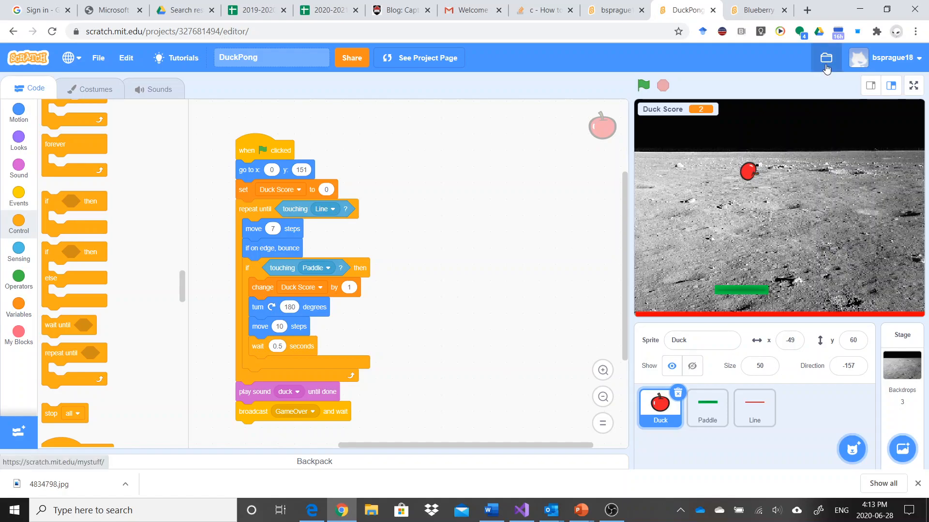
From My Stuff, open A1_DSprague_DinoDinner with See inside to view its scripts
left_click(826, 58)
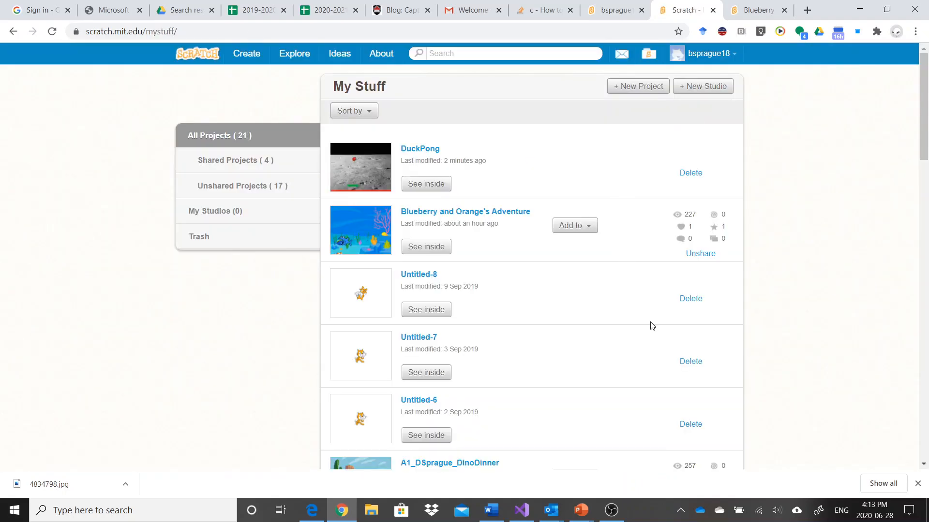
scroll("down", 3)
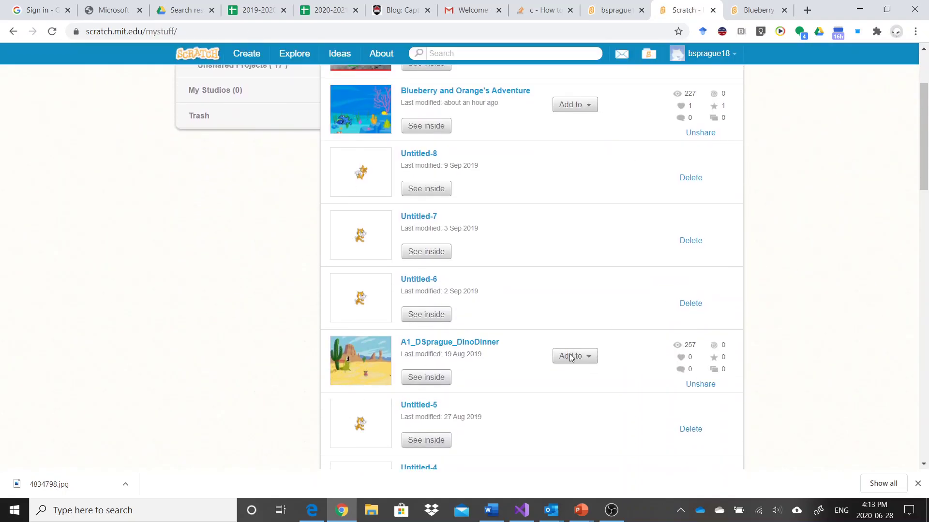
left_click(449, 342)
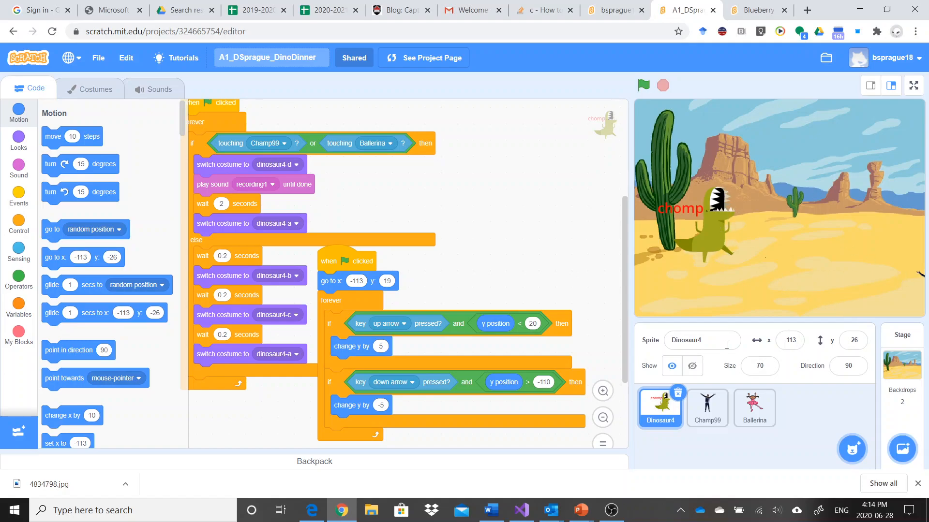
mouse_move(528, 290)
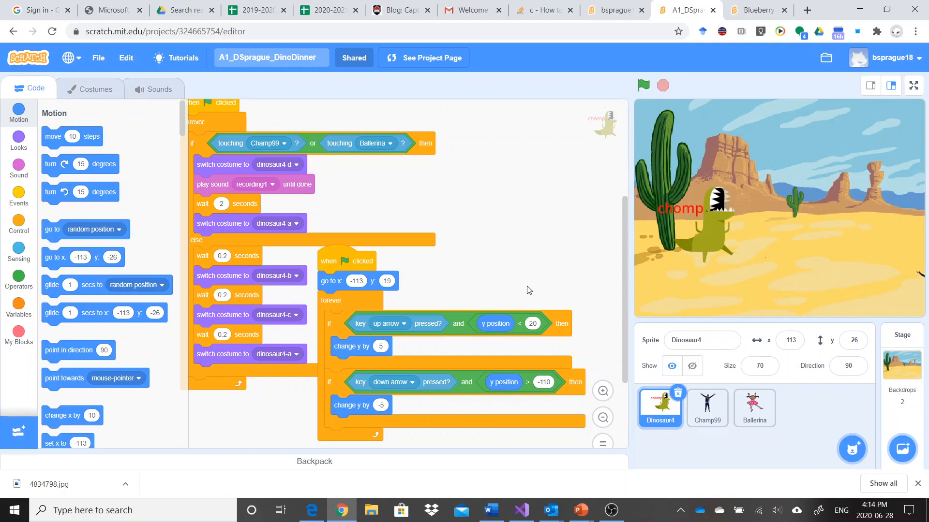
mouse_move(614, 281)
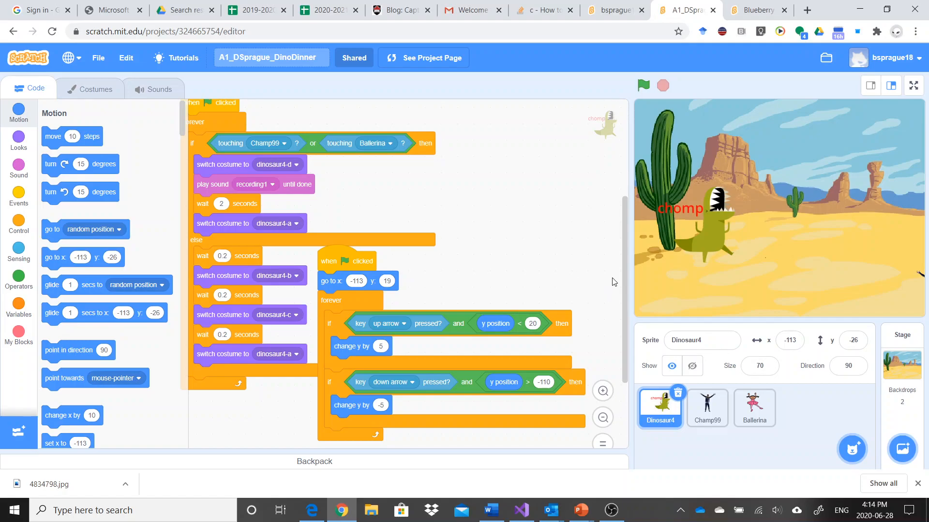
mouse_move(593, 222)
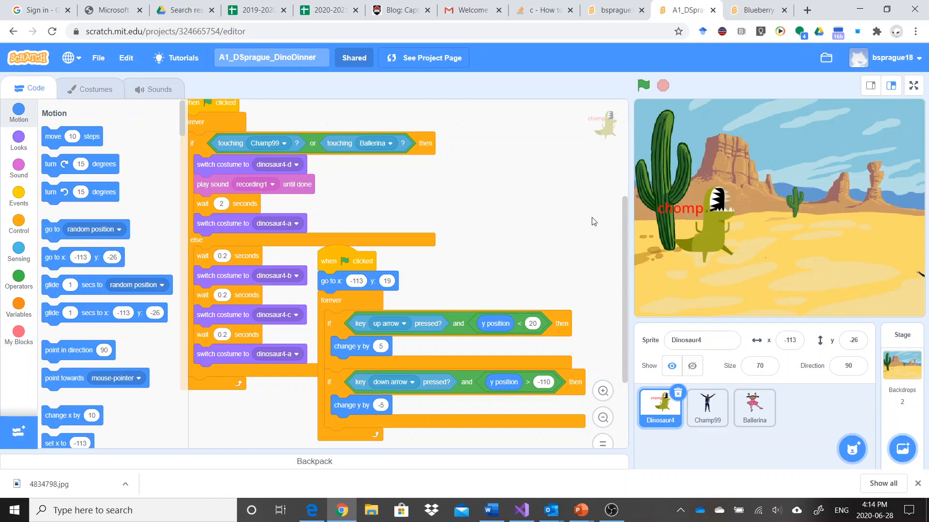
mouse_move(276, 267)
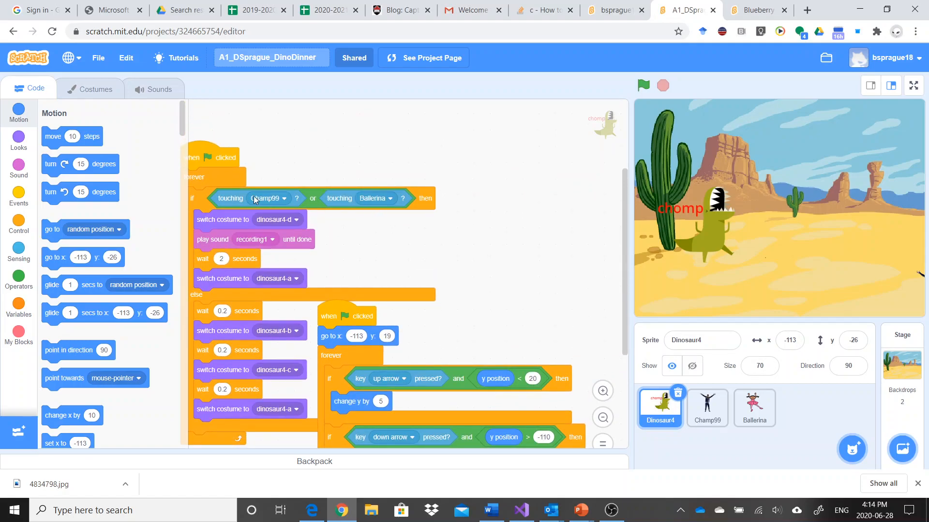
mouse_move(310, 229)
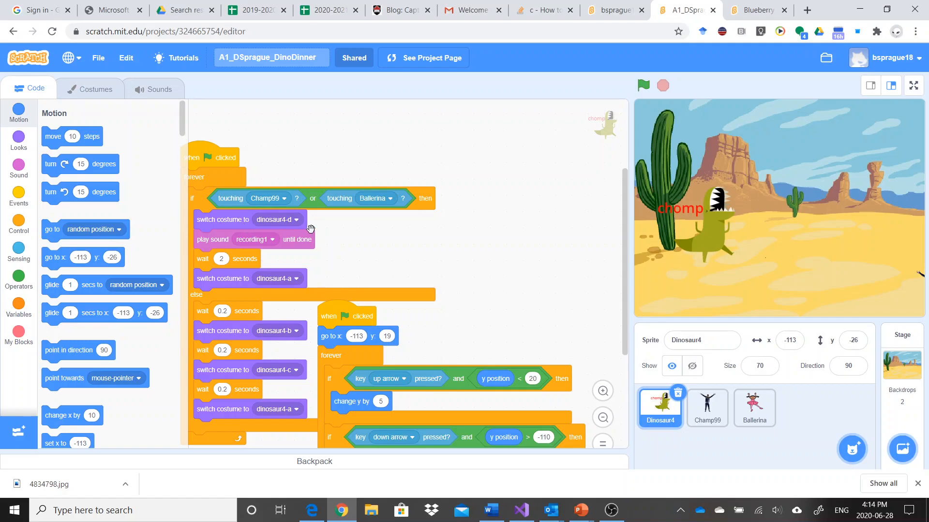
mouse_move(235, 293)
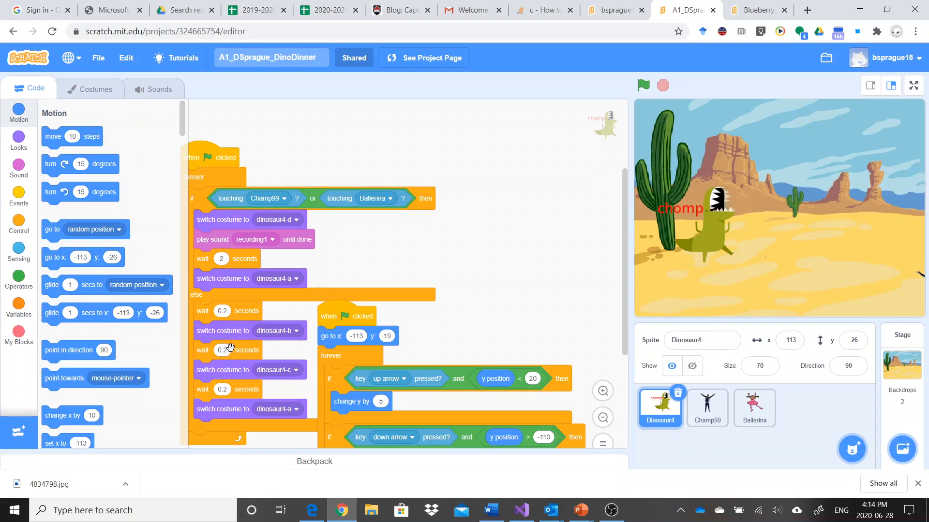
mouse_move(239, 325)
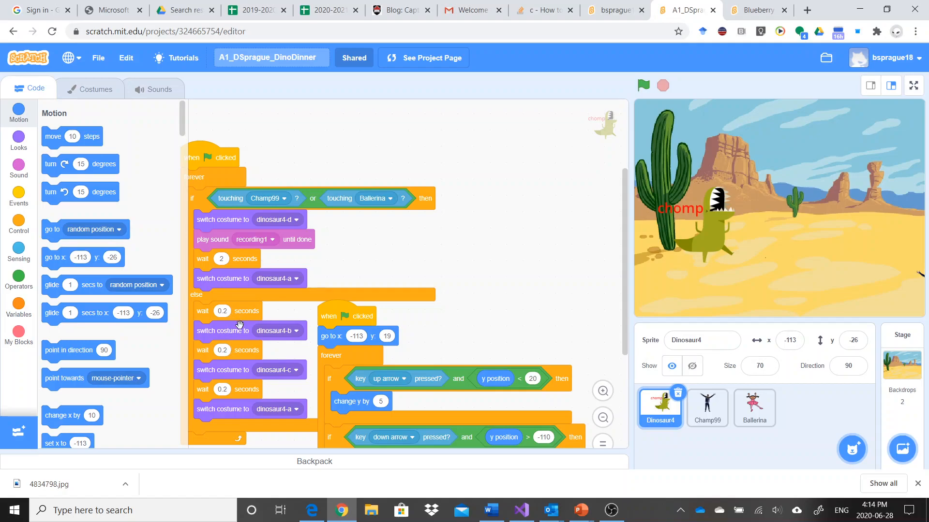
mouse_move(241, 412)
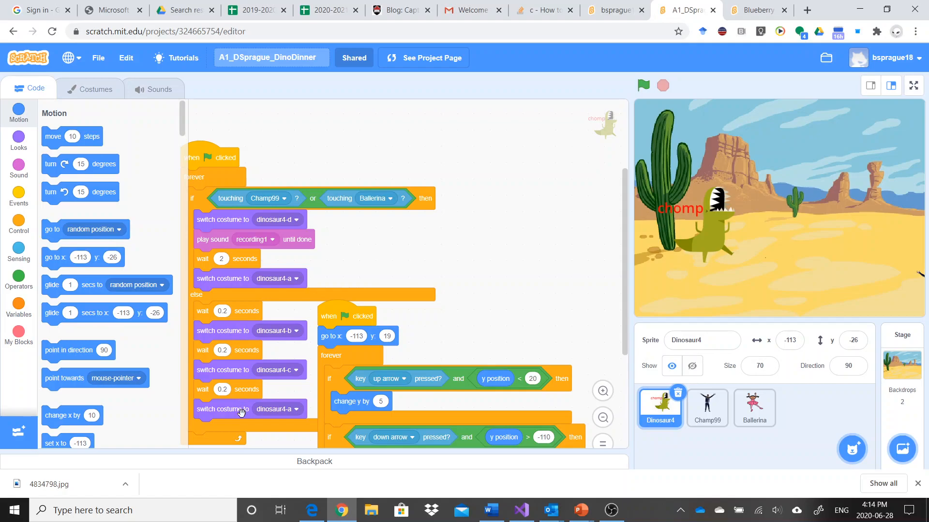
mouse_move(634, 86)
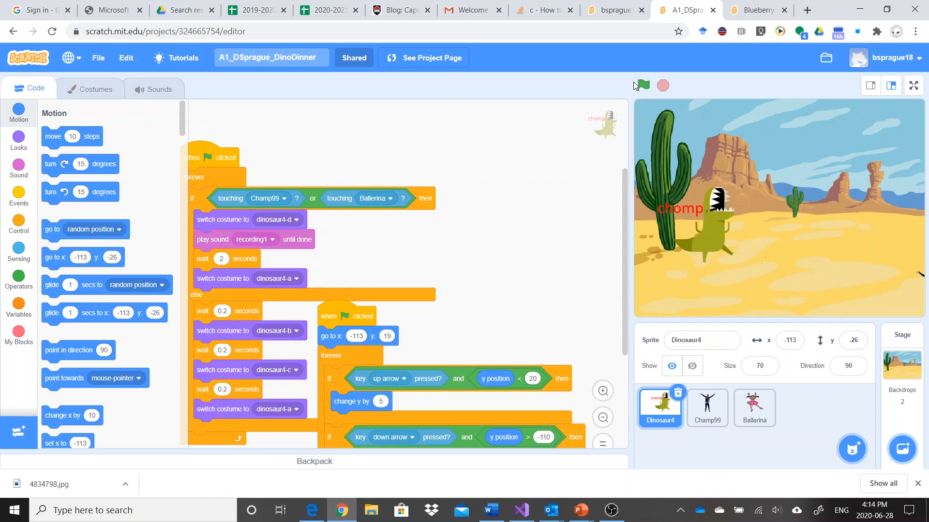
Play the DinoDinner game a few times as an example, then stop it
left_click(643, 85)
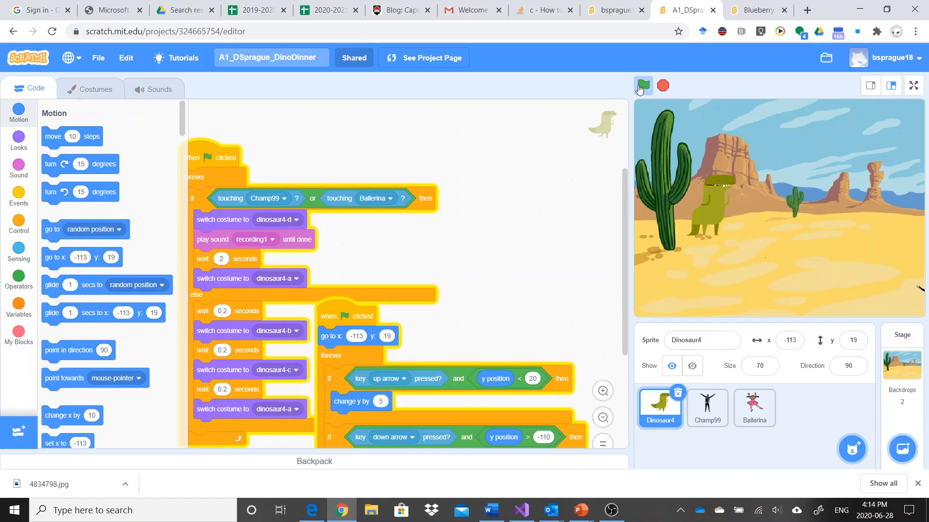
left_click(644, 85)
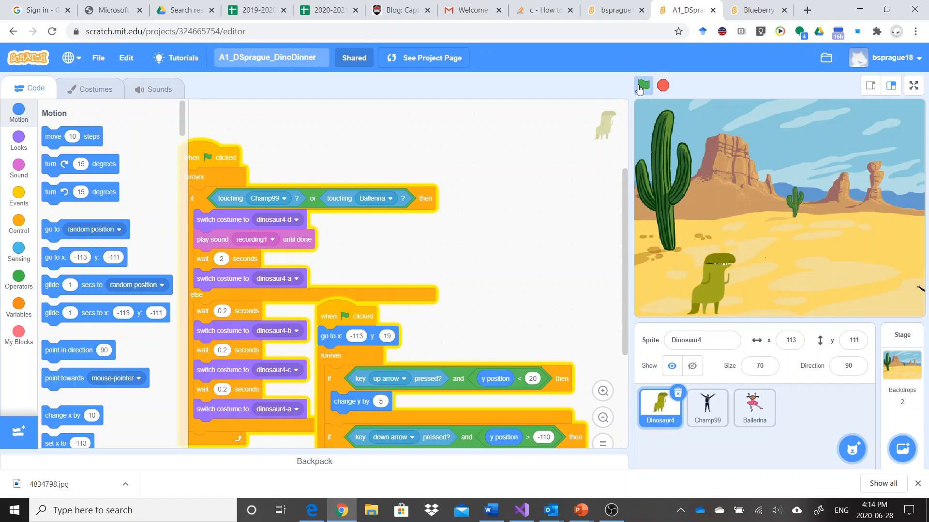
left_click(644, 86)
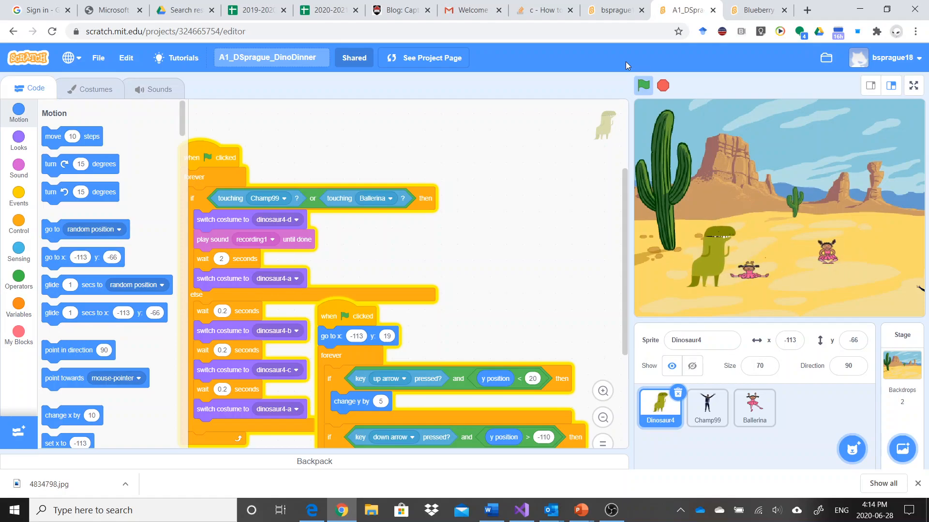
left_click(643, 85)
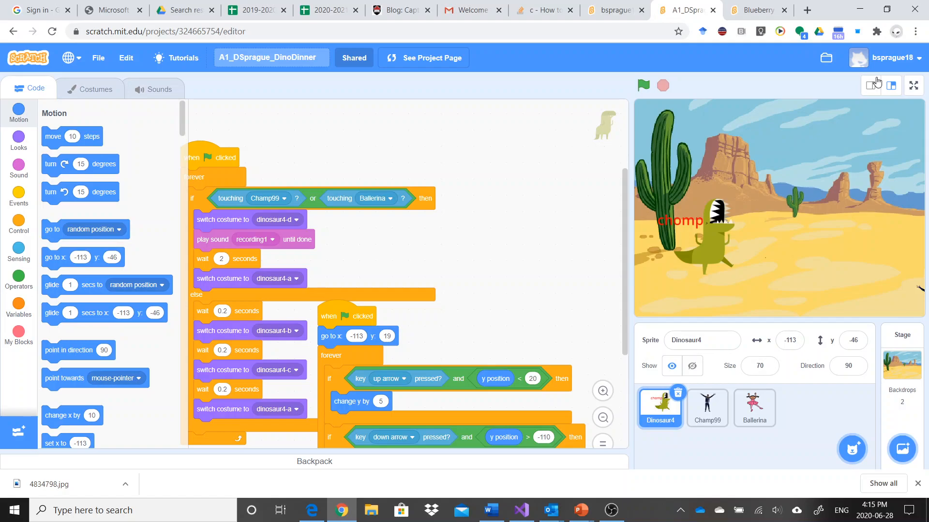
mouse_move(806, 263)
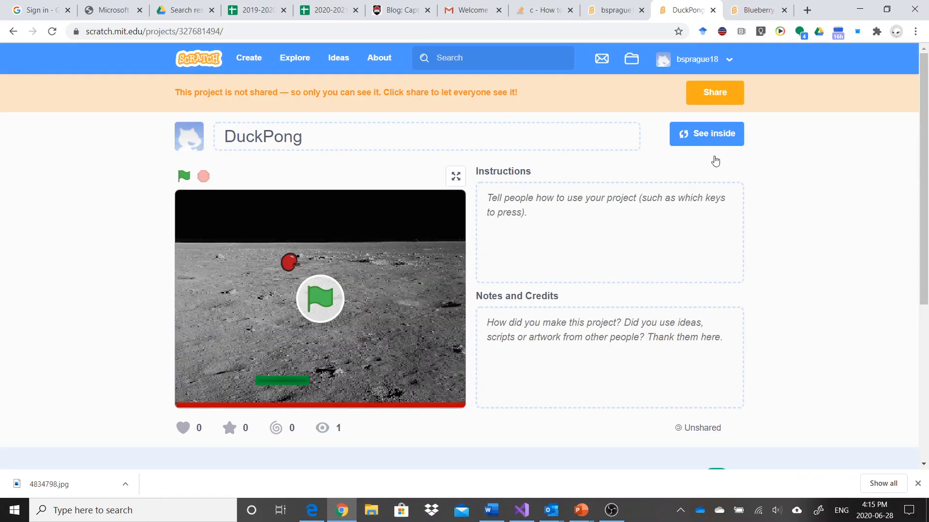
See inside DuckPong and run the duck's script that ends by broadcasting GameOver
left_click(706, 133)
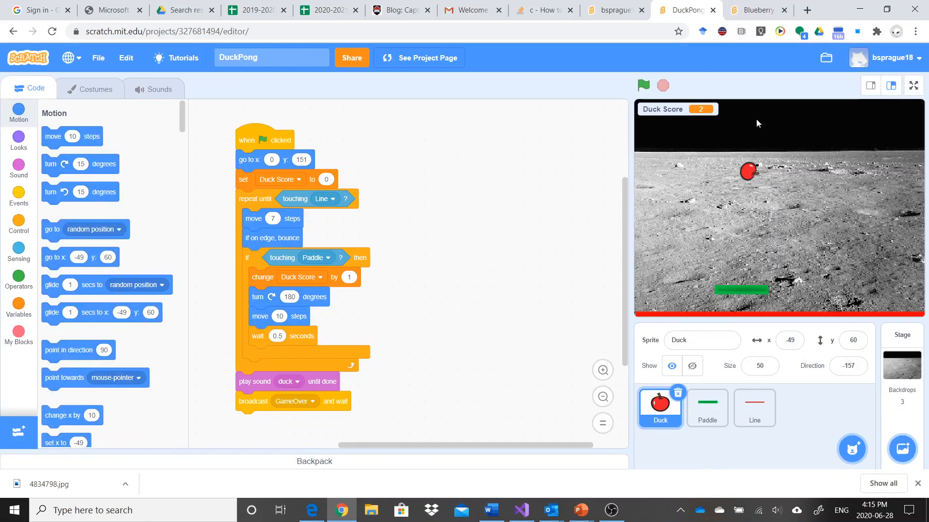
mouse_move(911, 250)
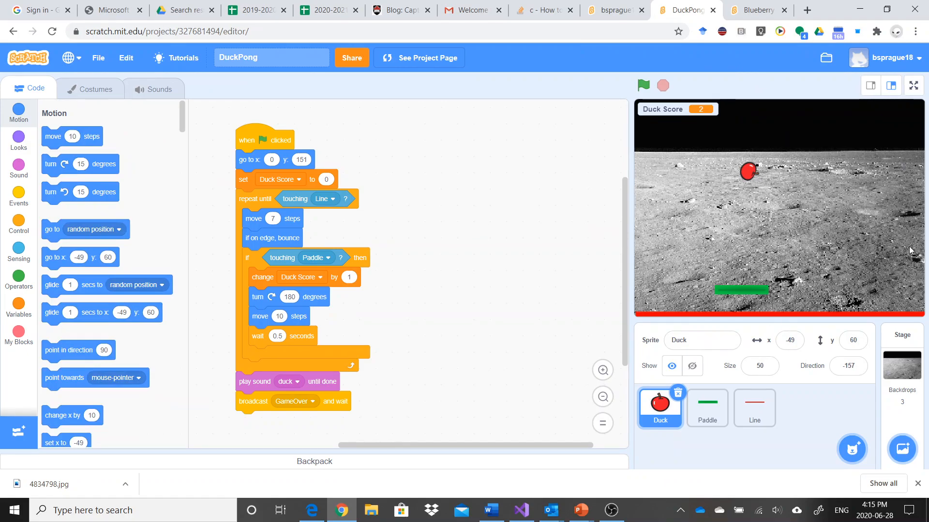
mouse_move(789, 326)
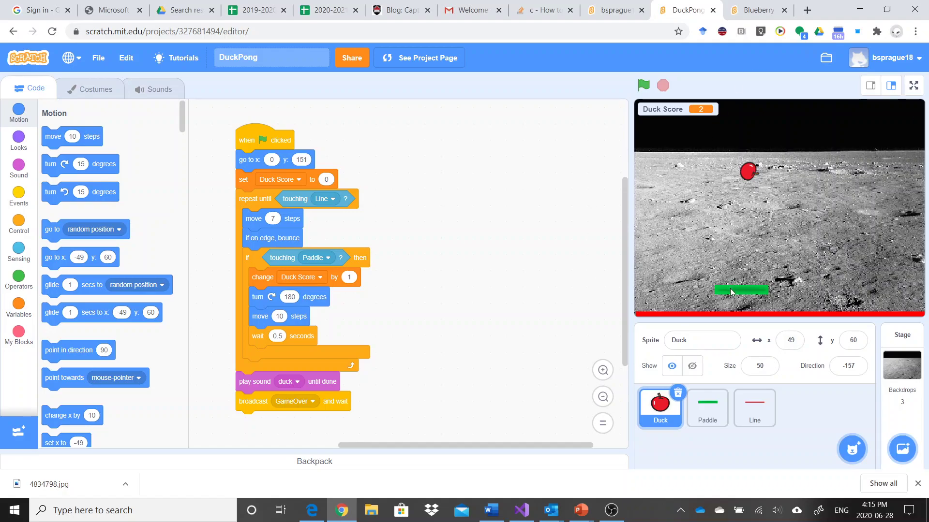
mouse_move(697, 303)
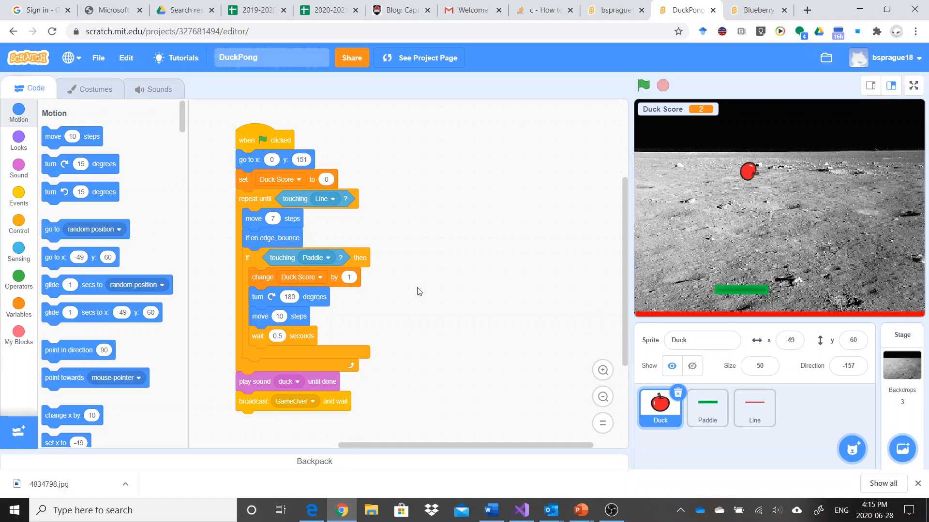
mouse_move(437, 250)
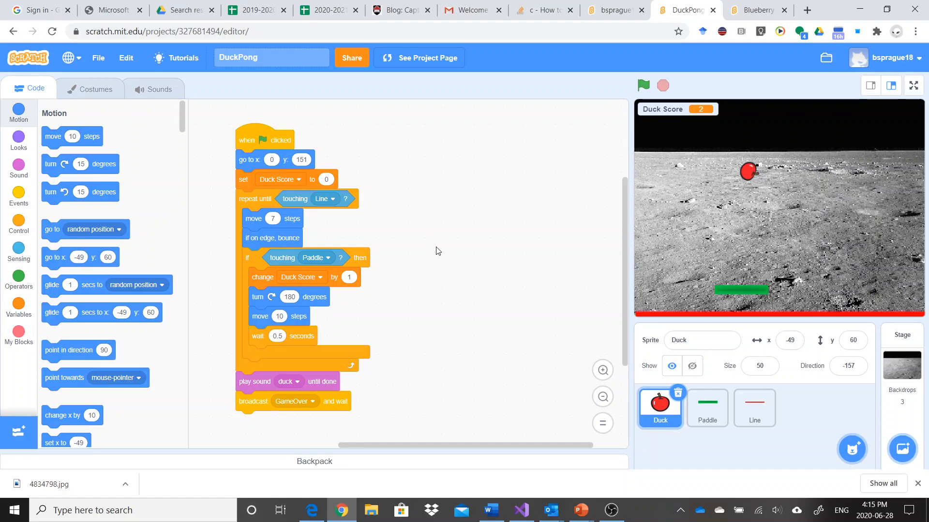
mouse_move(341, 400)
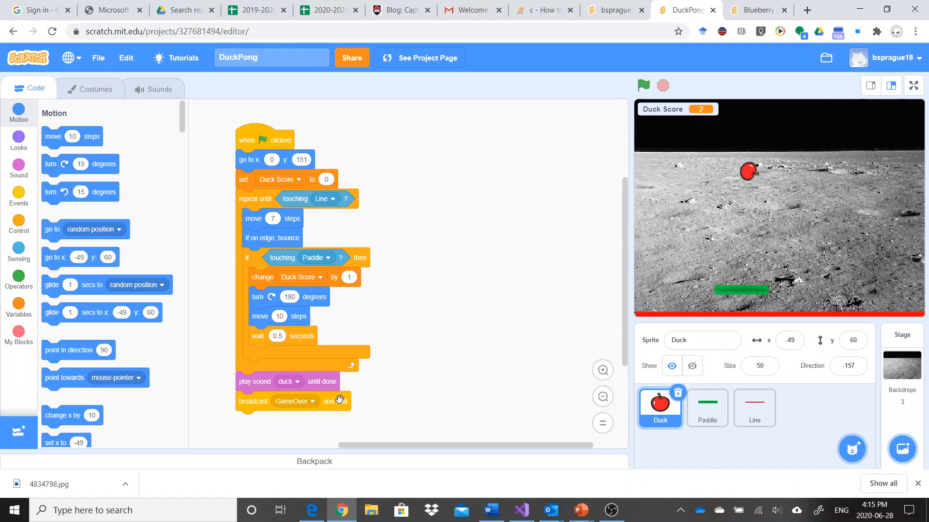
mouse_move(335, 405)
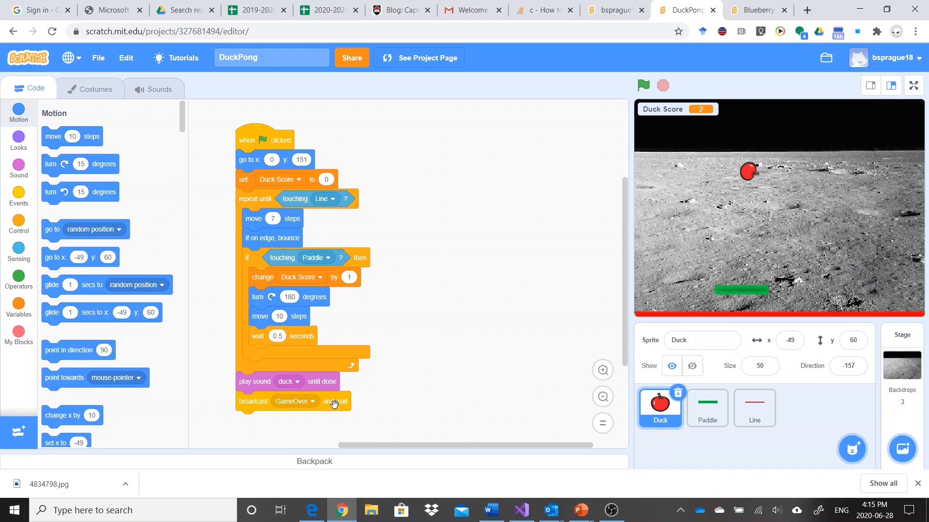
left_click(643, 85)
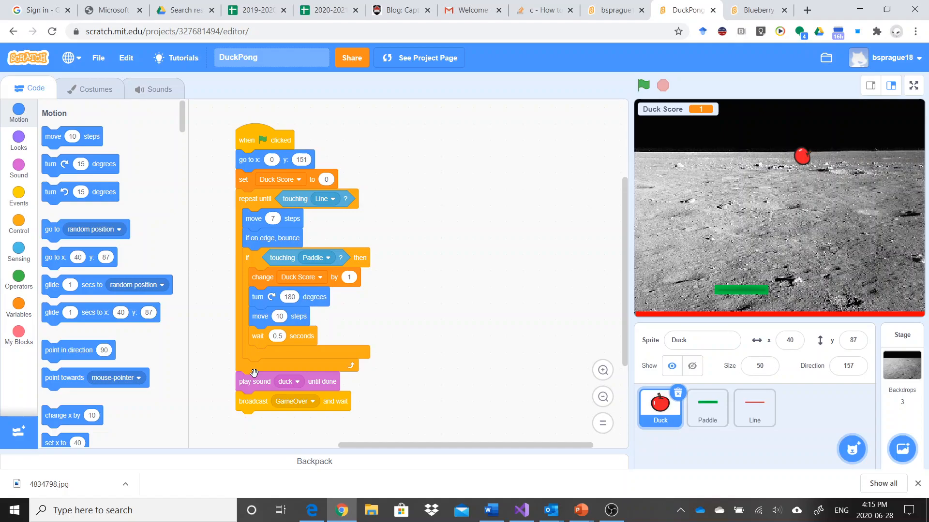
In the Stage's green-flag script, change the backdrop choice from Moon to 'next backdrop'
left_click(707, 407)
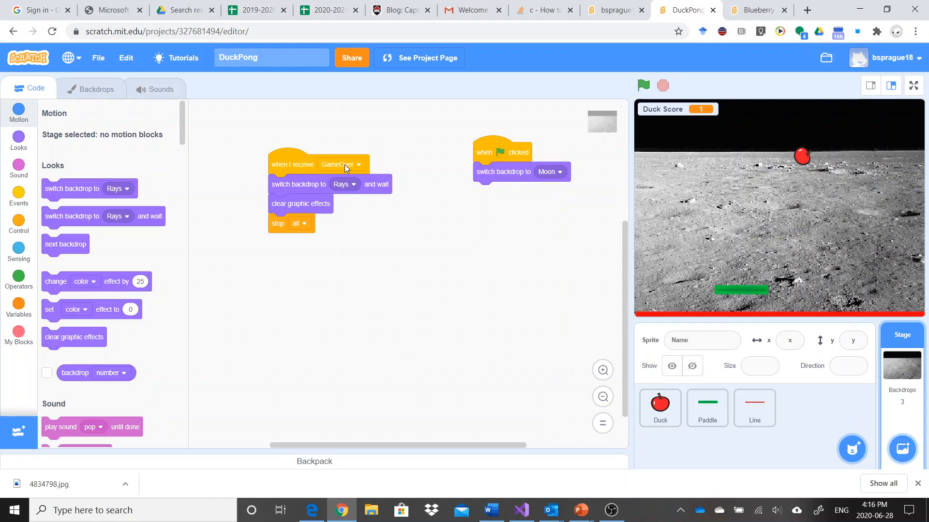
mouse_move(460, 306)
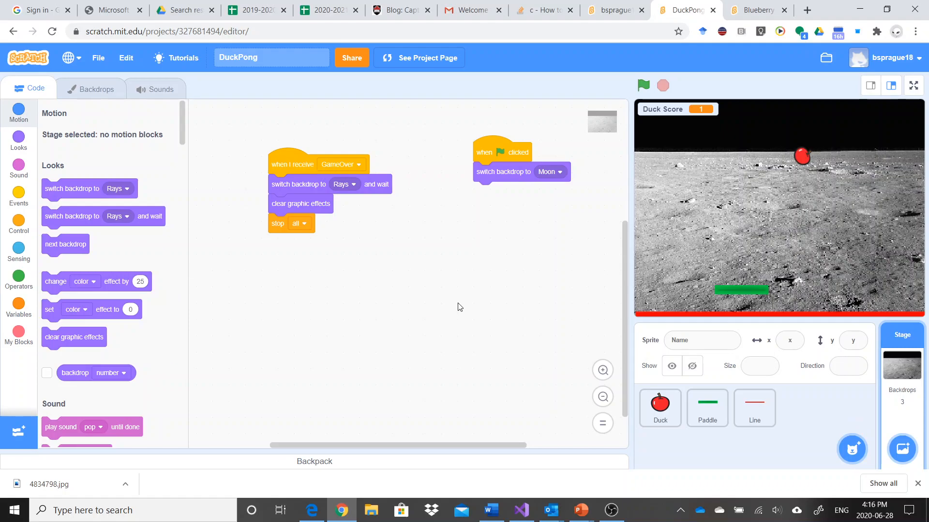
mouse_move(791, 234)
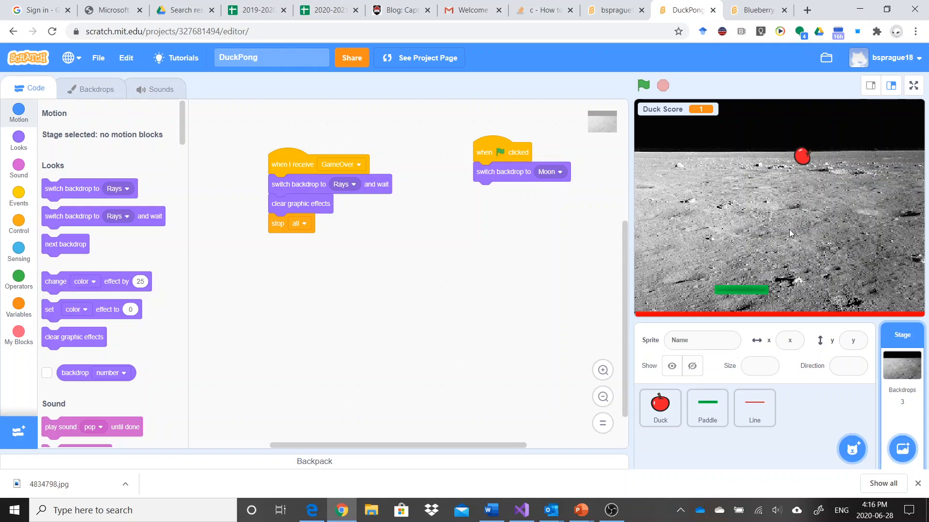
mouse_move(289, 165)
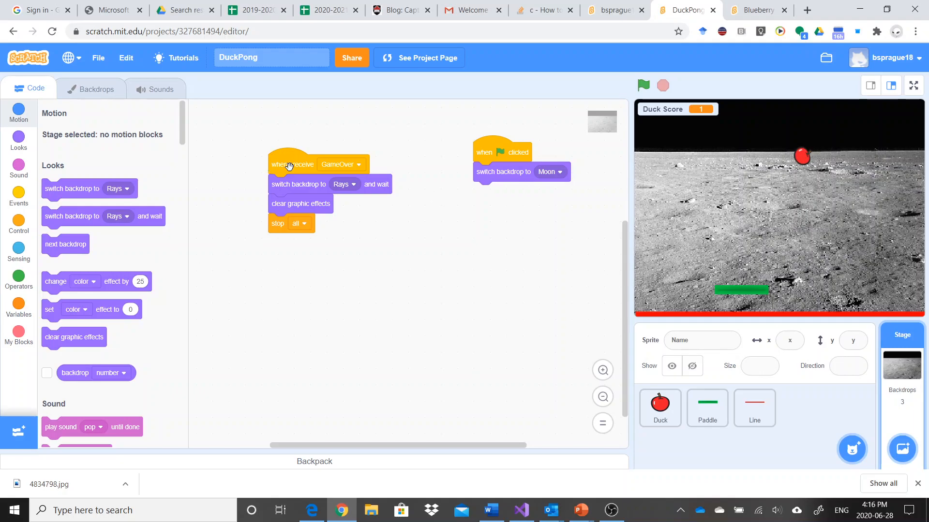
mouse_move(374, 185)
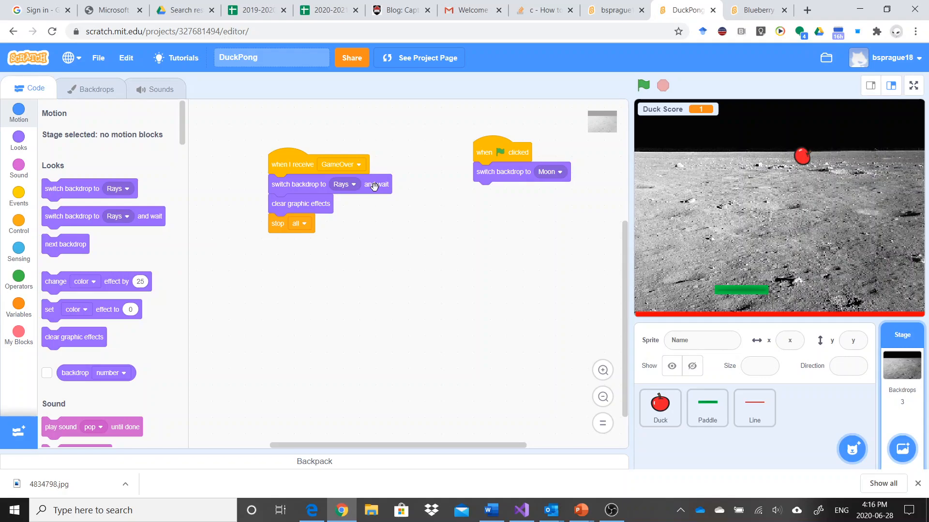
mouse_move(323, 207)
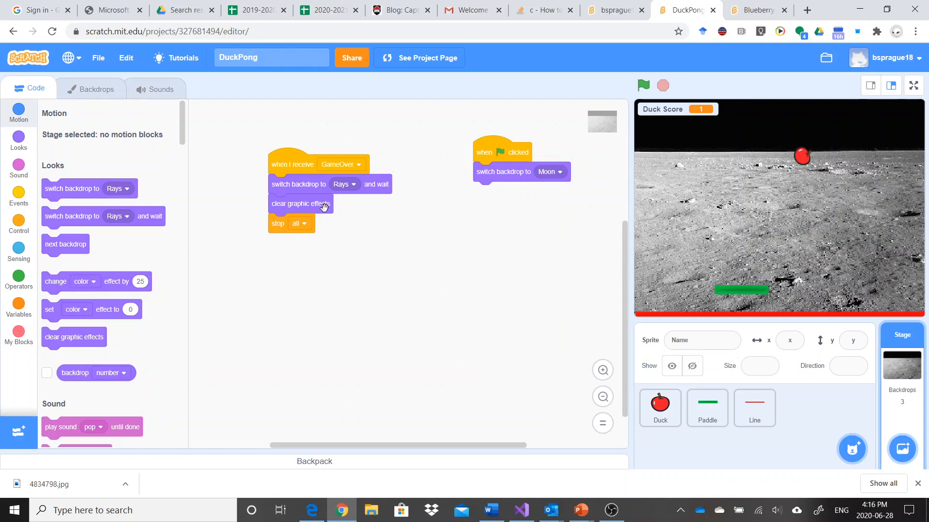
mouse_move(379, 240)
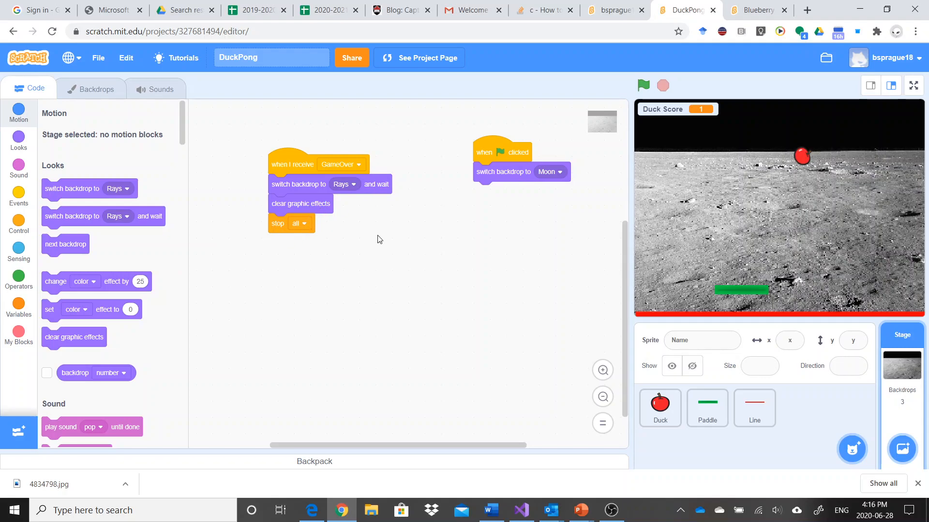
mouse_move(515, 143)
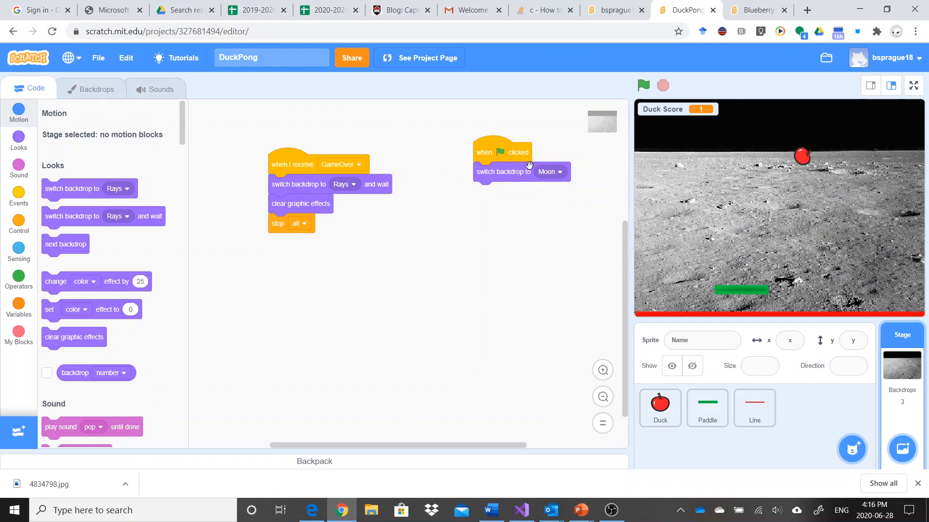
mouse_move(562, 169)
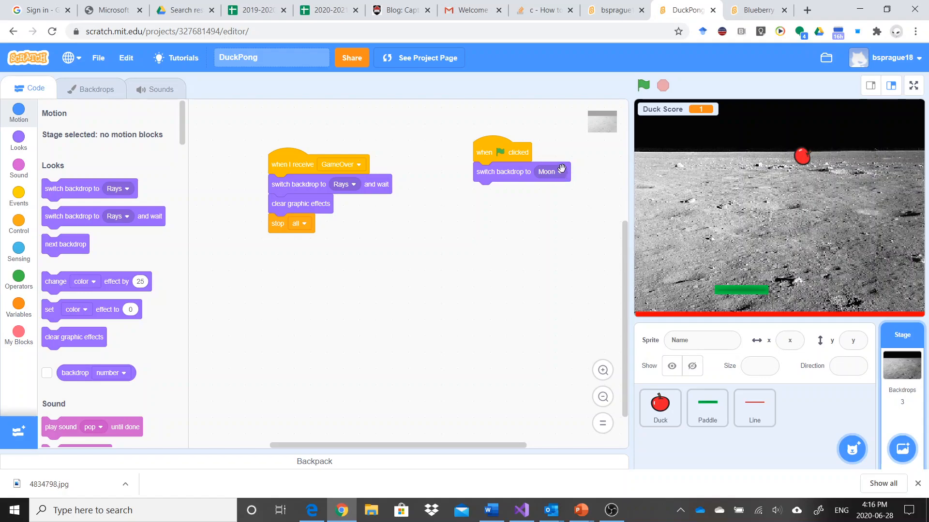
mouse_move(776, 81)
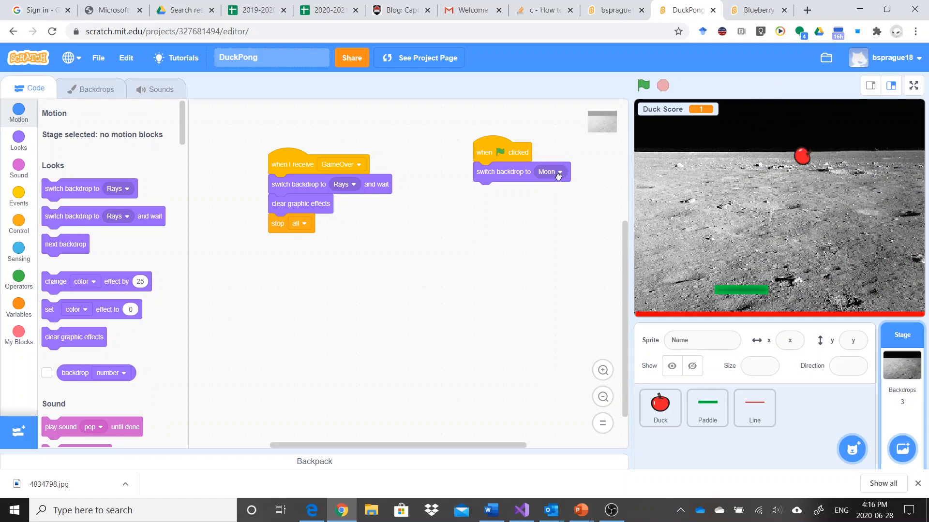
left_click(550, 172)
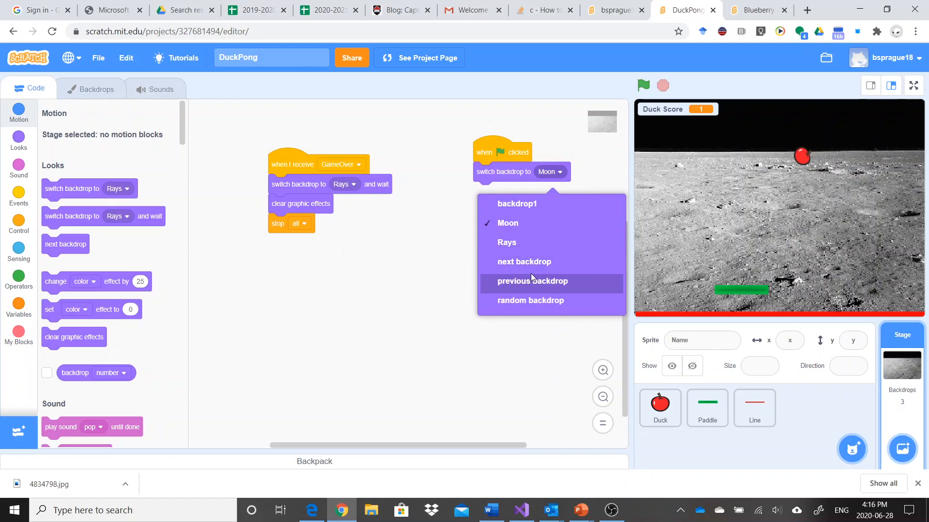
left_click(523, 261)
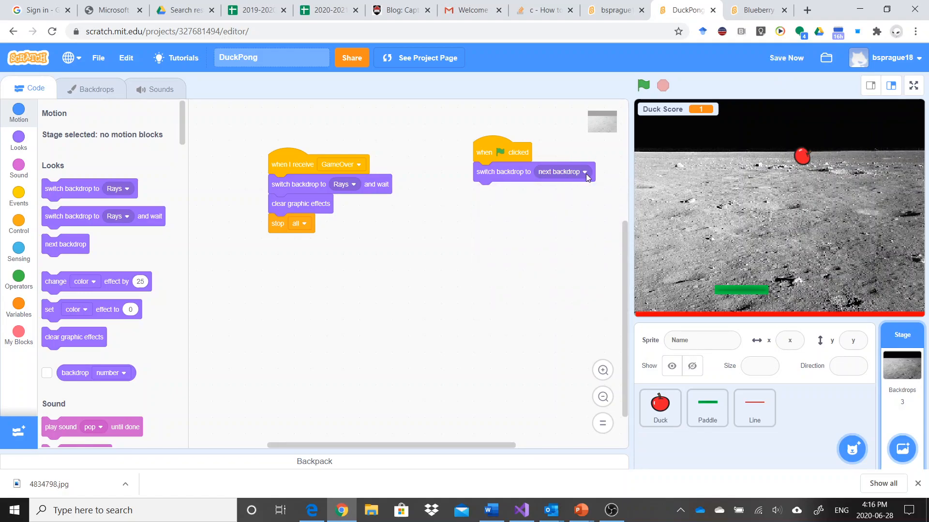
left_click(584, 172)
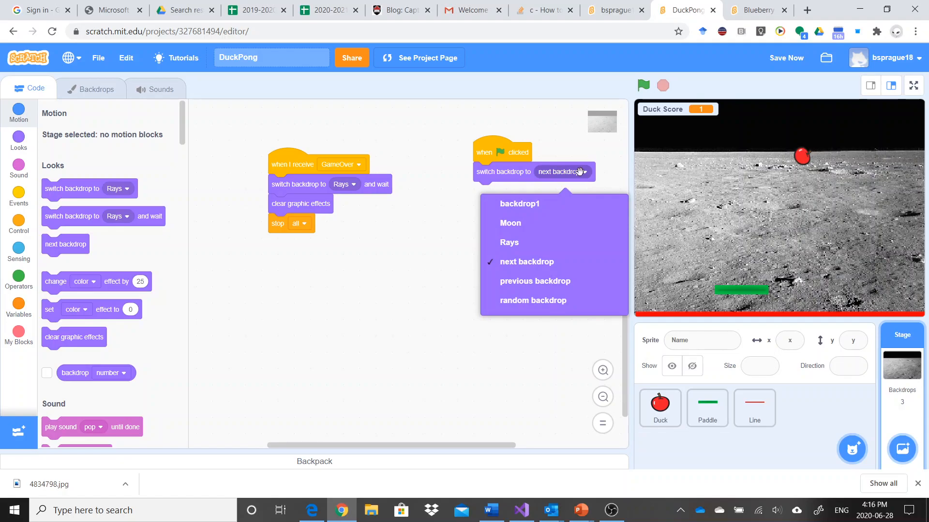
Add the Baseball 1 backdrop to the stage from the library
left_click(92, 89)
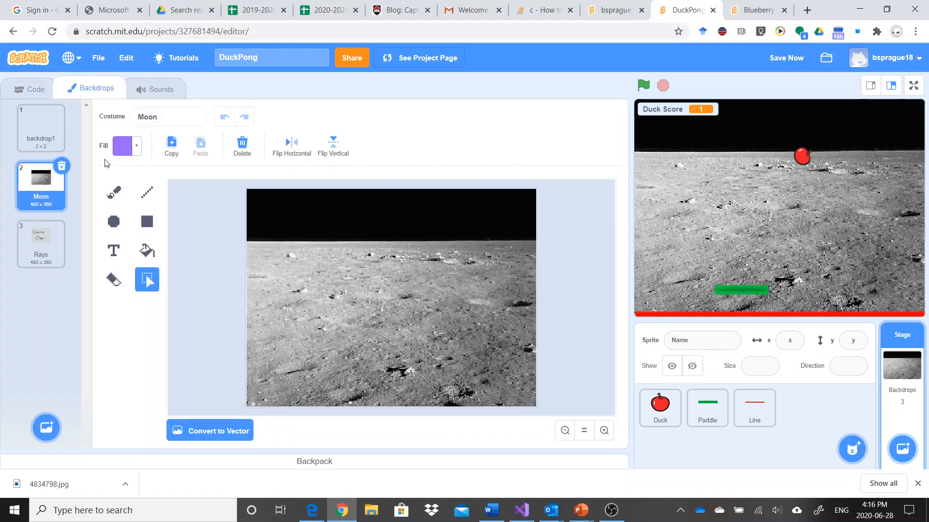
mouse_move(148, 341)
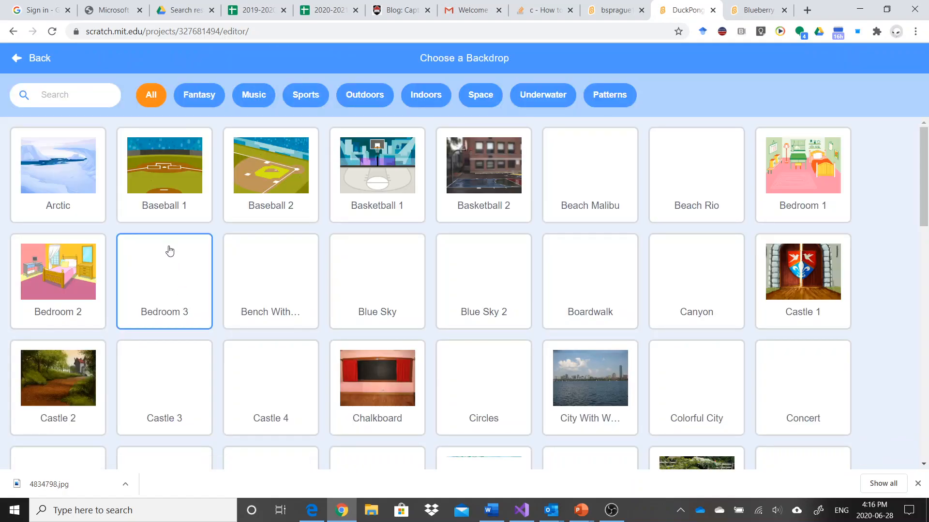
left_click(163, 165)
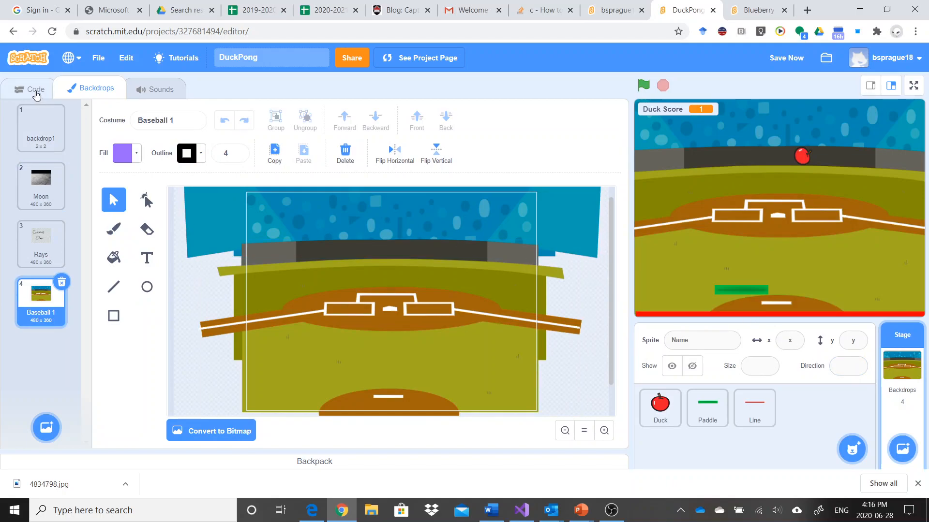
left_click(30, 88)
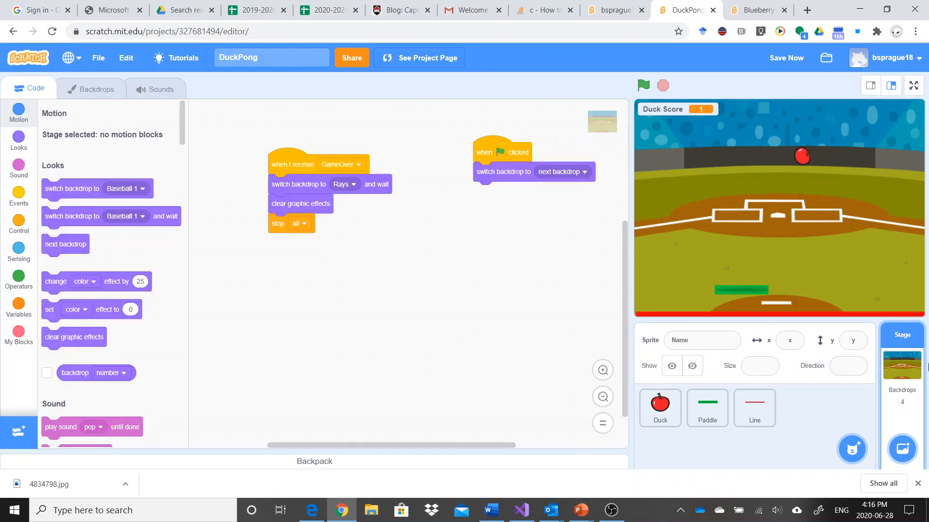
Set the green-flag script to Baseball 1 and the GameOver script to Moon, then test-run the game
left_click(562, 172)
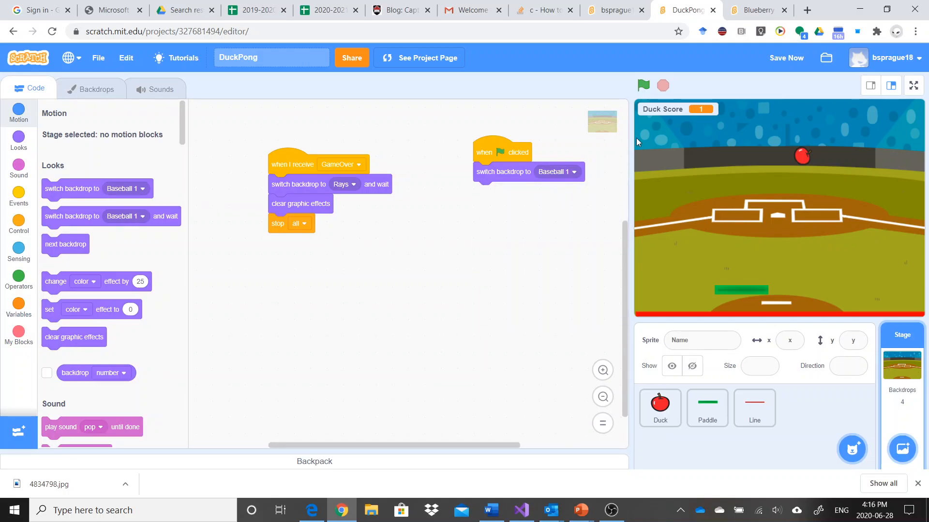
mouse_move(370, 200)
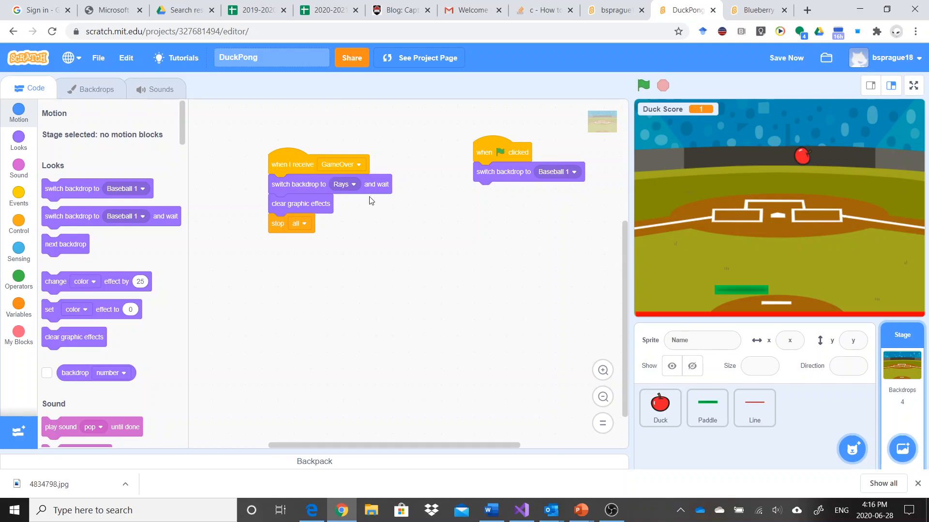
left_click(344, 184)
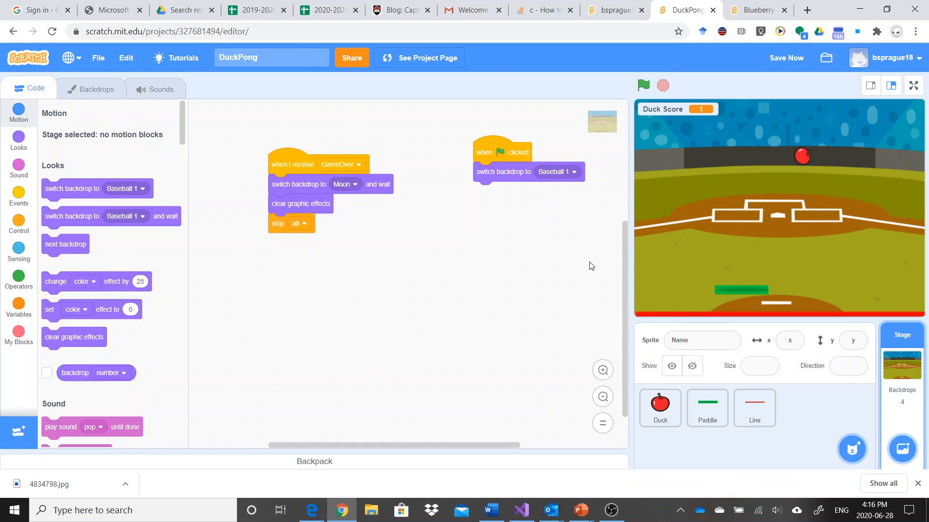
left_click(643, 85)
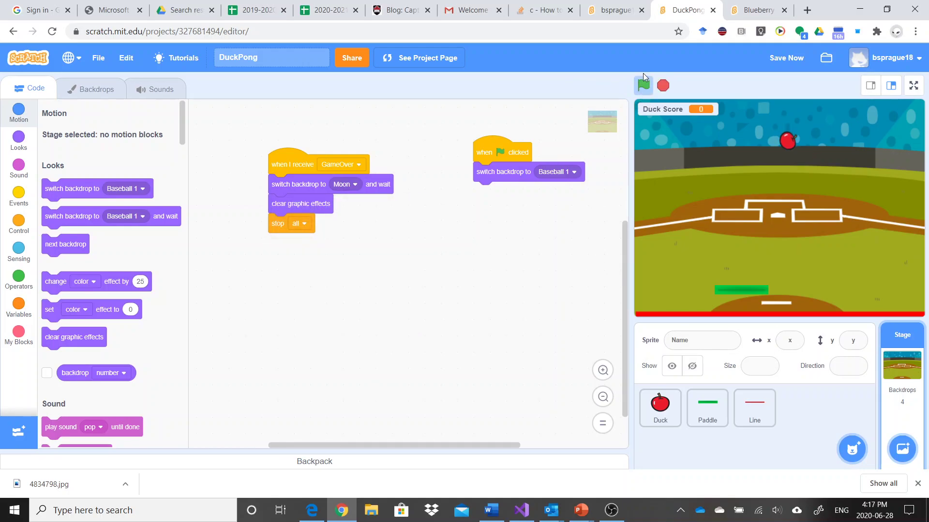
Start the game with the green flag and play until GameOver switches the stage to Moon
left_click(644, 85)
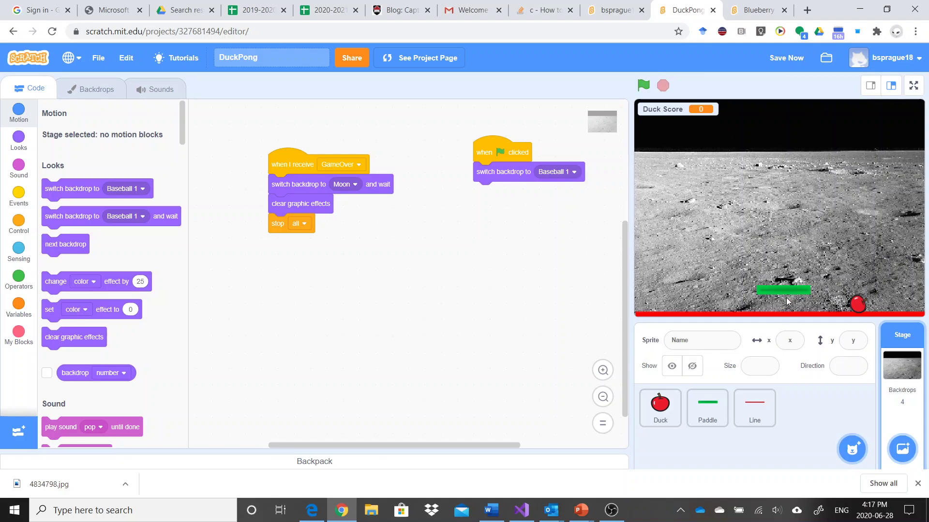
mouse_move(772, 291)
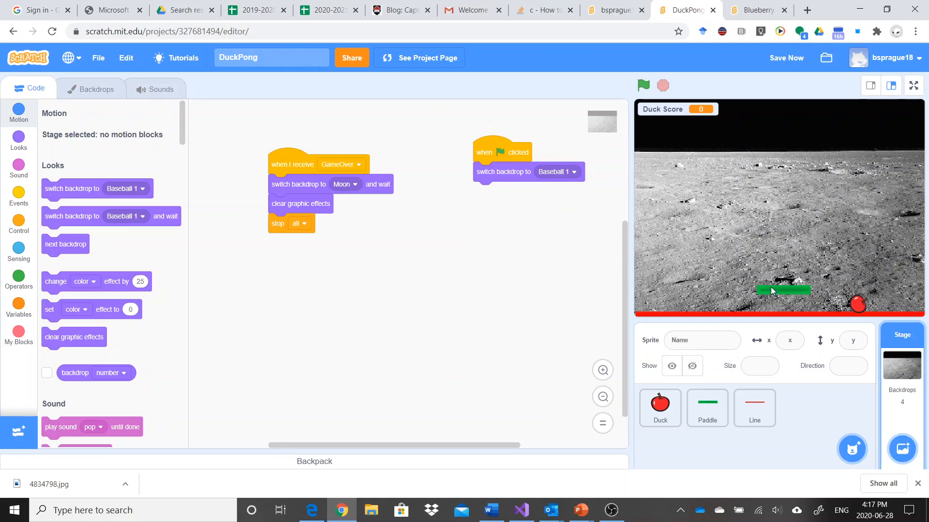
mouse_move(761, 278)
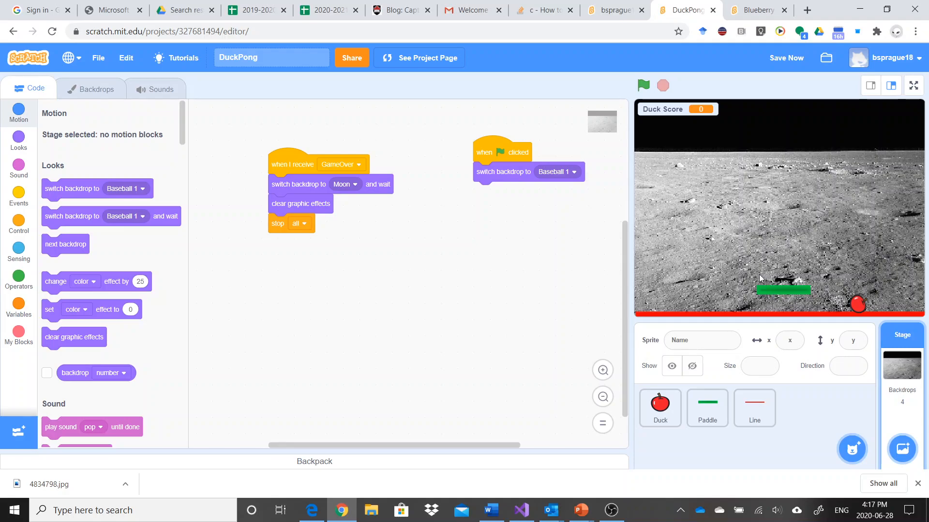
mouse_move(740, 253)
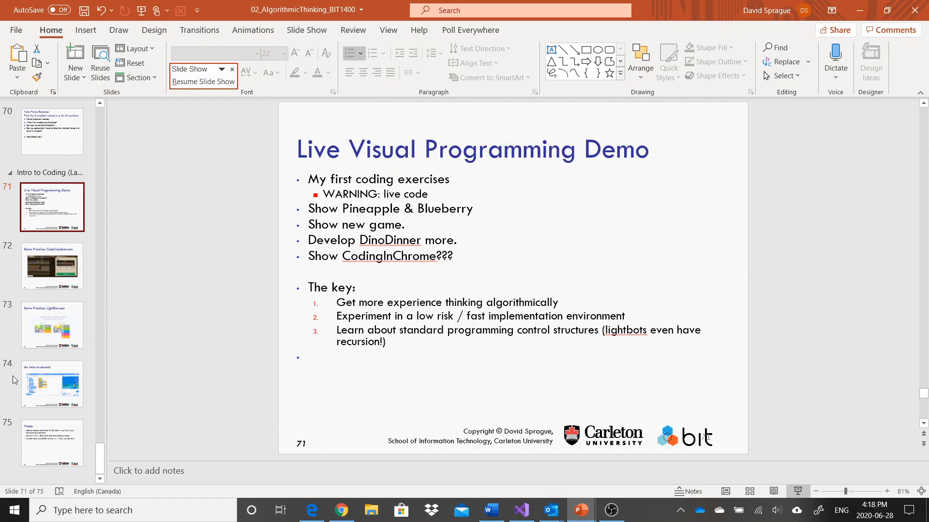
Return from the PowerPoint demo slide to the DuckPong project in Chrome
left_click(52, 443)
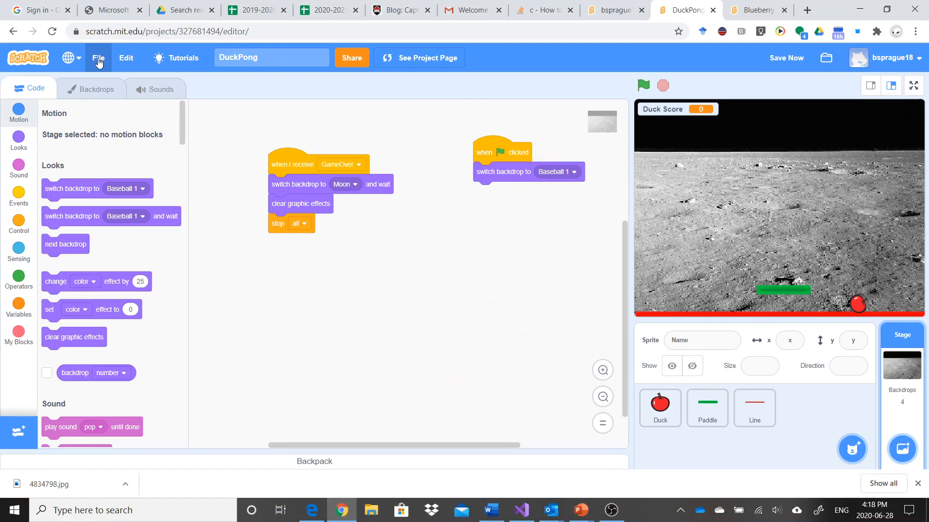
Bring up Scratch's File menu to save the DuckPong project to the computer
left_click(98, 58)
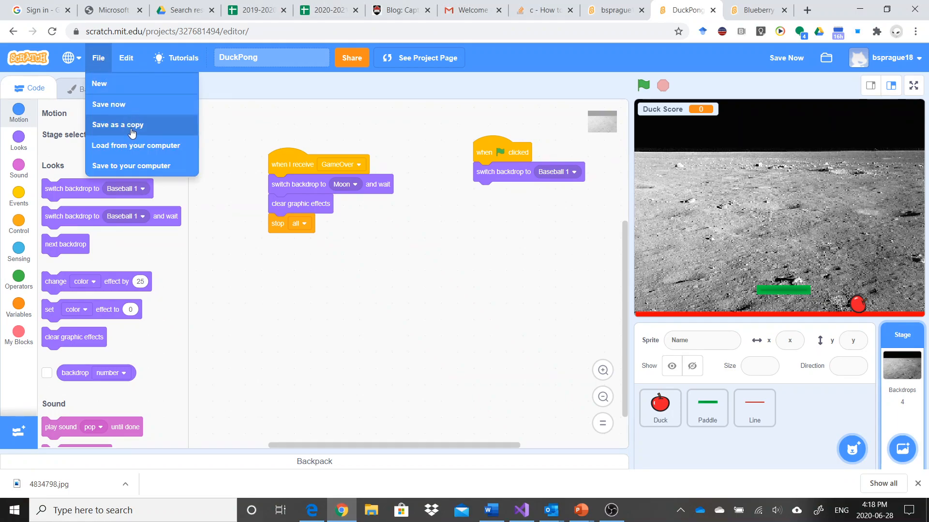
mouse_move(133, 175)
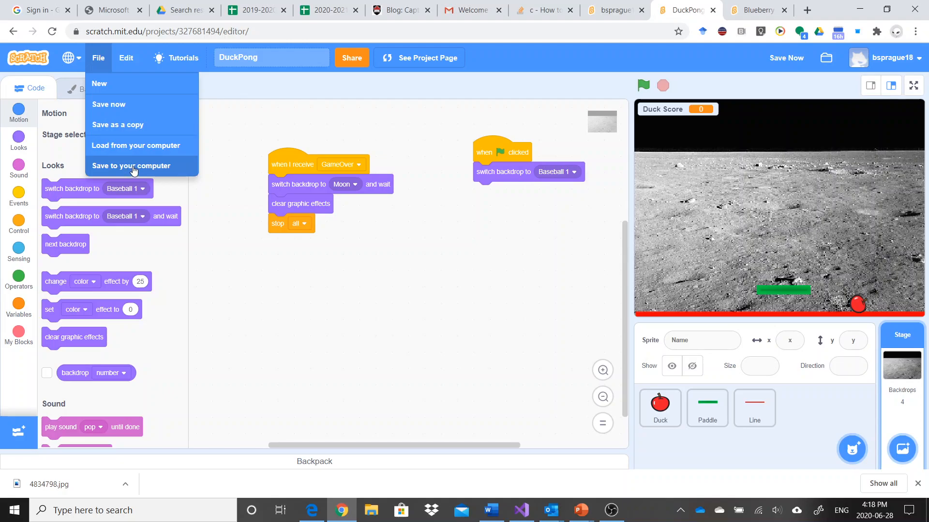
mouse_move(374, 282)
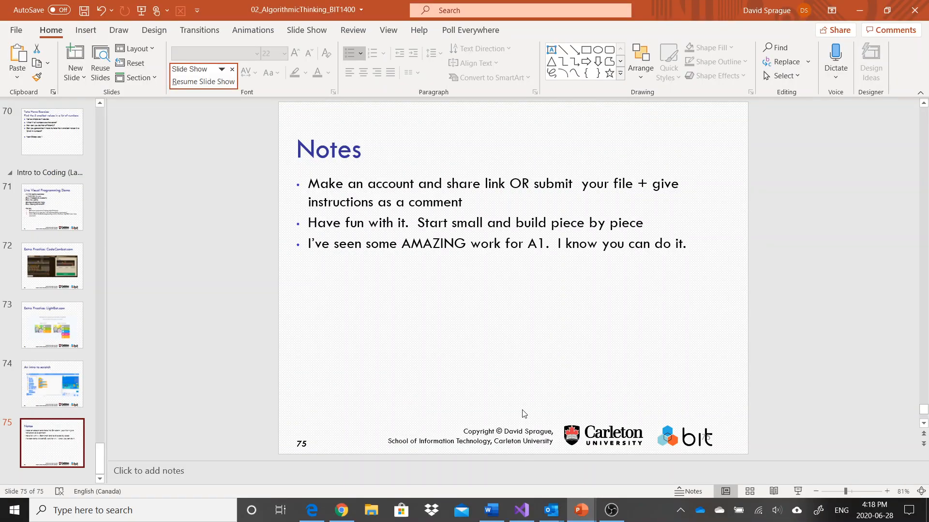
mouse_move(524, 414)
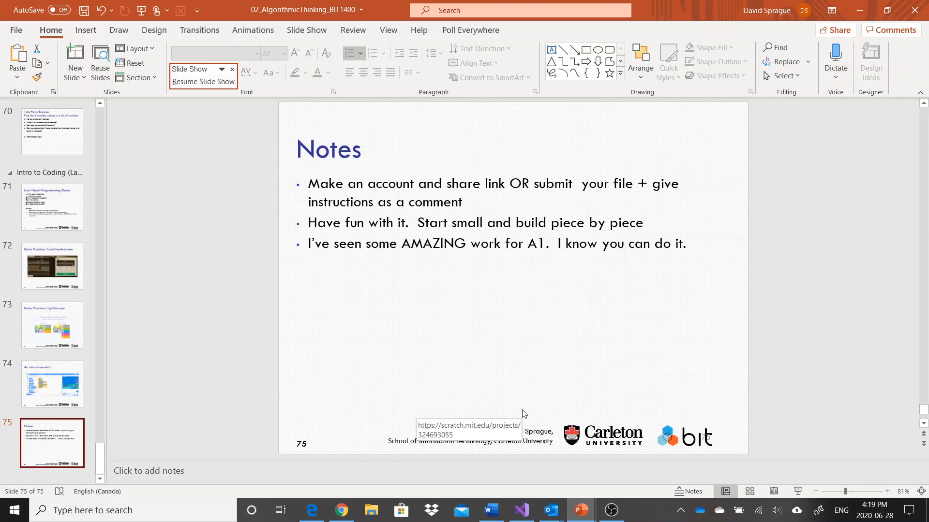
mouse_move(634, 513)
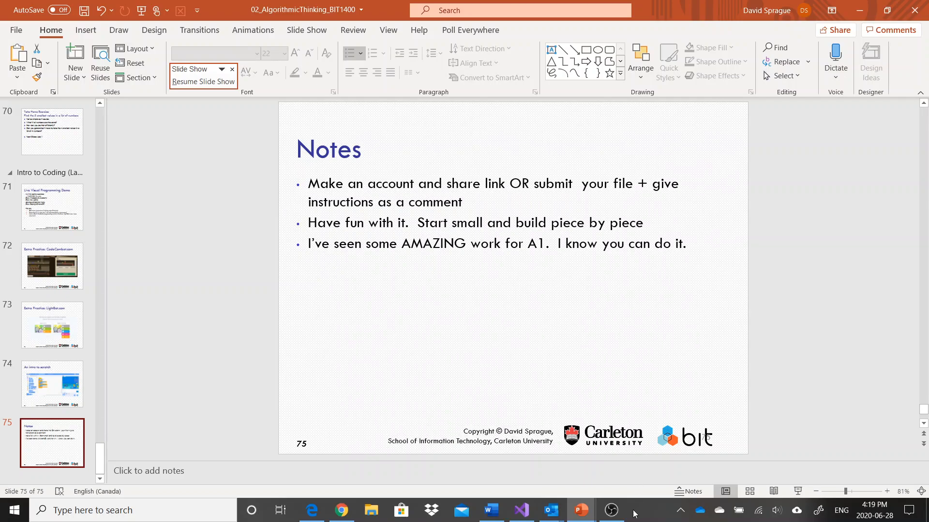
mouse_move(611, 511)
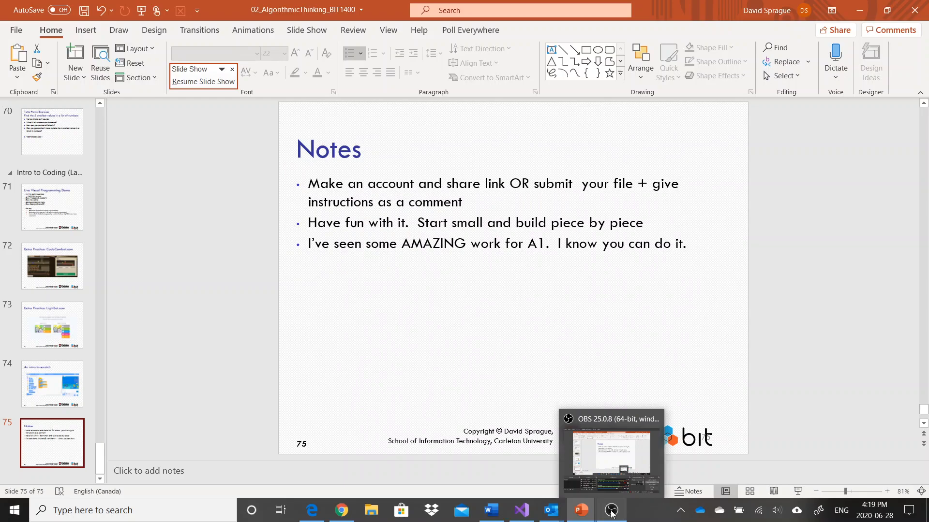
Bring the OBS Studio recording window up over the closing Notes slide
left_click(611, 510)
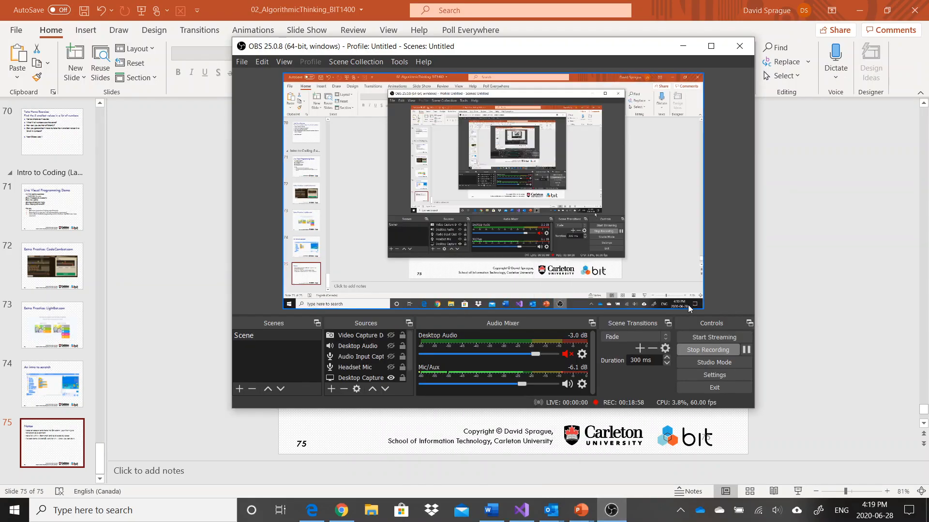